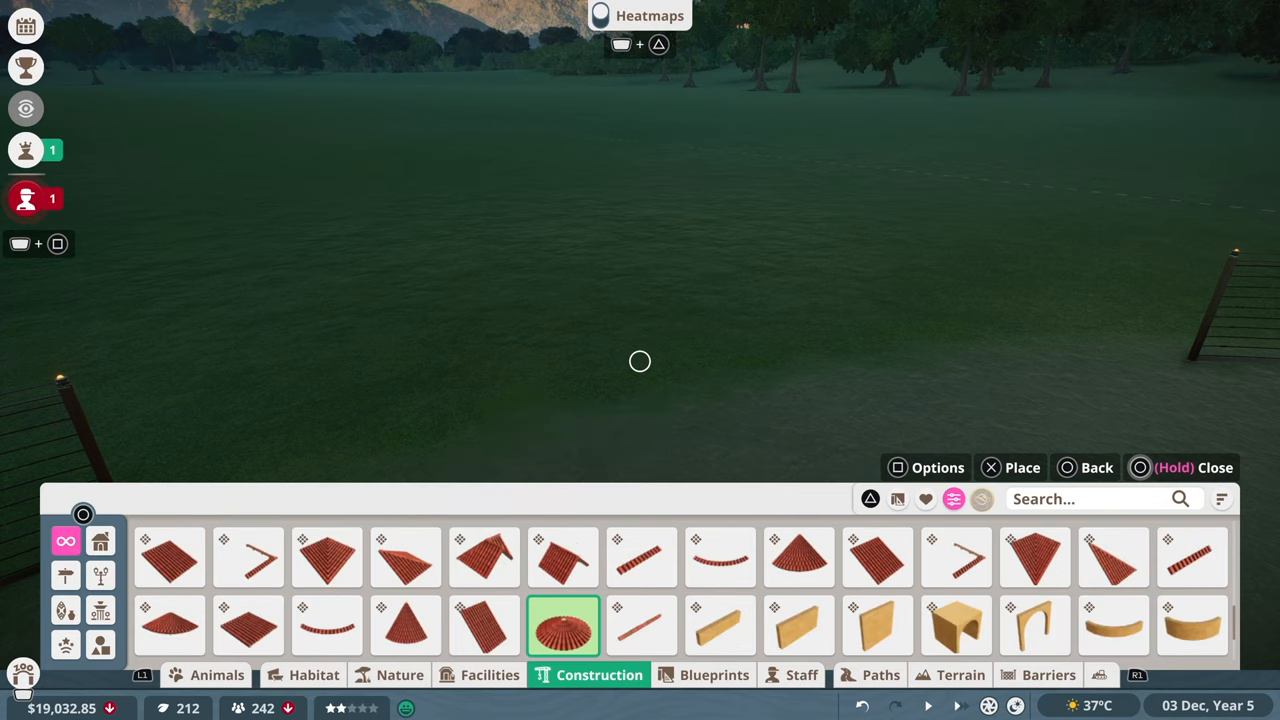
Place two Painted Clay Roof sections onto the sandstone base in Group 7
left_click(562, 625)
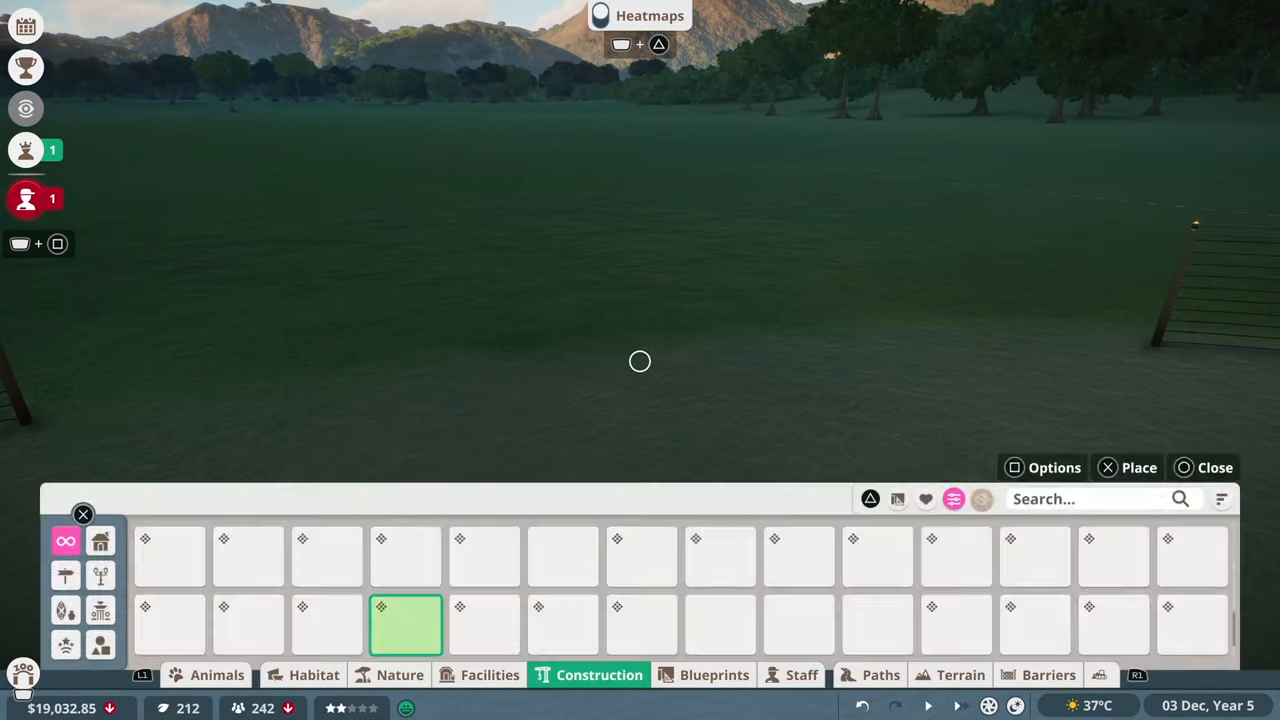
left_click(405, 623)
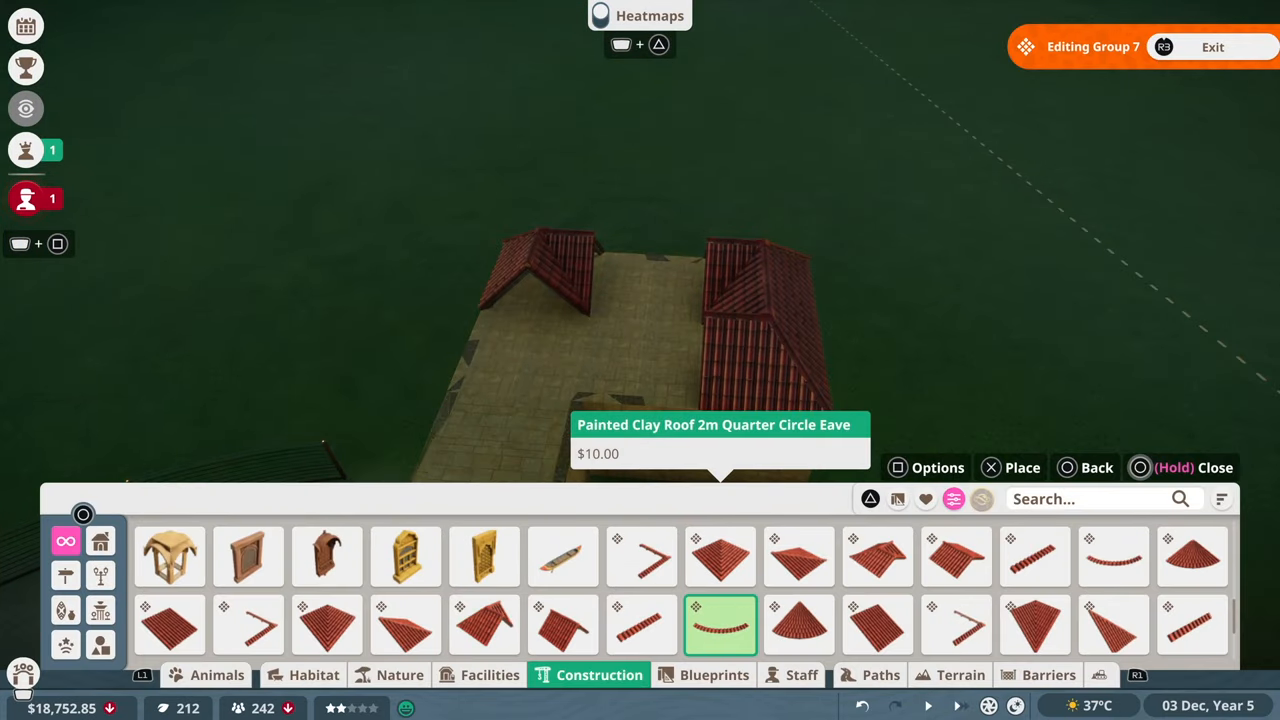
Add a quarter-circle clay eave, 1m sandstone brick walls and 1m double-pitch clay roof
left_click(642, 625)
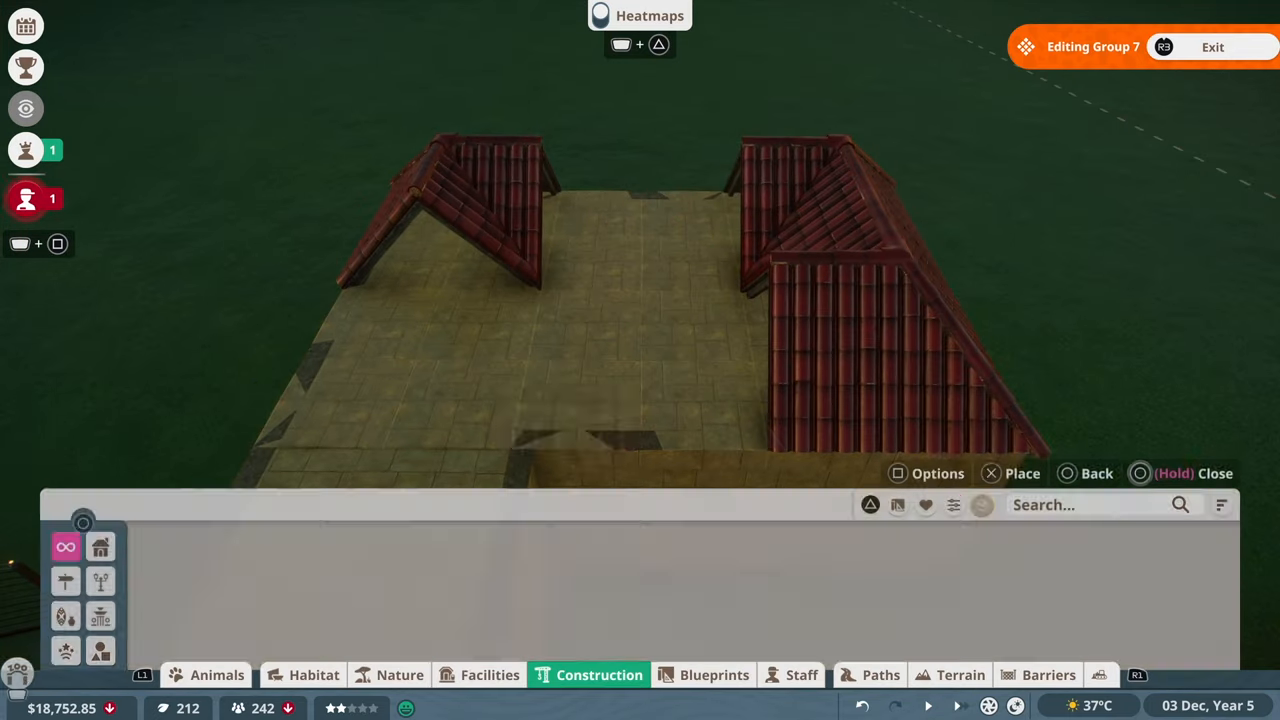
left_click(926, 473)
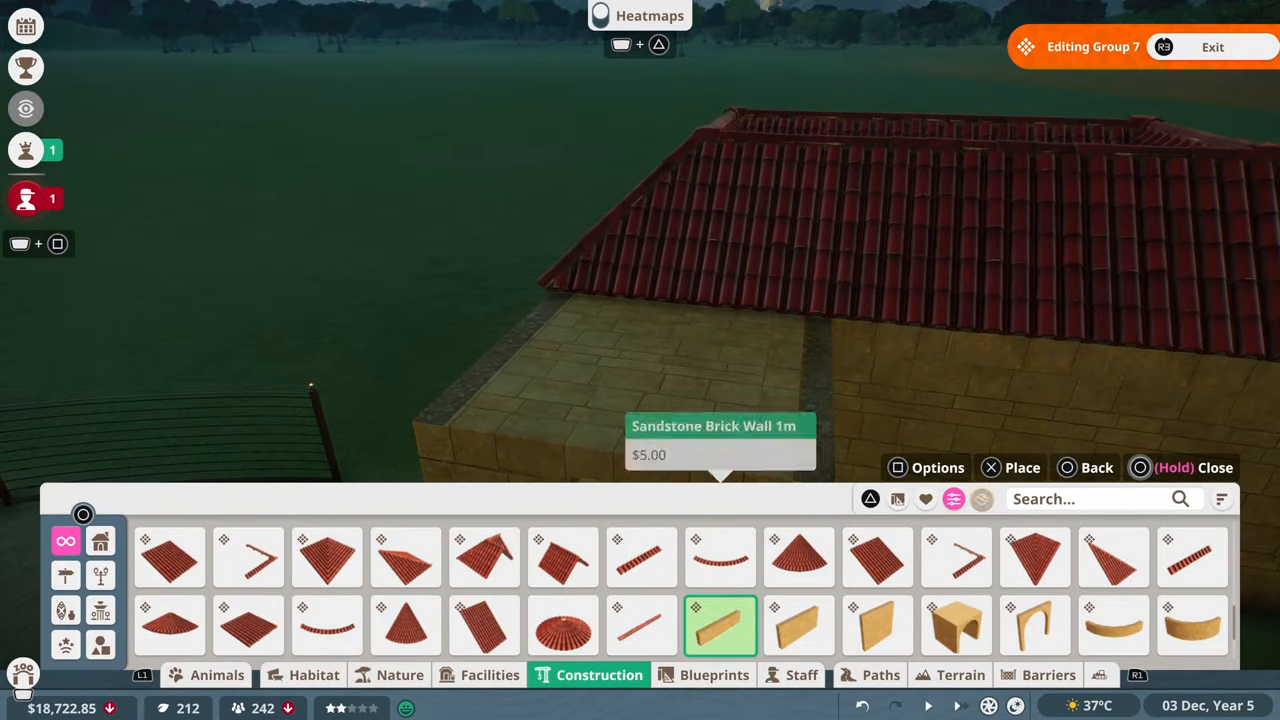
left_click(562, 557)
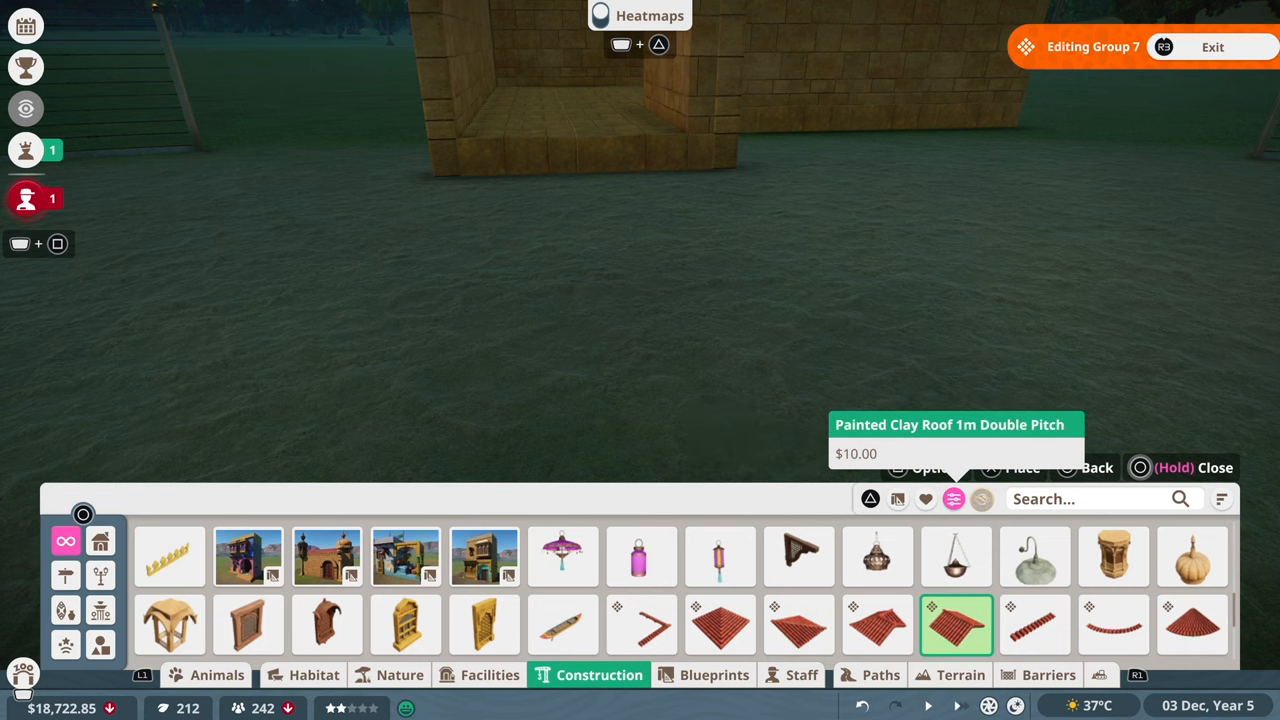
left_click(870, 499)
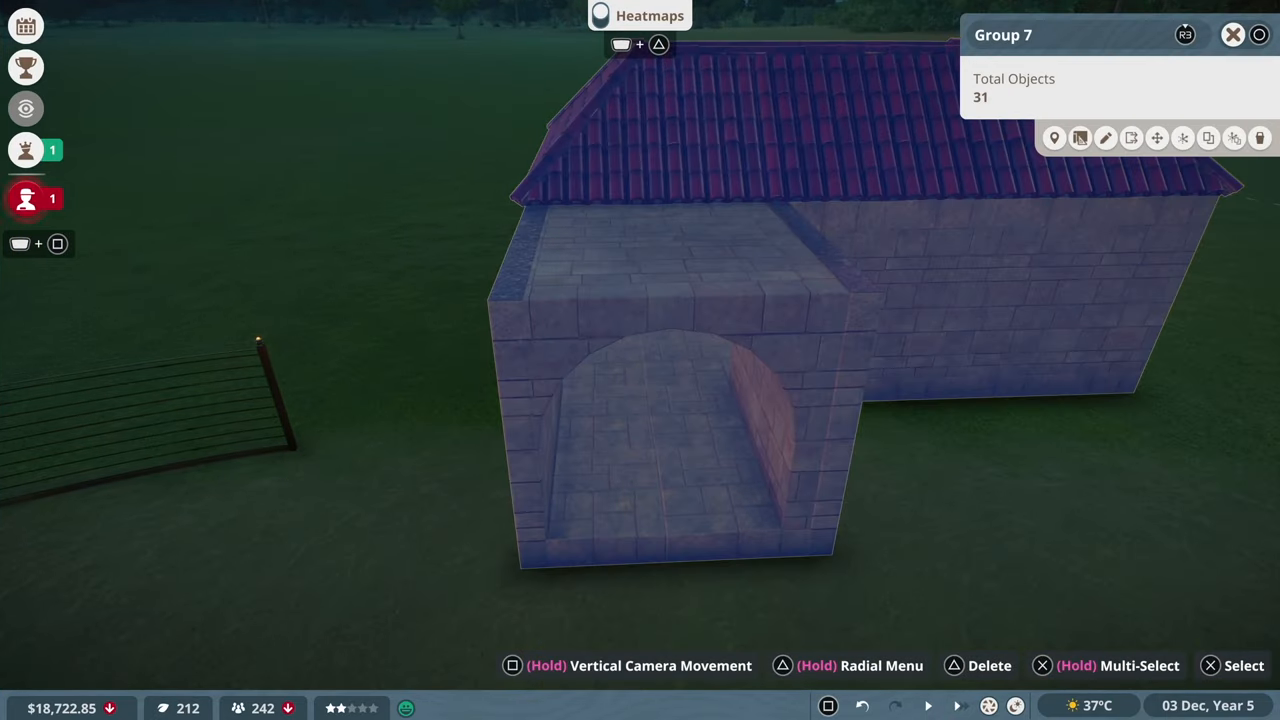
Select Group 7 and pick the Sandstone Brick Wall Panel 1m x 2m
left_click(1105, 137)
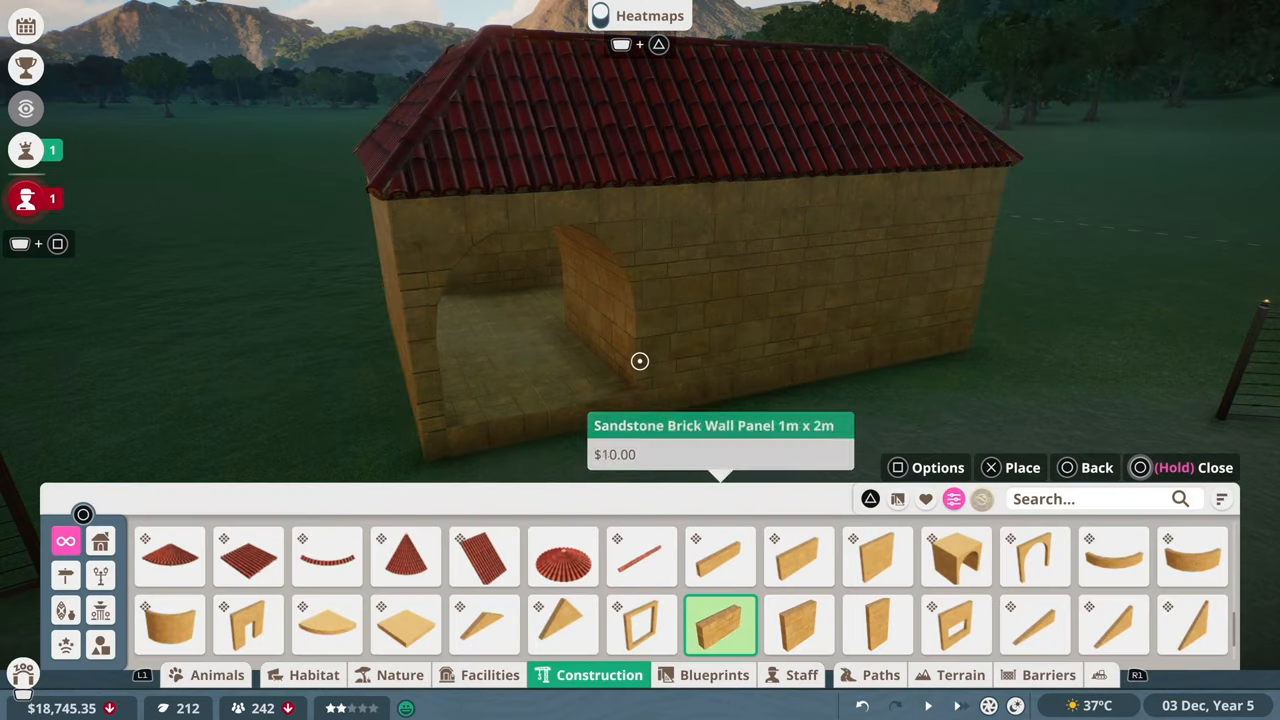
left_click(642, 557)
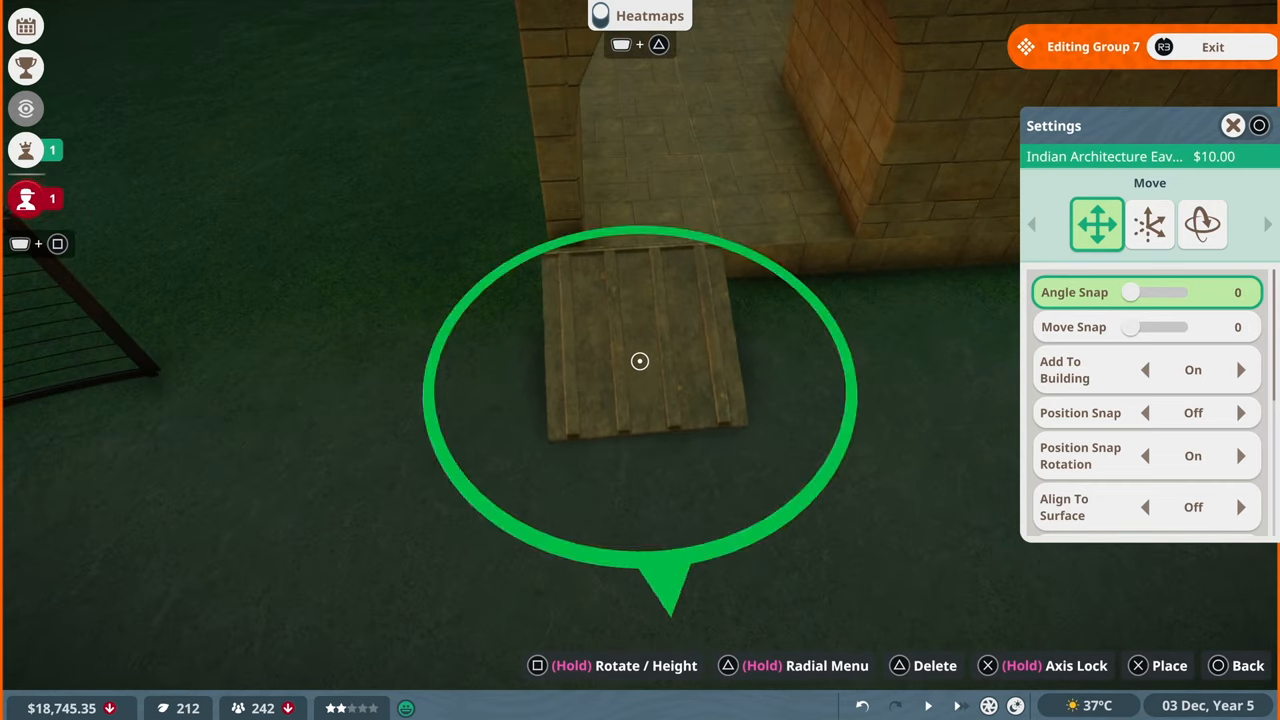
Align the wooden eave piece to the surface, tilt it, and set it before the entrance
left_click(1241, 507)
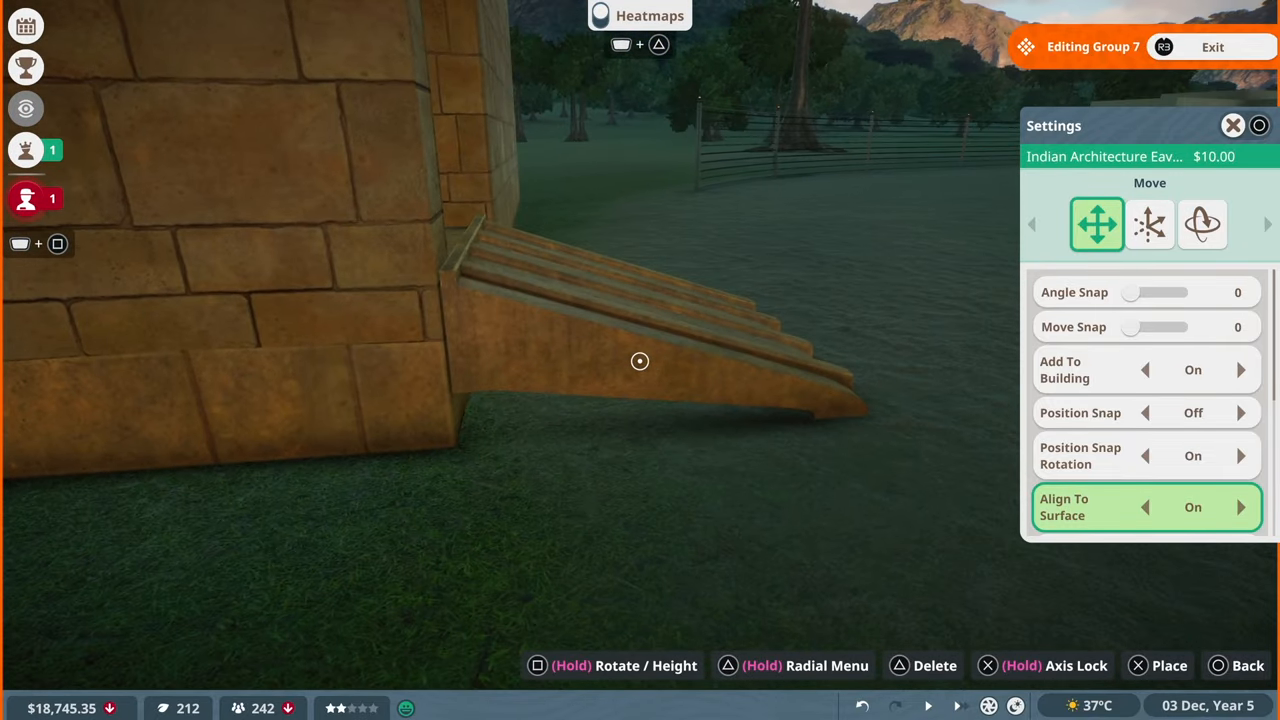
left_click(1202, 224)
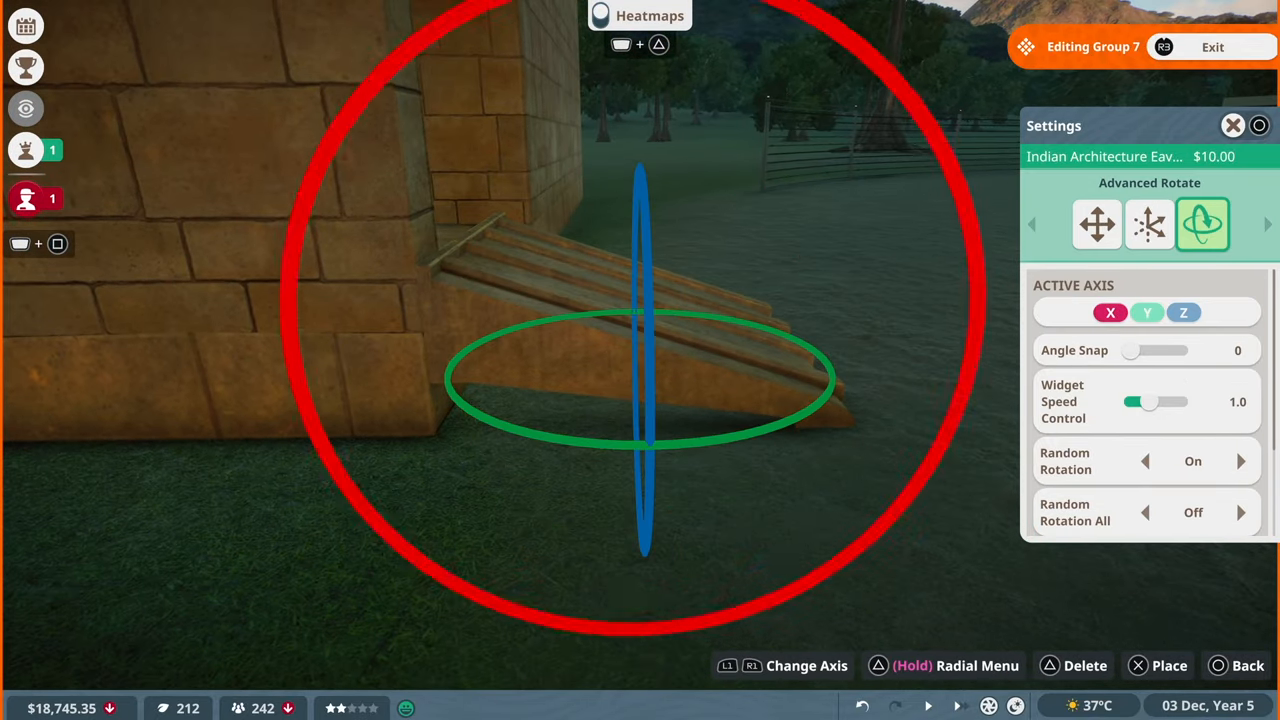
left_click(1097, 224)
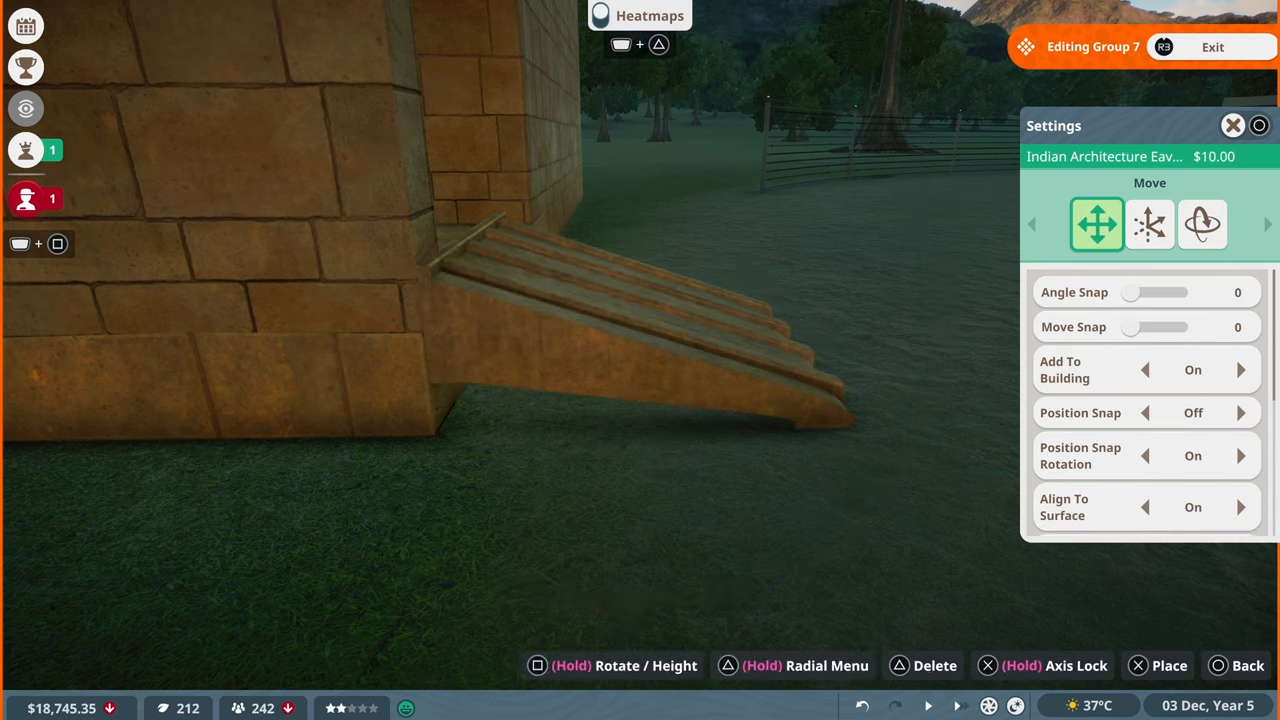
left_click(1145, 507)
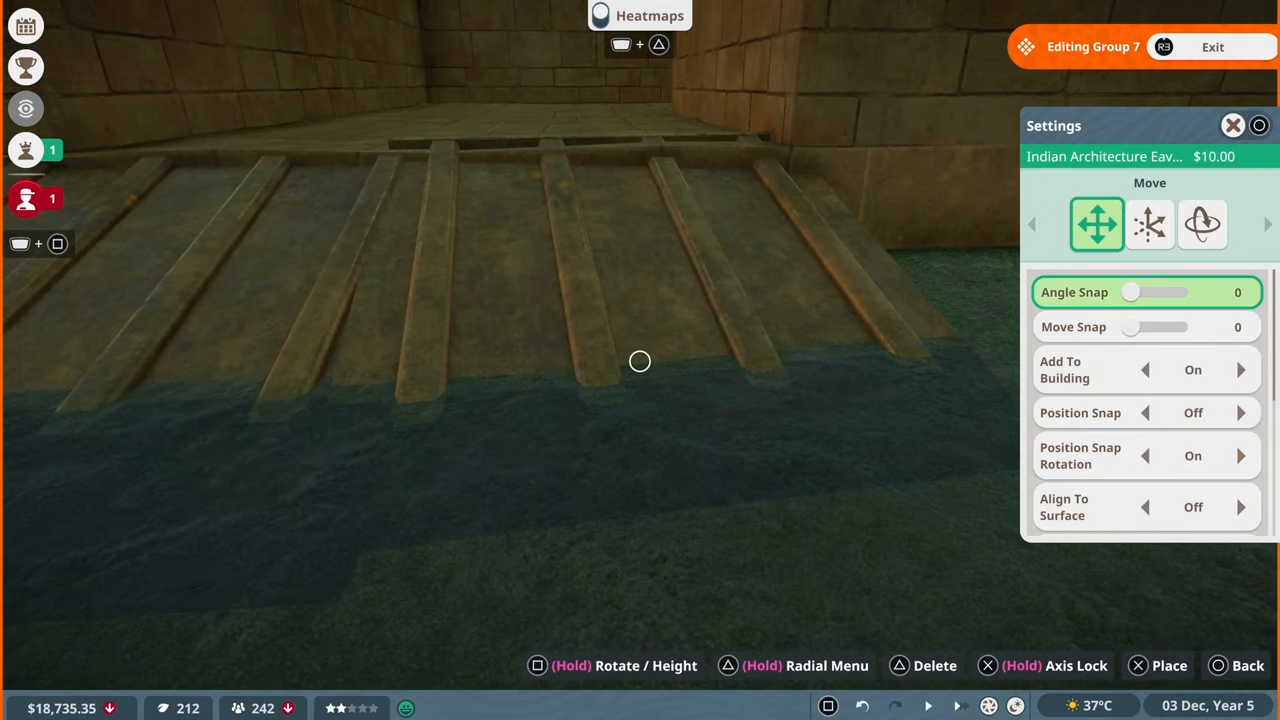
left_click(1202, 224)
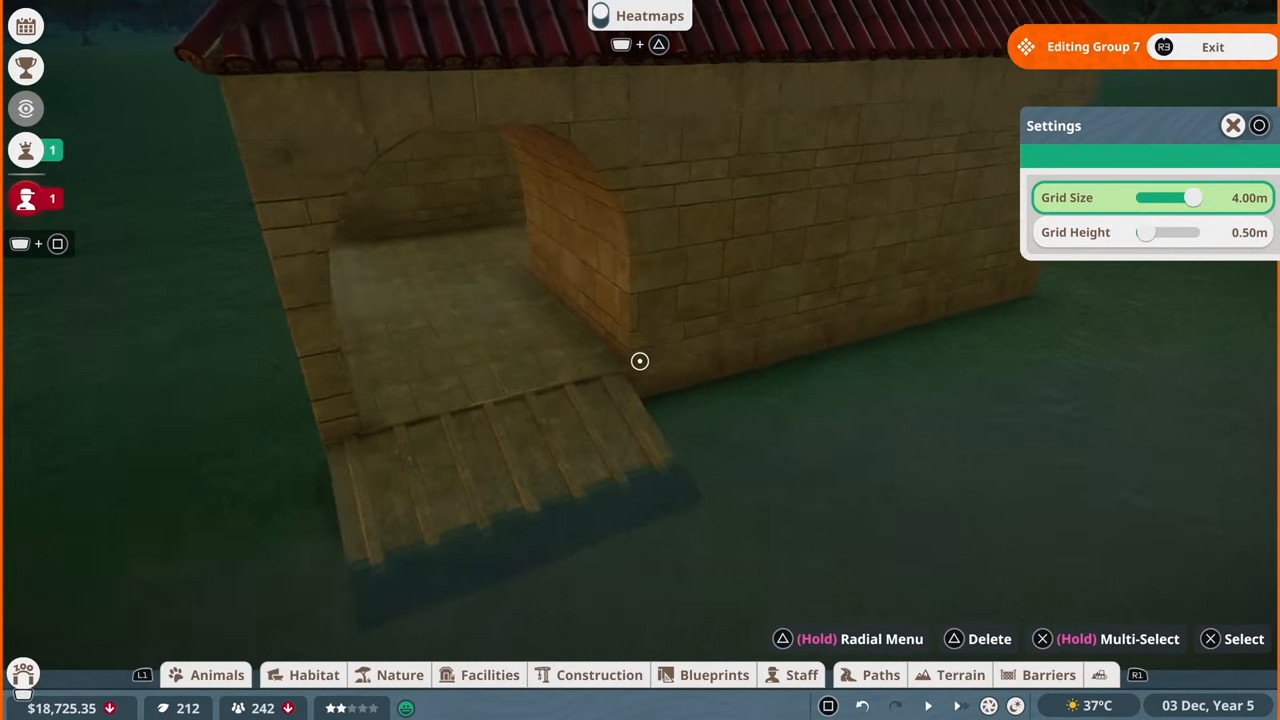
Rotate and mount an Indian Wall Light Bracket beside the archway
left_click(599, 674)
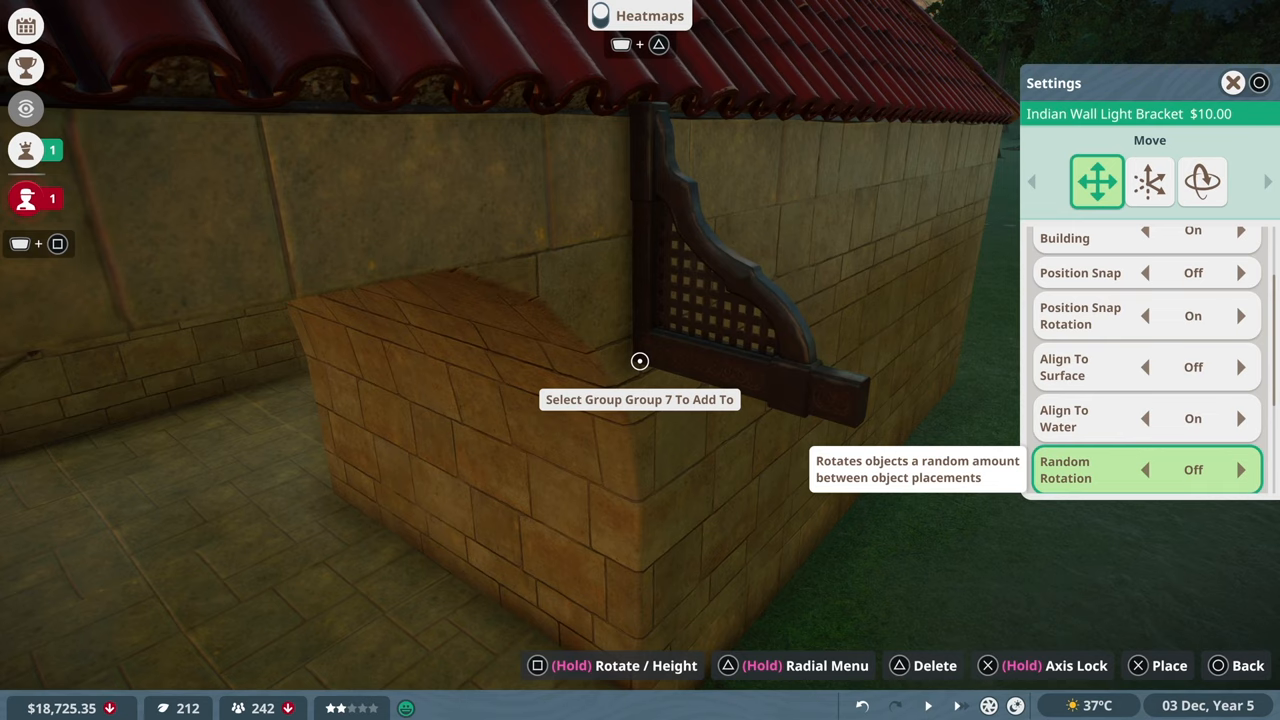
left_click(1202, 181)
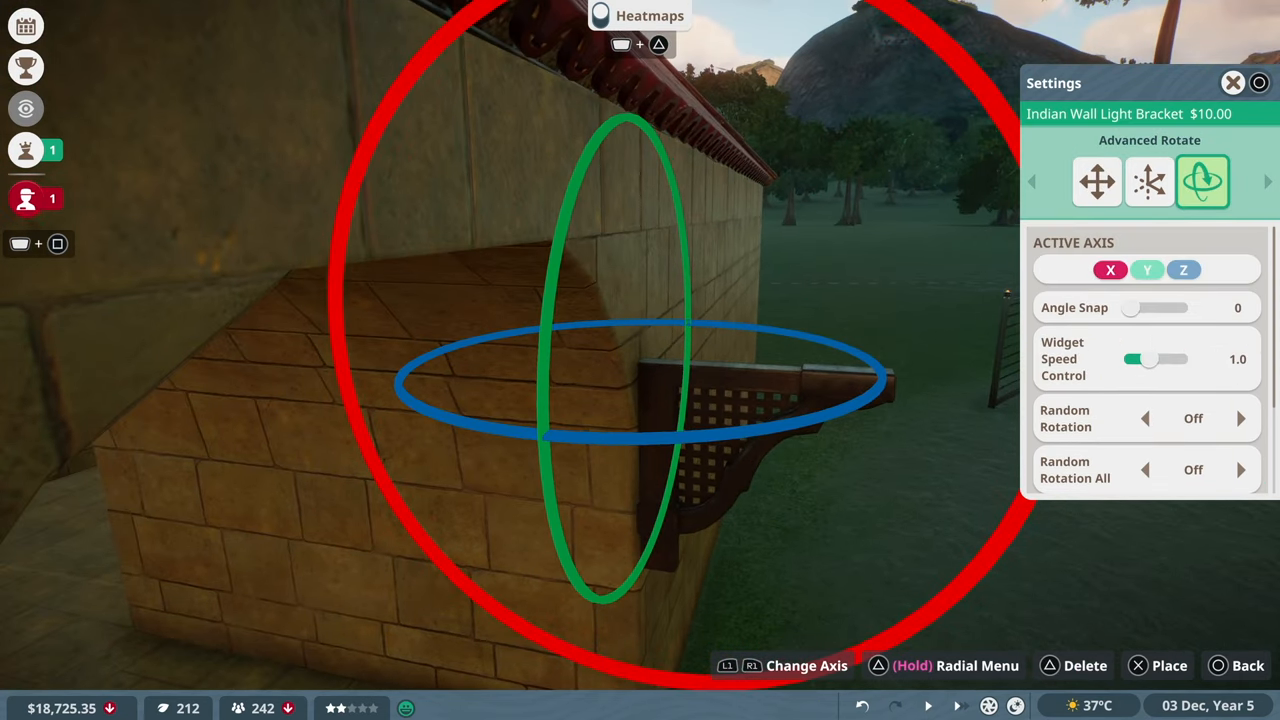
left_click(1096, 181)
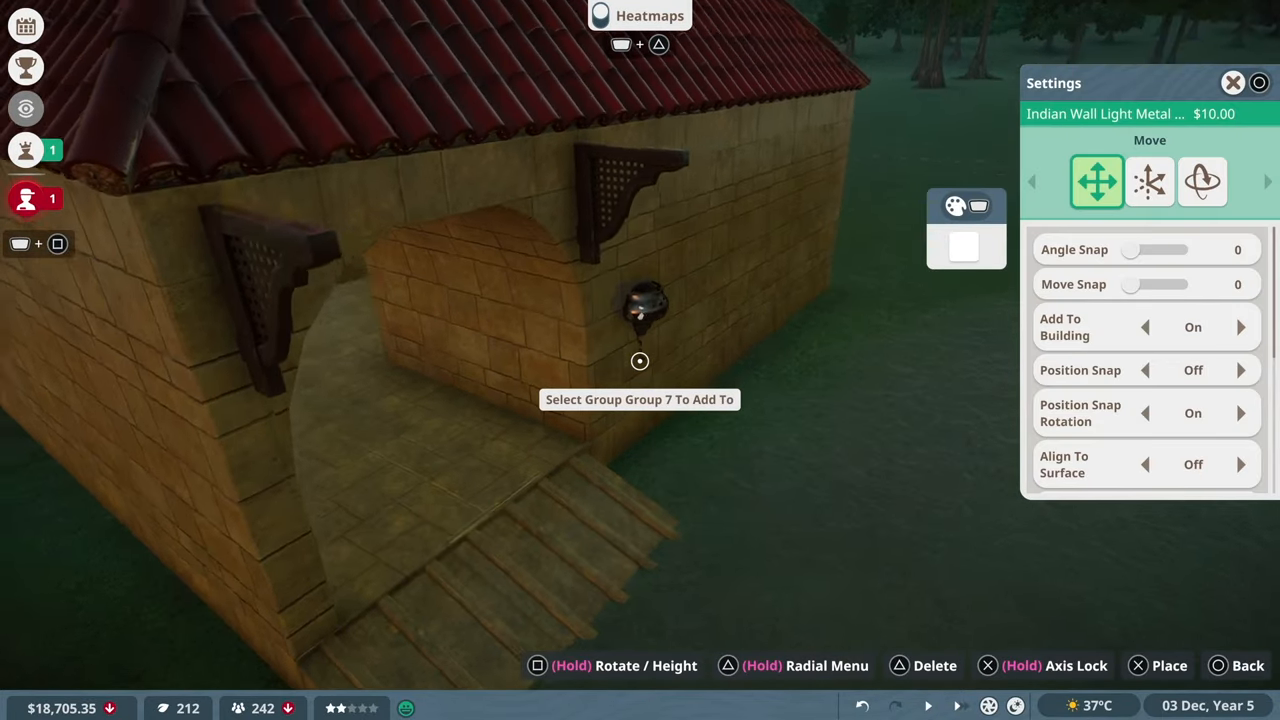
Position the Indian Wall Light Metal lantern against the wall with Angle Snap at 15°
left_click(1201, 181)
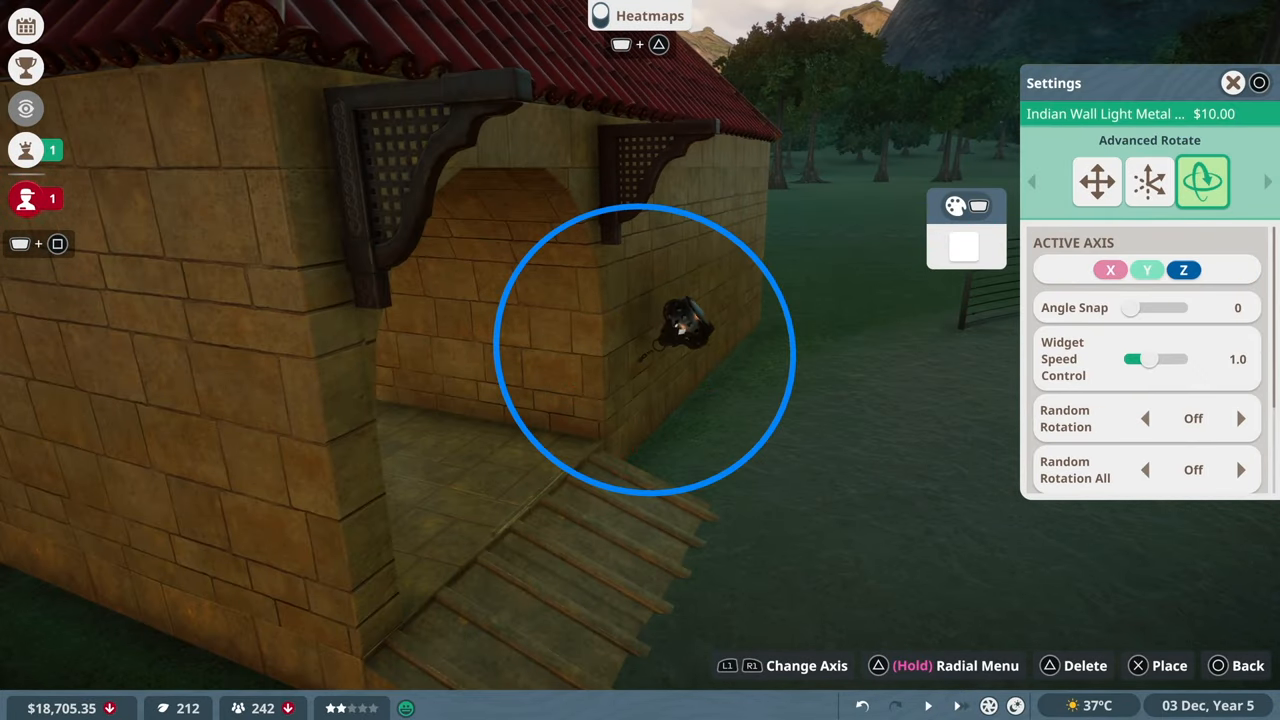
left_click(1149, 181)
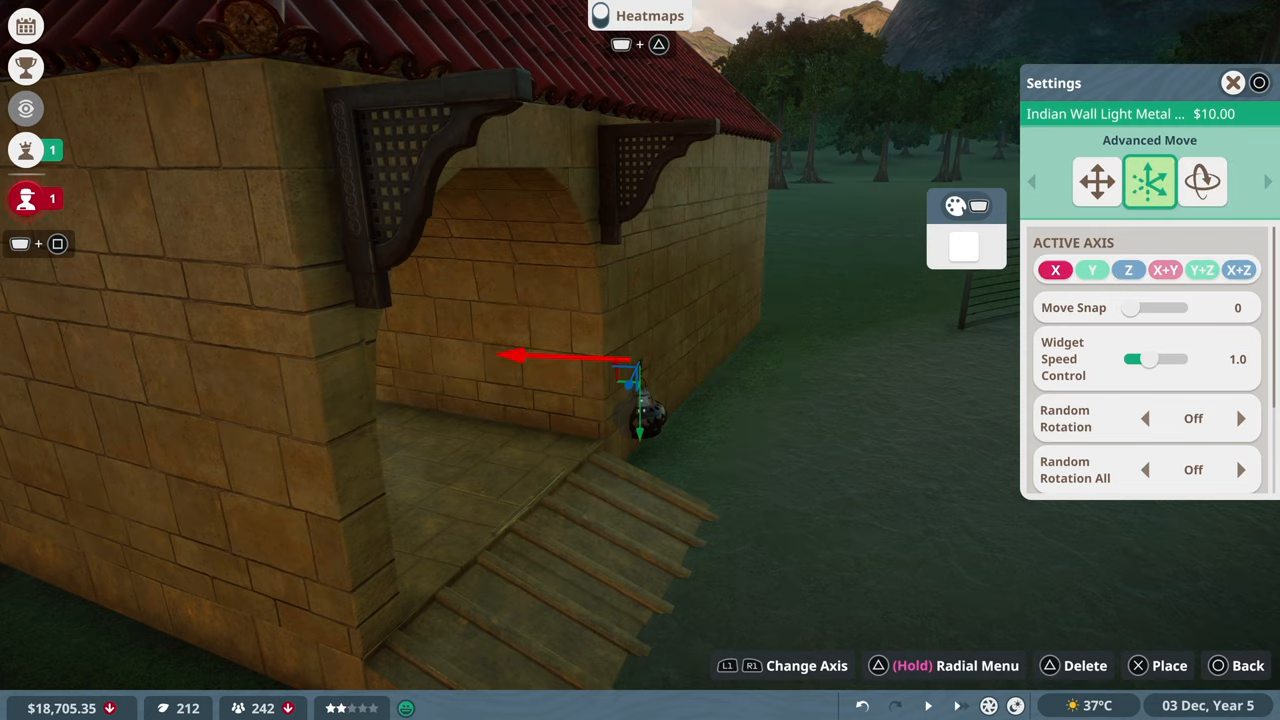
left_click(1096, 181)
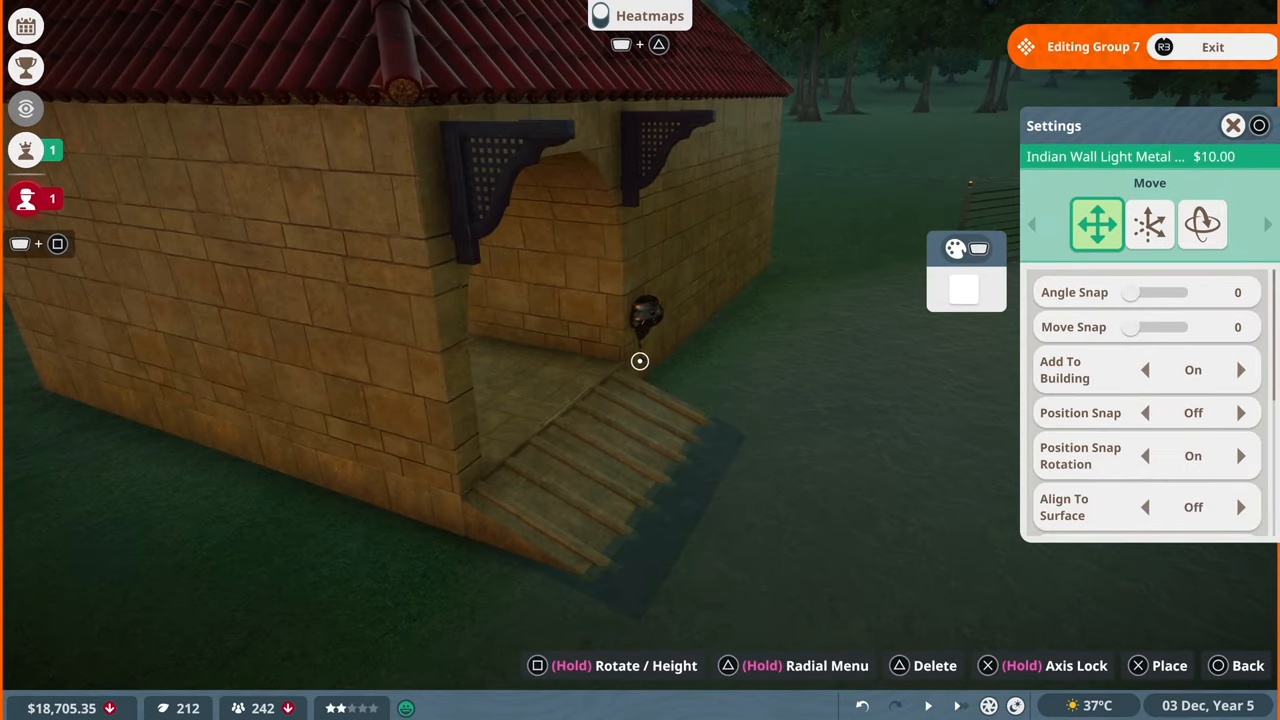
left_click(1147, 292)
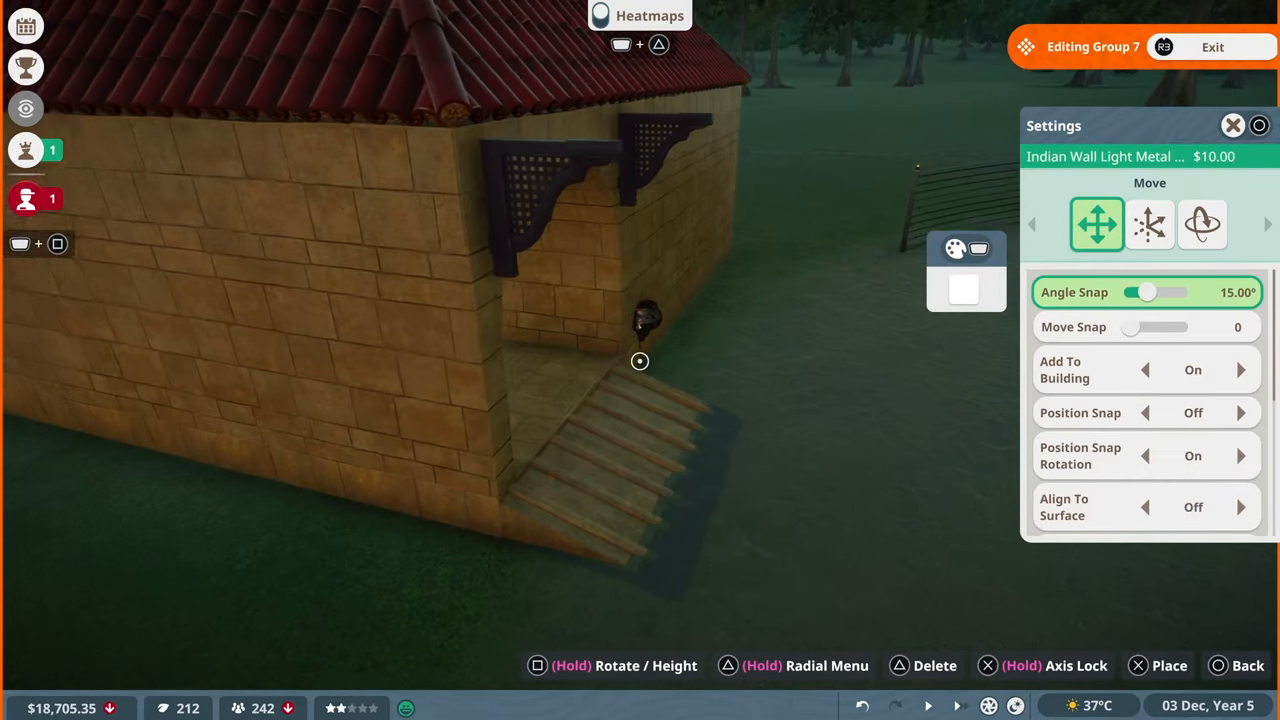
Place the metal lantern beside the entrance
left_click(1202, 224)
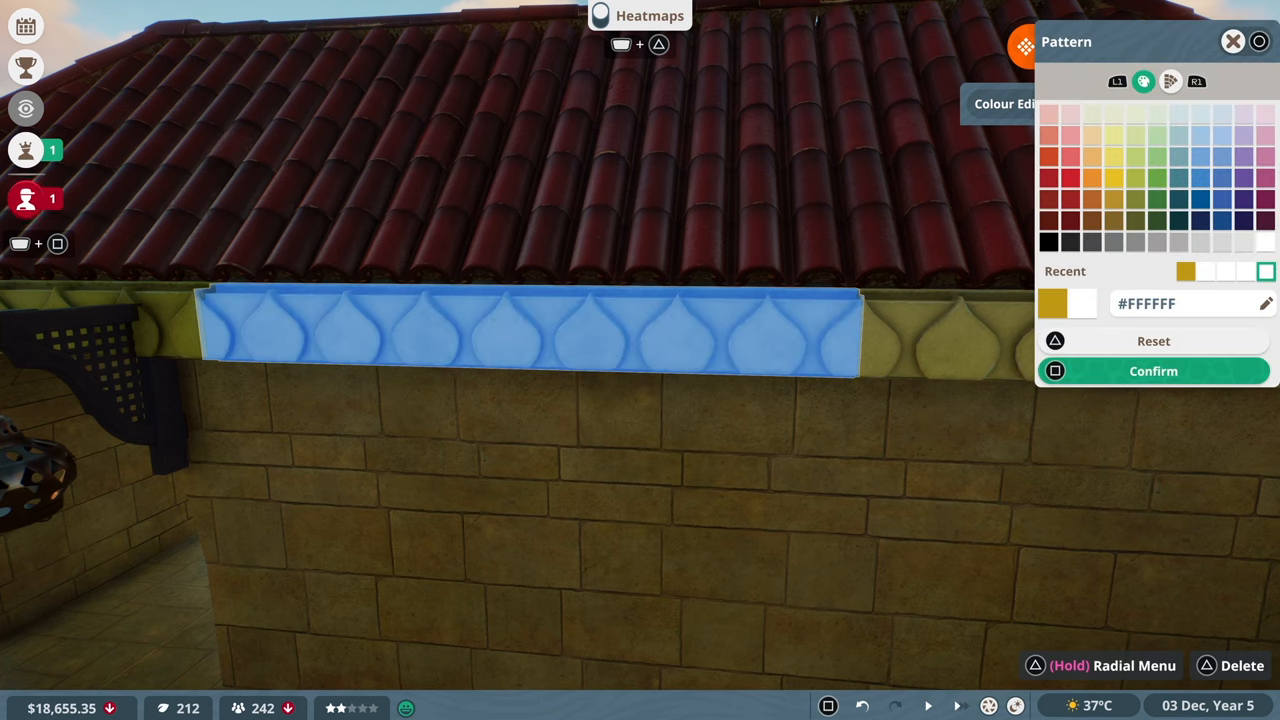
Colour the scalloped trim dark green #3C793C and confirm
left_click(1158, 198)
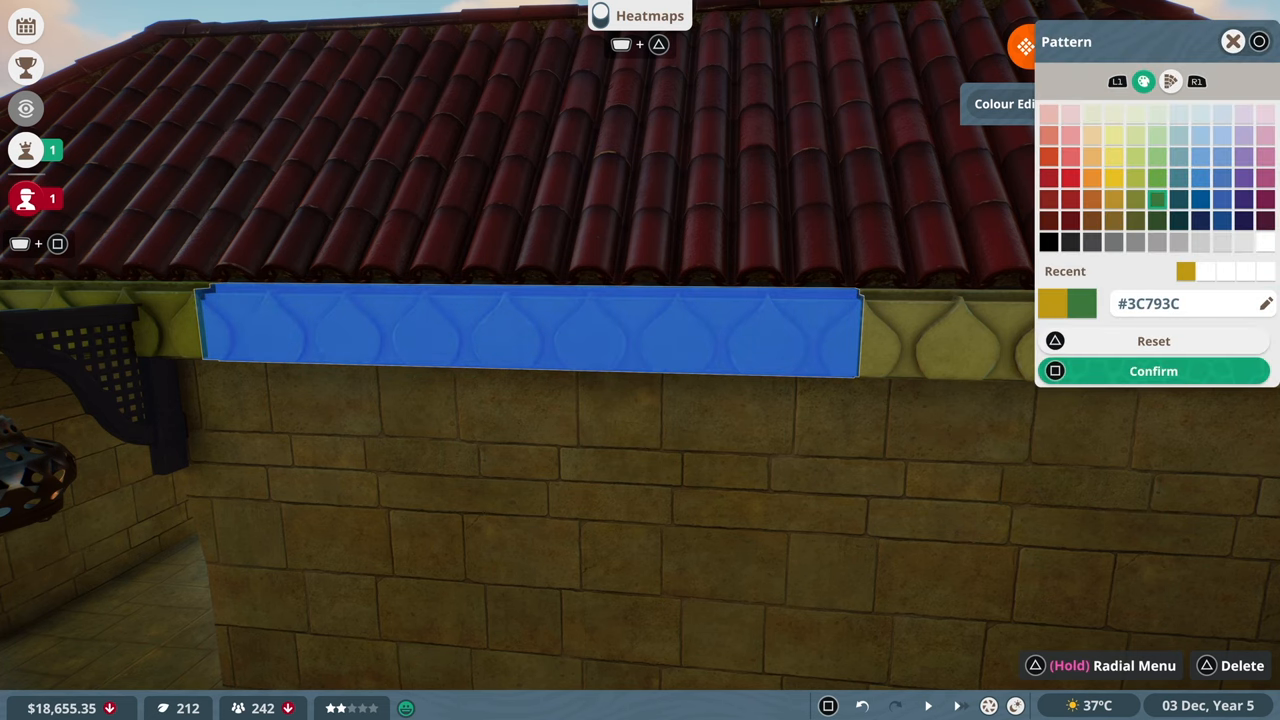
left_click(1153, 371)
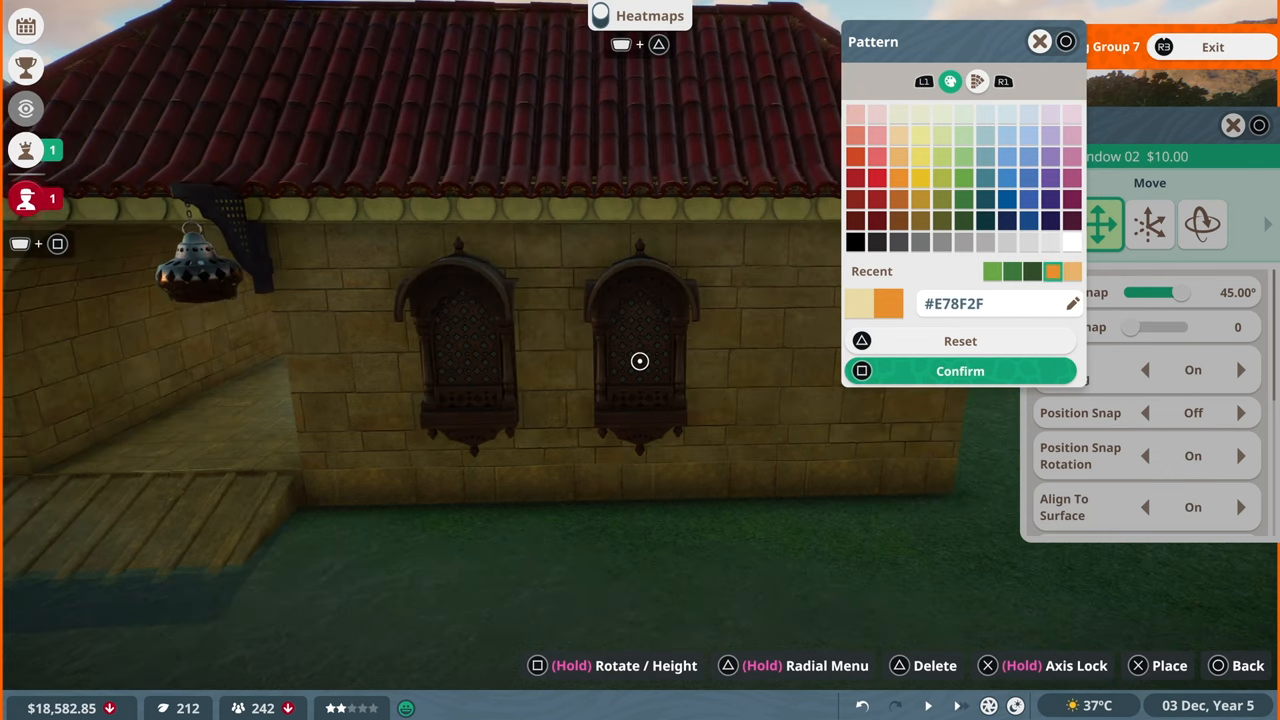
Confirm the #E78F2F orange colour for the lattice windows
left_click(1039, 41)
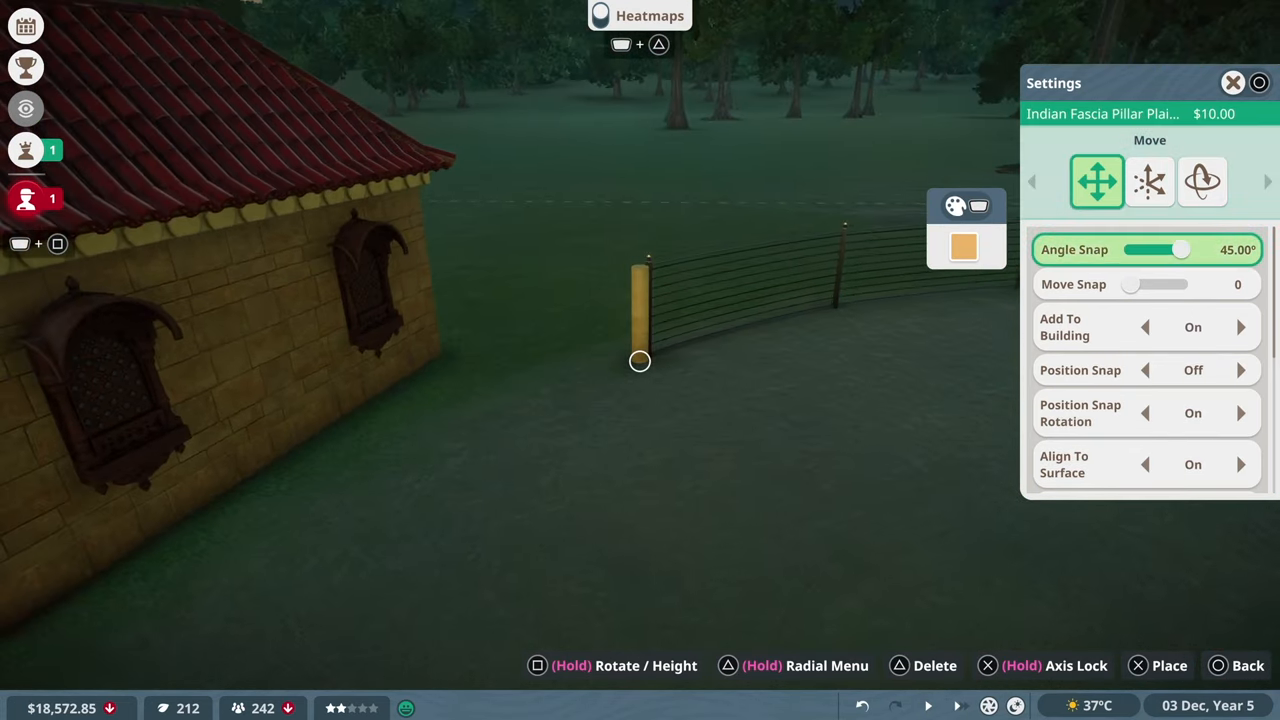
Place the plain pillar, then set 4m x 4m mesh fence panels along the fence
left_click(1145, 464)
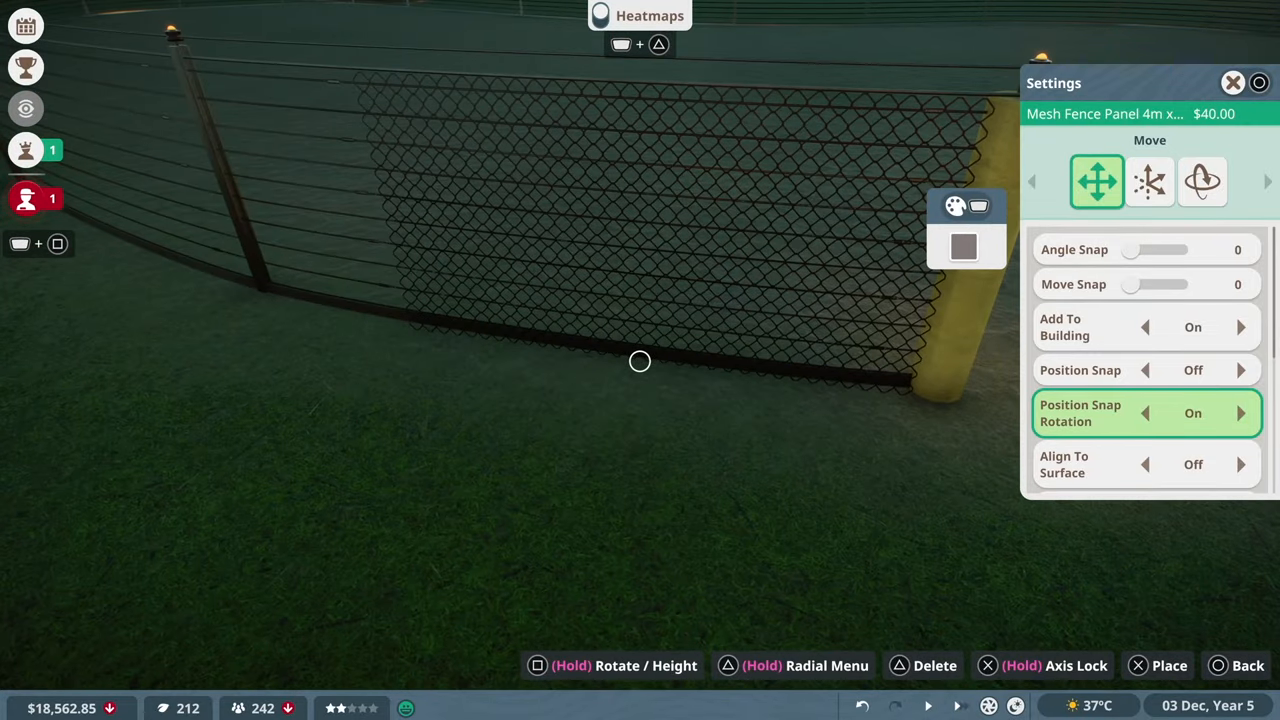
scroll("down", 3)
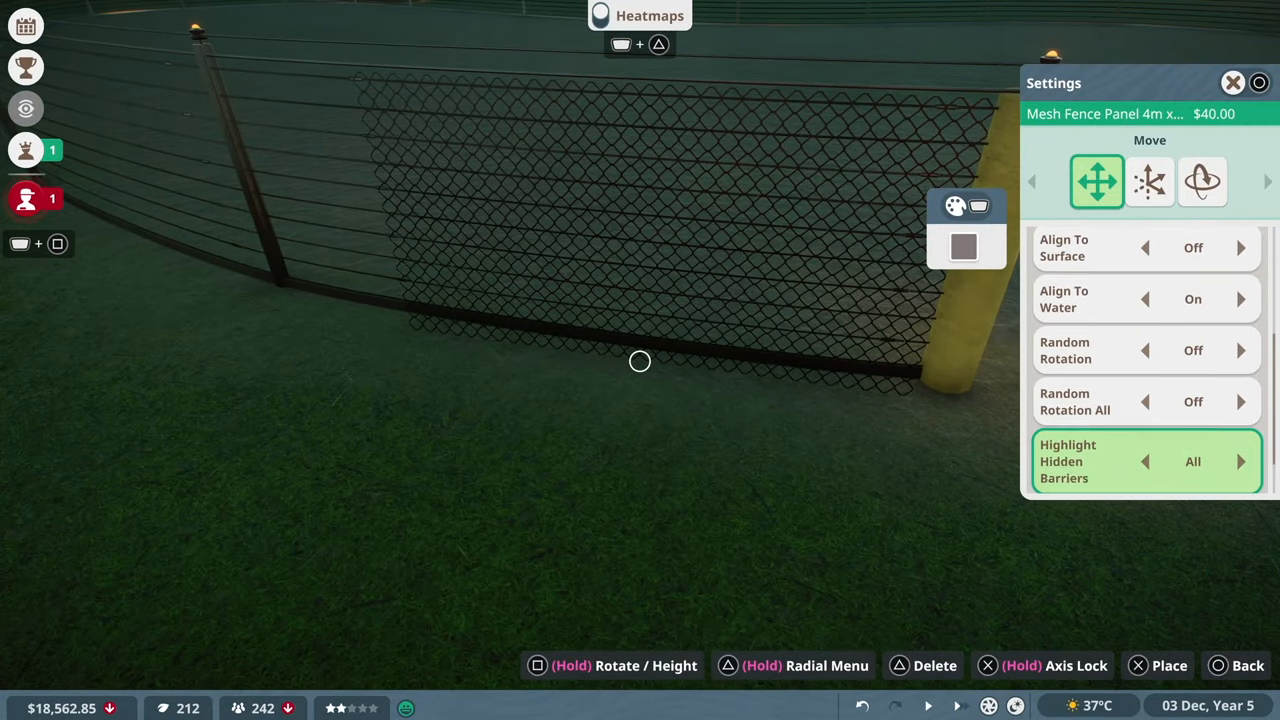
left_click(1149, 181)
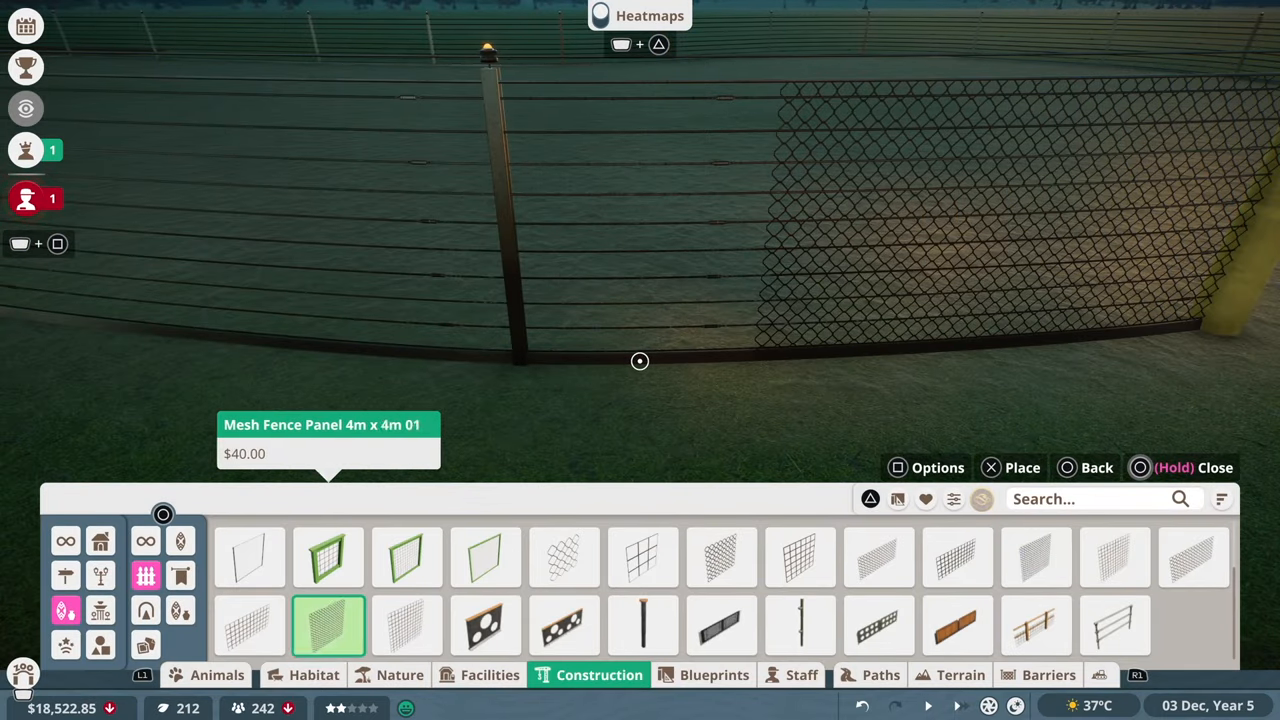
left_click(800, 558)
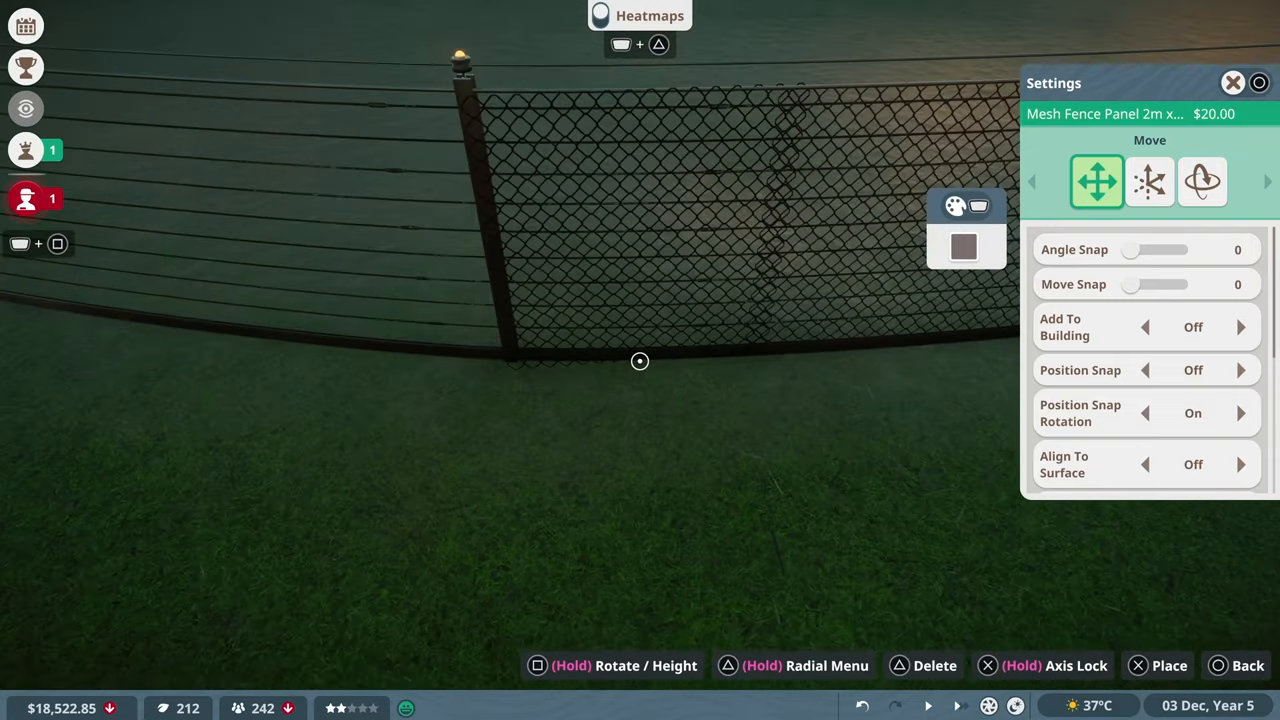
left_click(1149, 181)
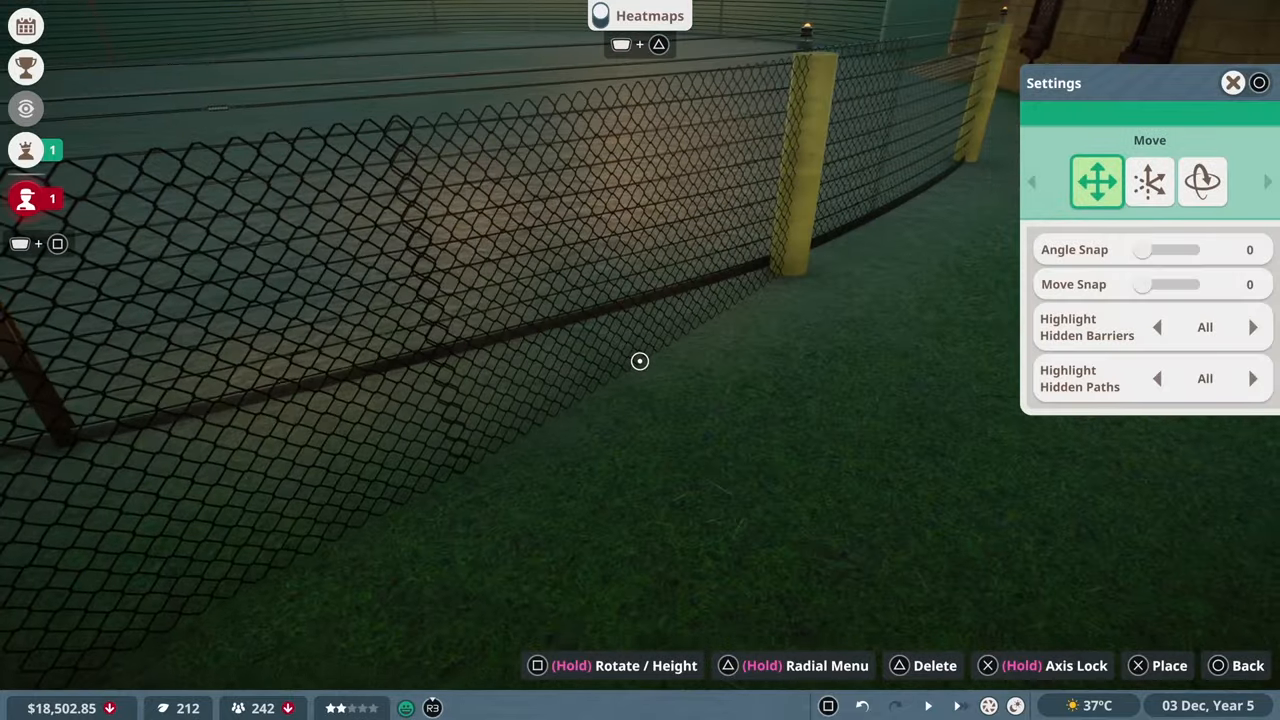
left_click(1149, 181)
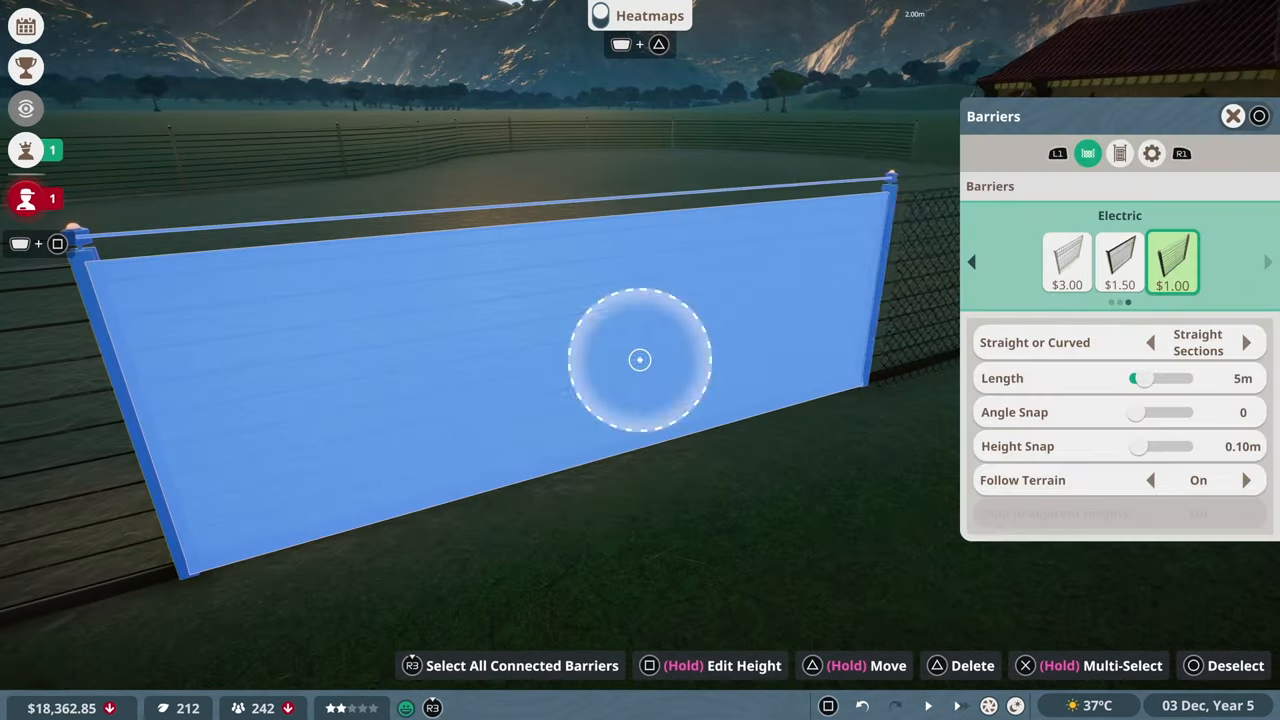
Lay a 4m Null barrier section along the building wall
left_click(1233, 116)
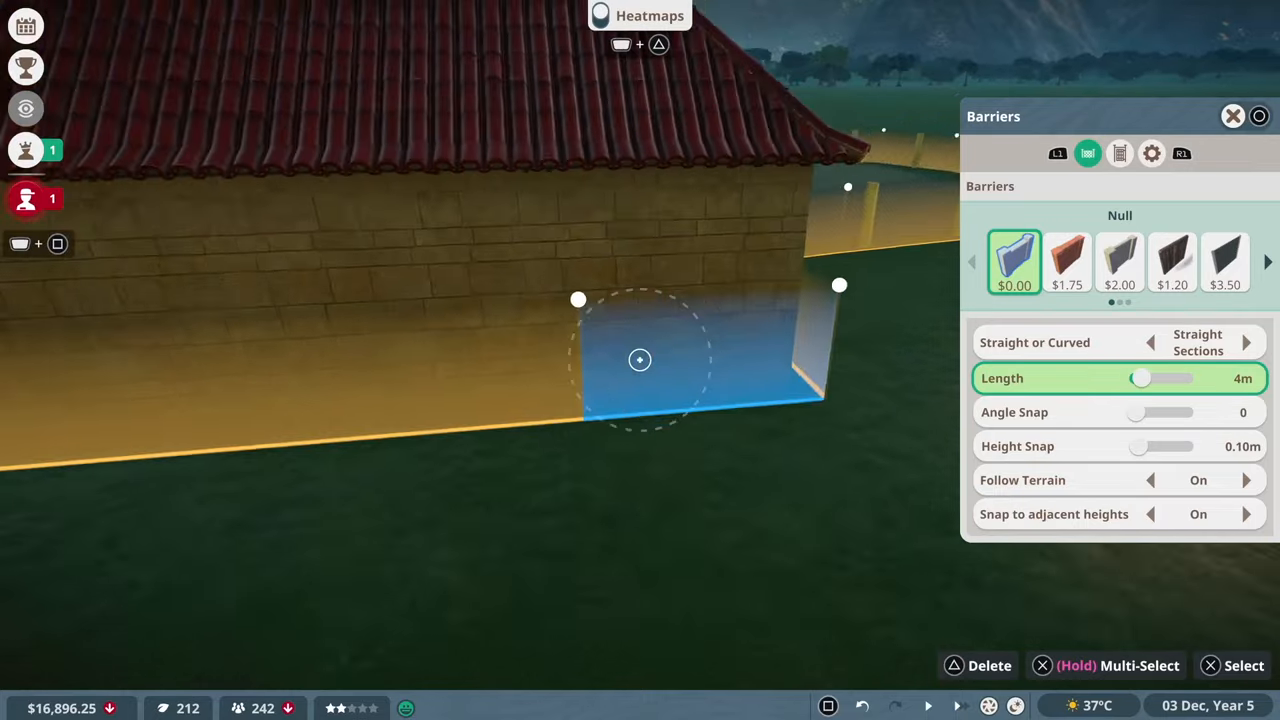
left_click(1119, 153)
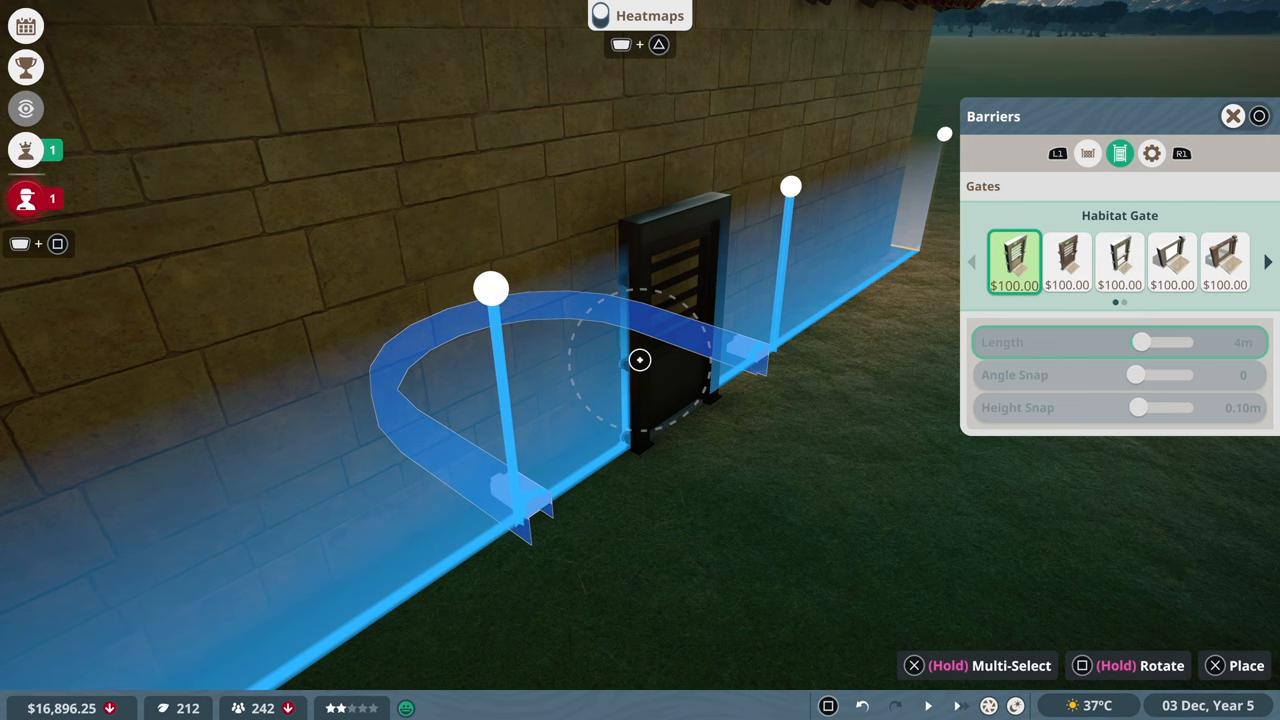
Place the Habitat Gate and start decorating it with Indian fascia canopy and pillar pieces
left_click(1152, 153)
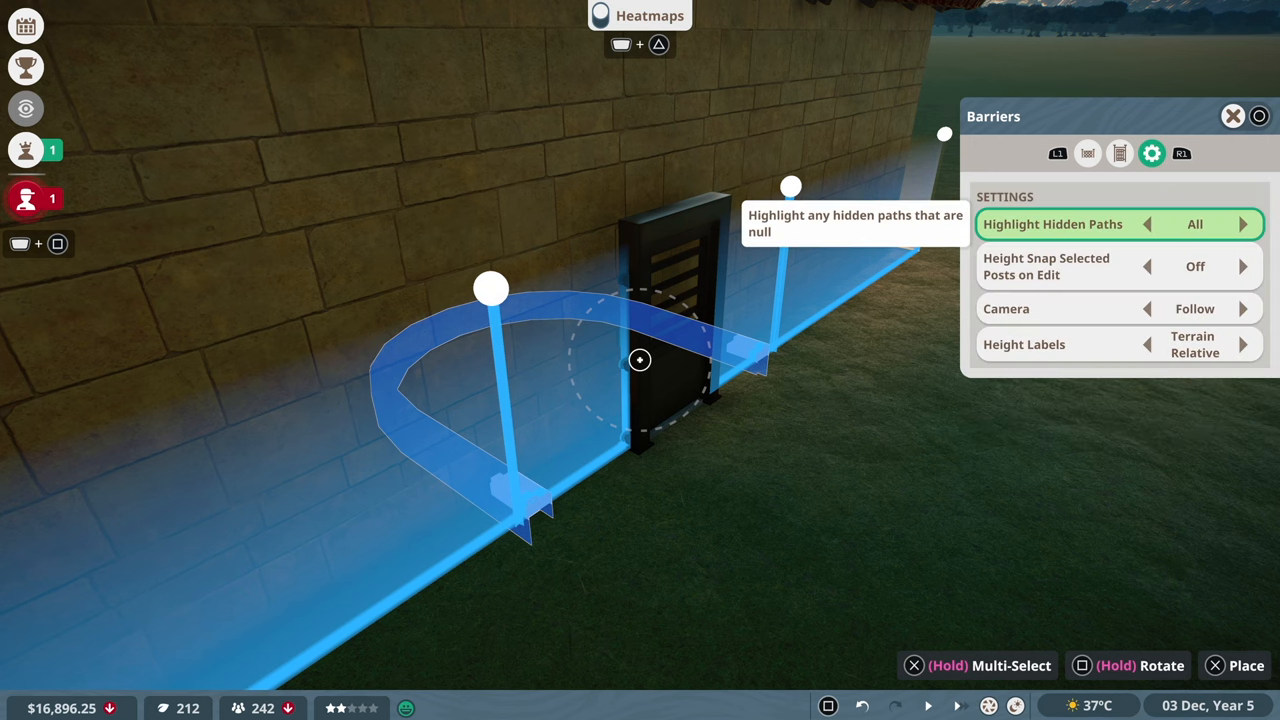
left_click(1120, 153)
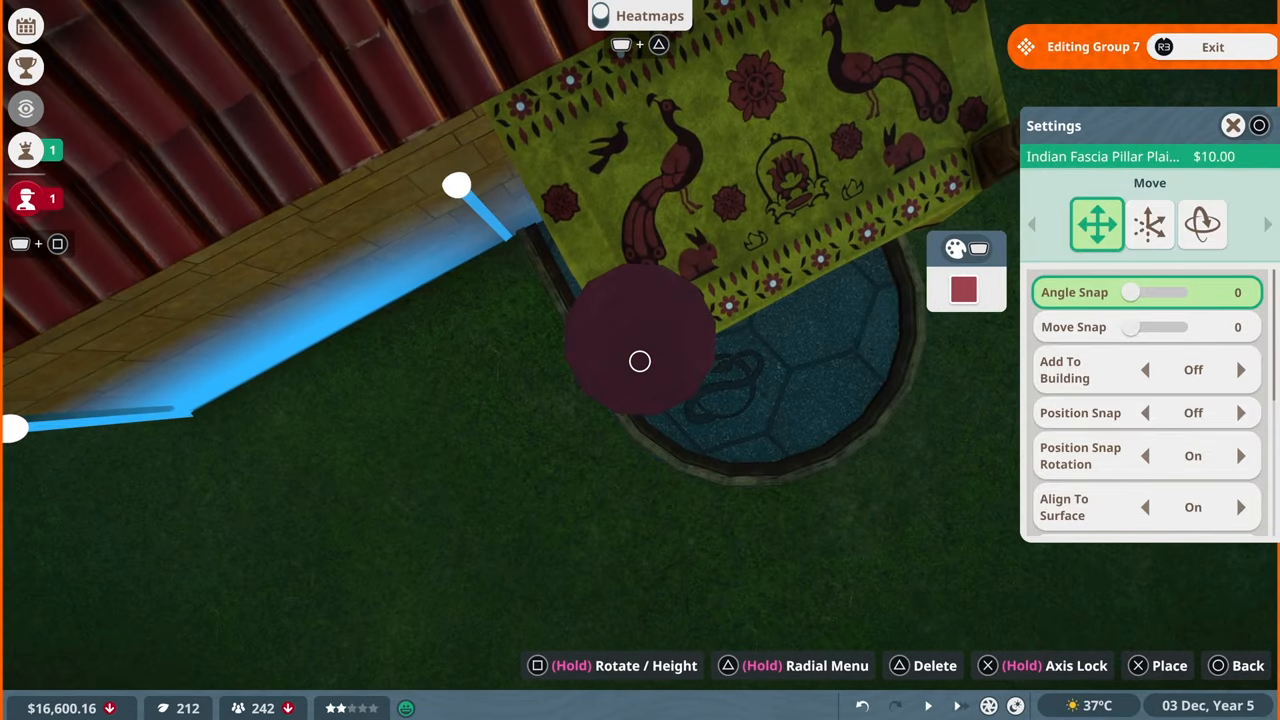
Set angle snap to 11.25° and place two red Indian Fascia Pillars beside the gate
left_click_drag(1133, 292, 1143, 292)
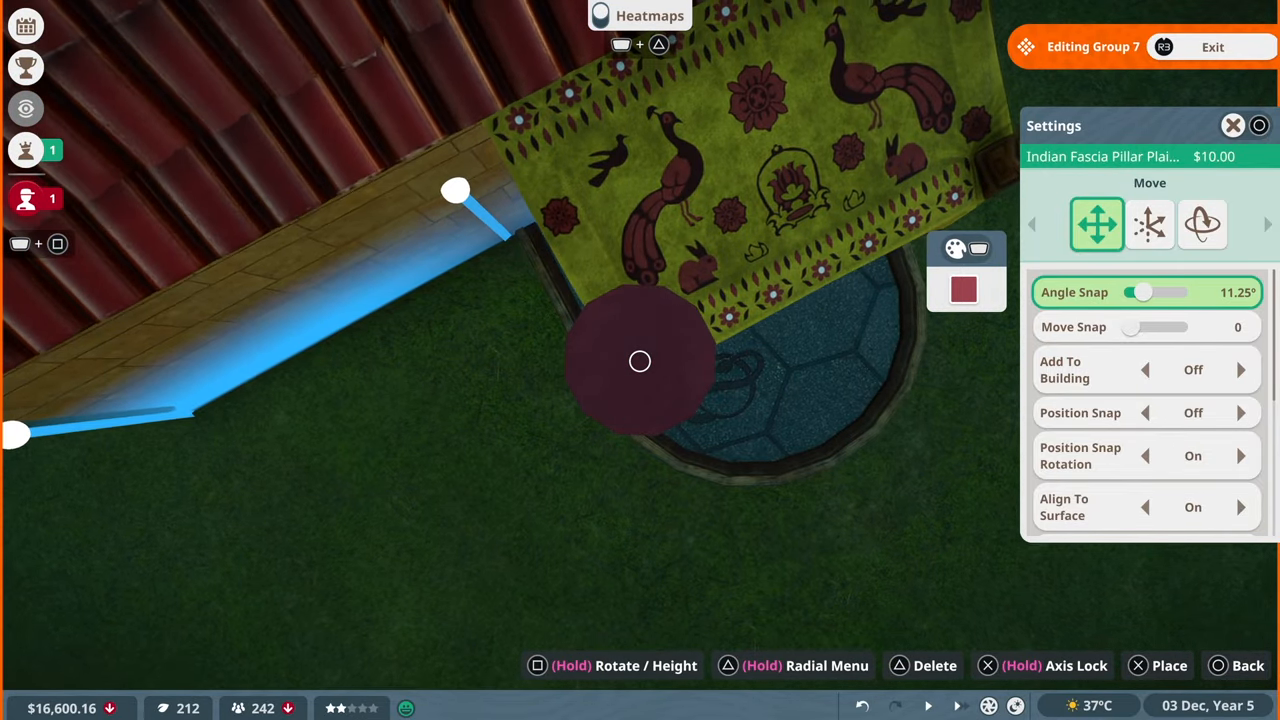
left_click(1149, 224)
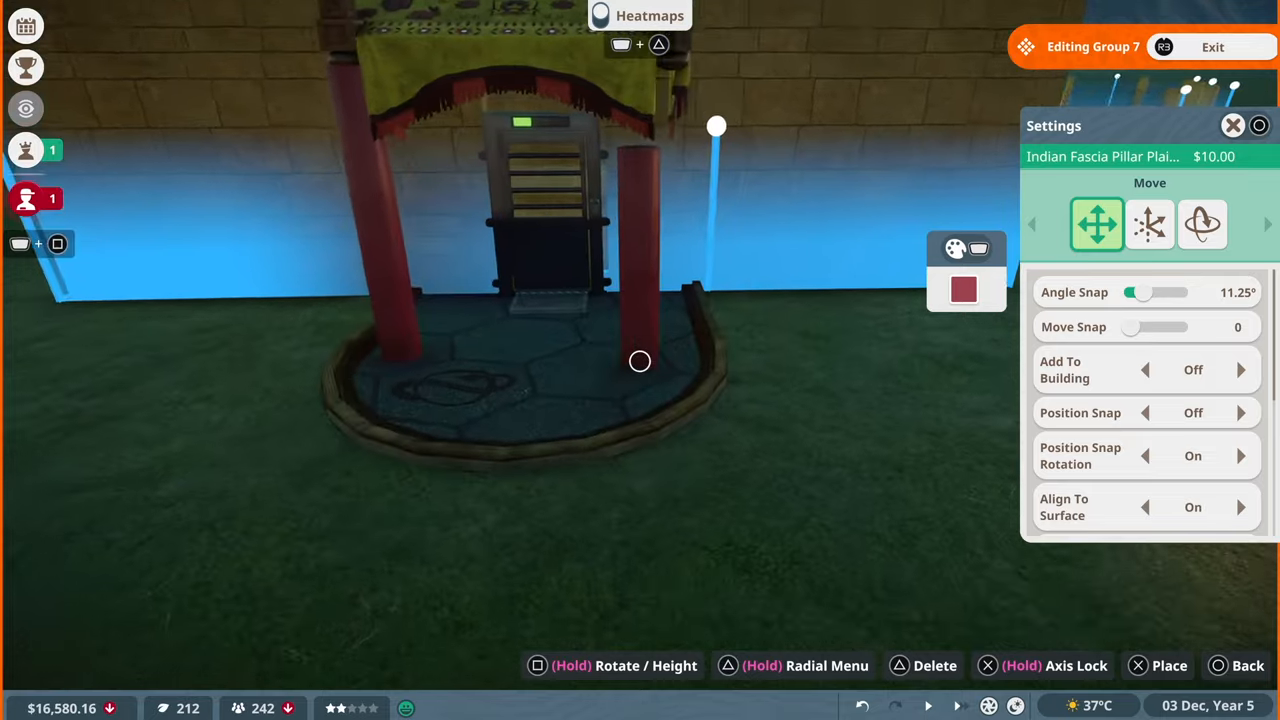
left_click(1149, 224)
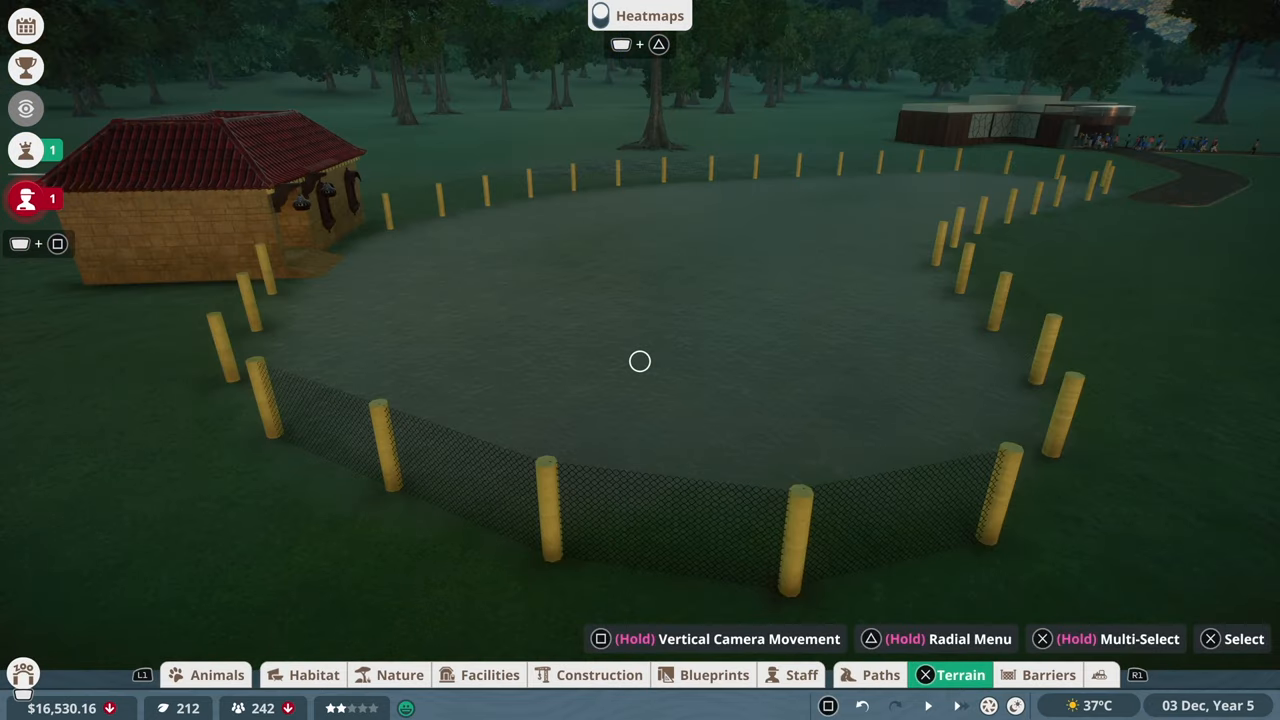
Stamp an 11m subtractive cylinder into the fenced habitat floor to dig the lagoon basin
left_click(961, 674)
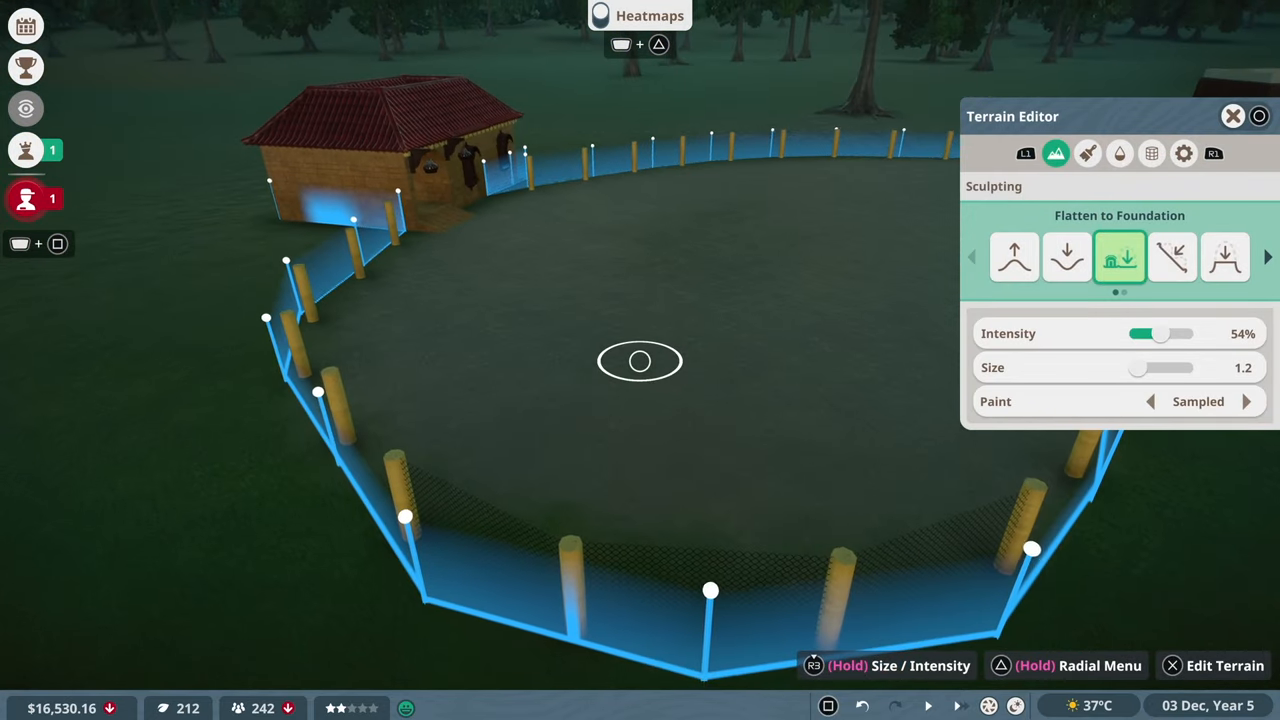
left_click(1151, 153)
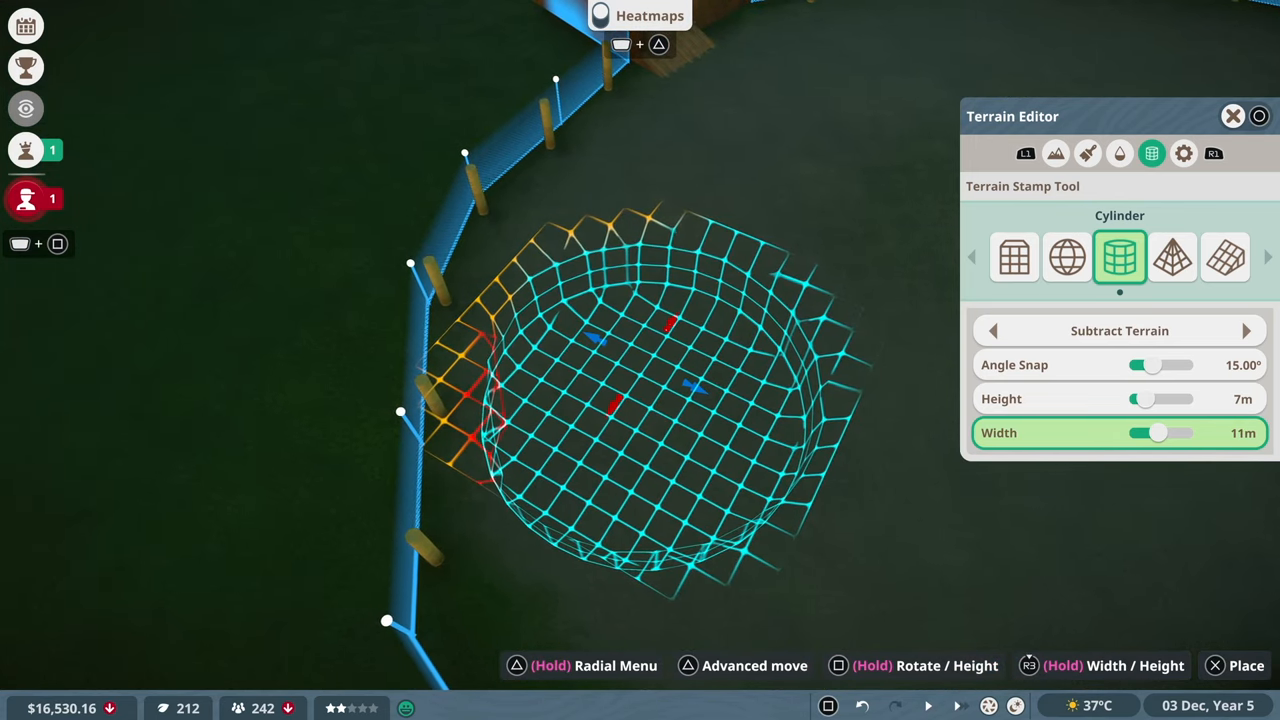
left_click(640, 360)
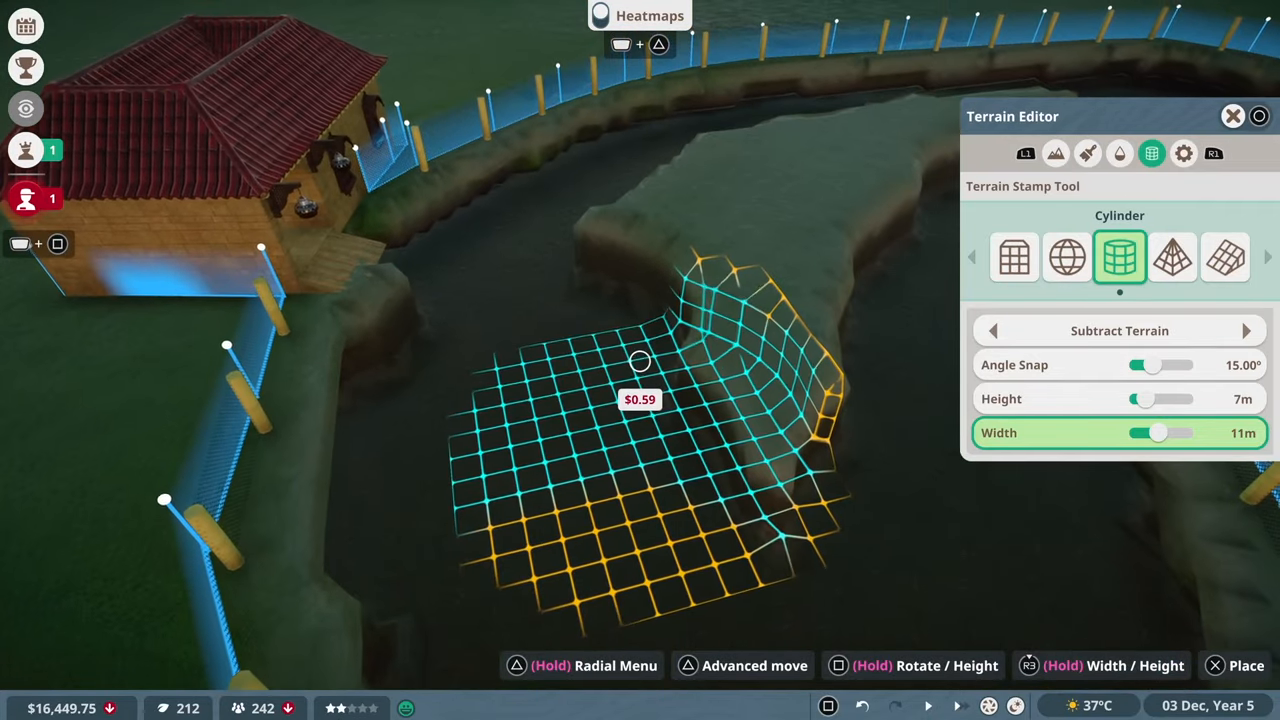
left_click(1056, 153)
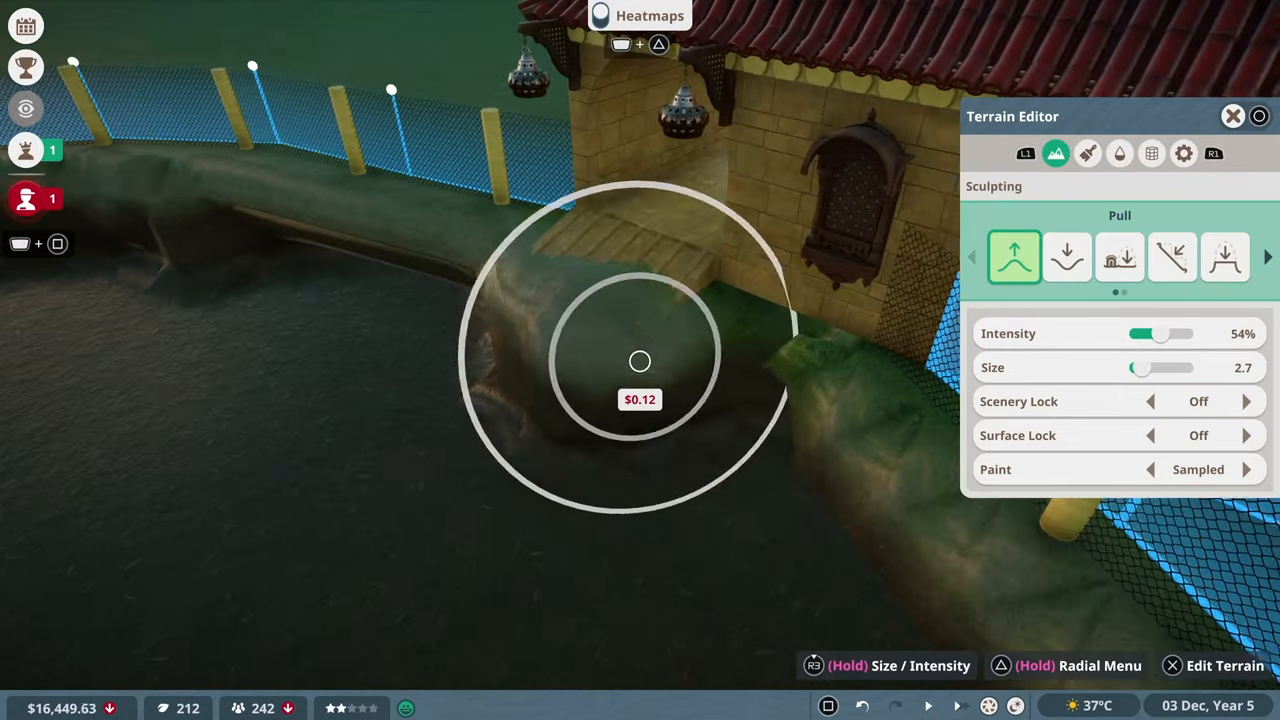
Raise and flatten the lagoon banks near the building and along the fence
left_click(1119, 257)
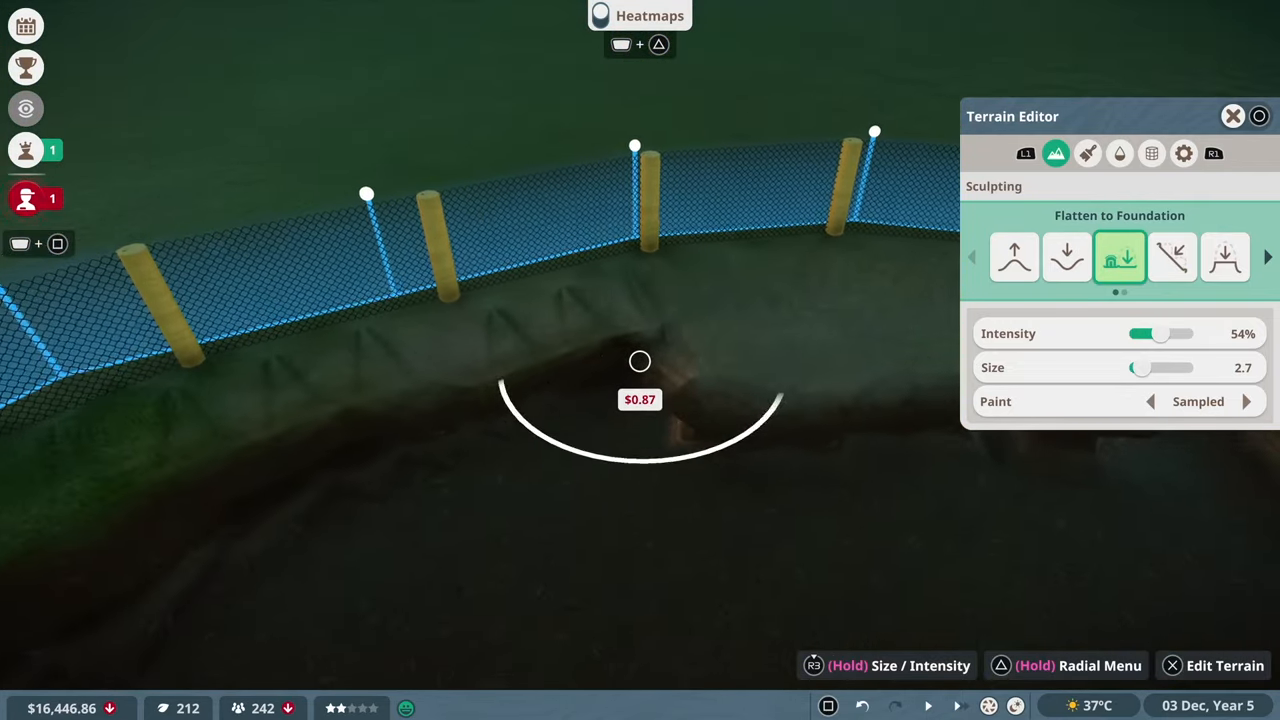
left_click(1172, 257)
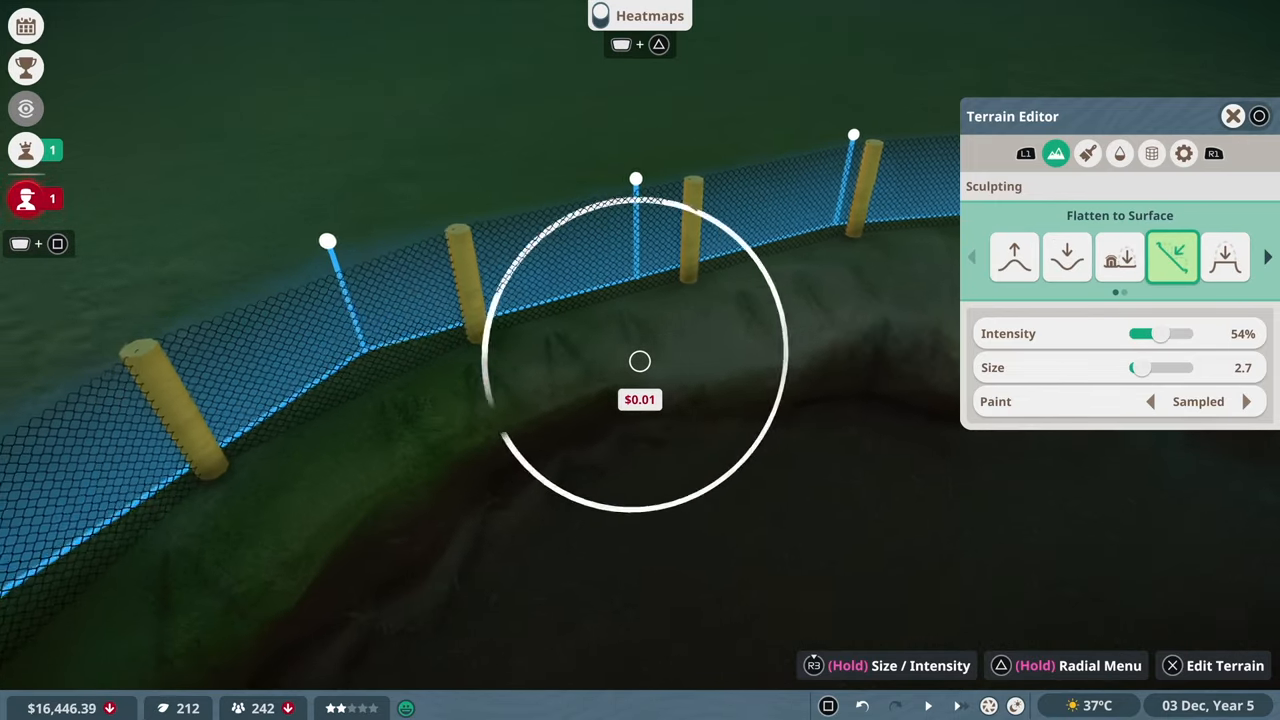
left_click(1013, 257)
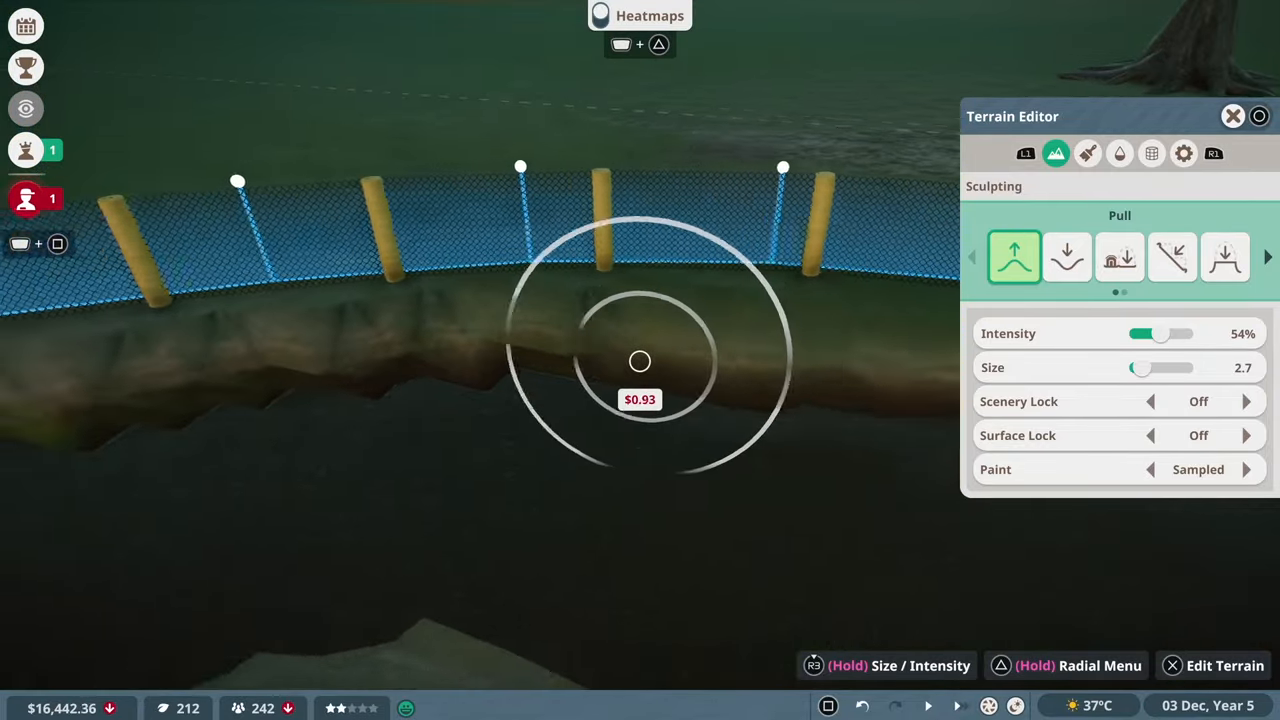
left_click(1171, 257)
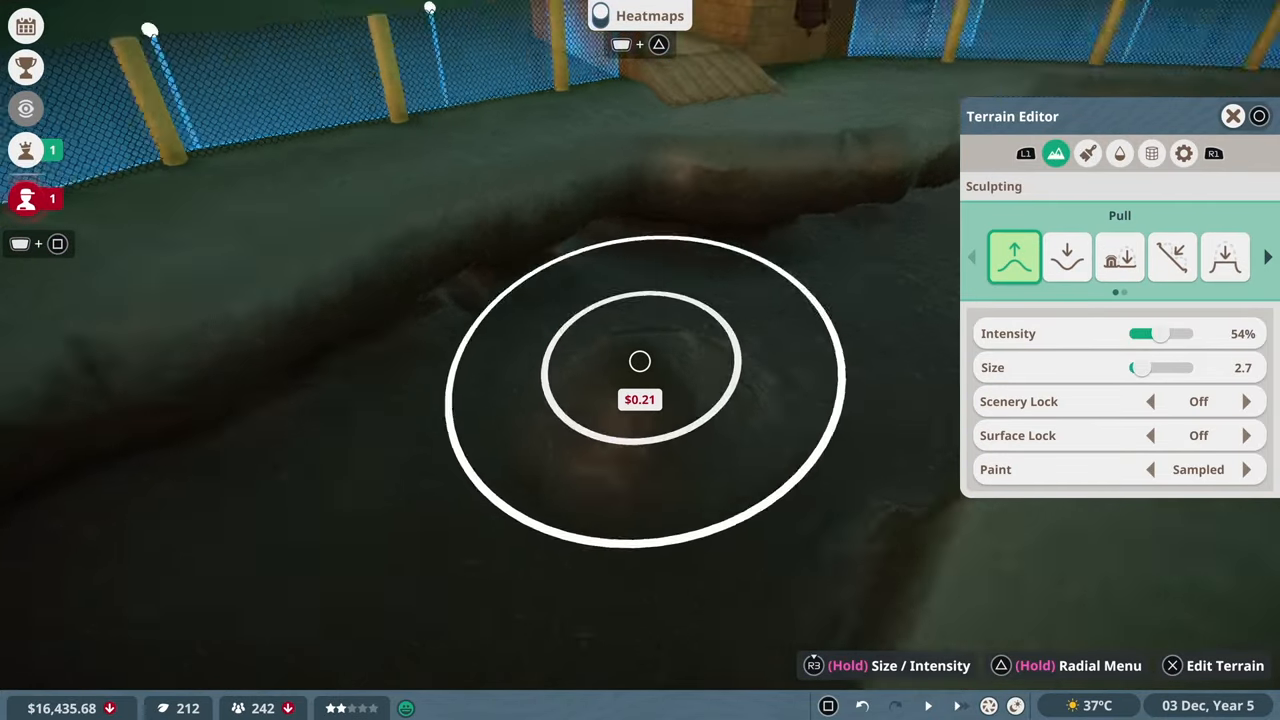
Flatten the rough ground around the dip and beside the fence, then smooth the uneven bank
left_click(1172, 257)
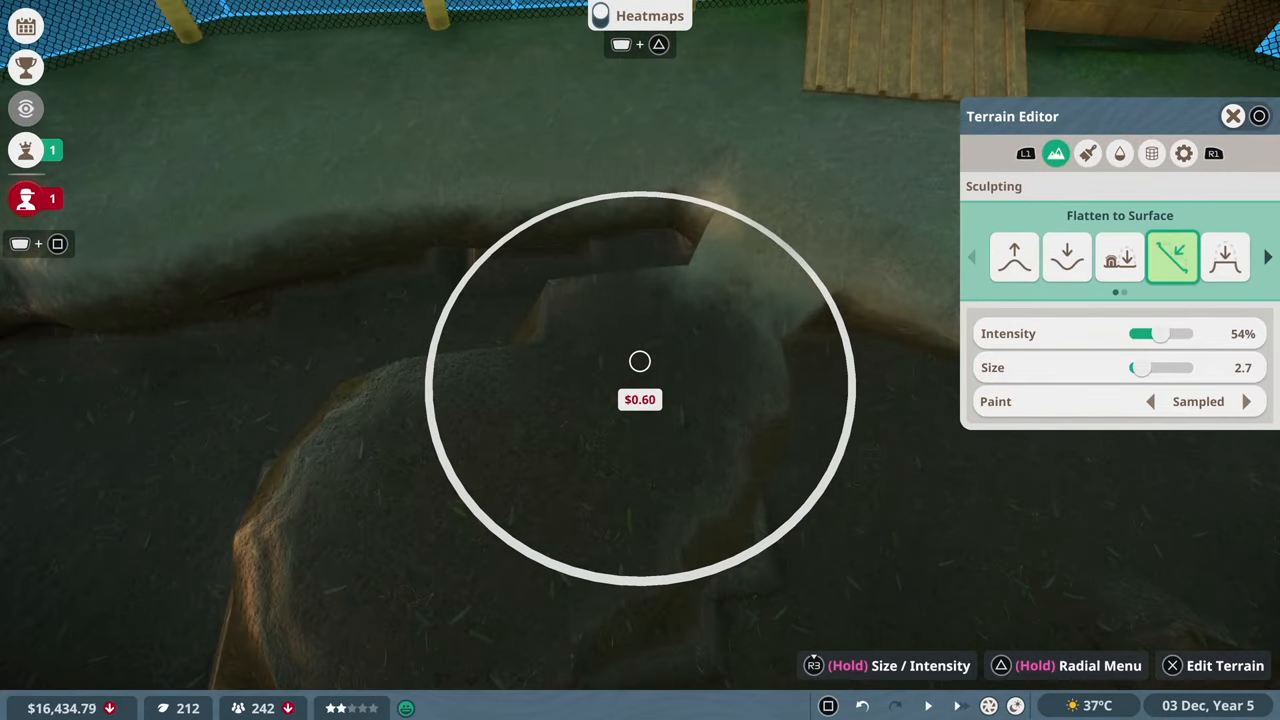
left_click(1066, 257)
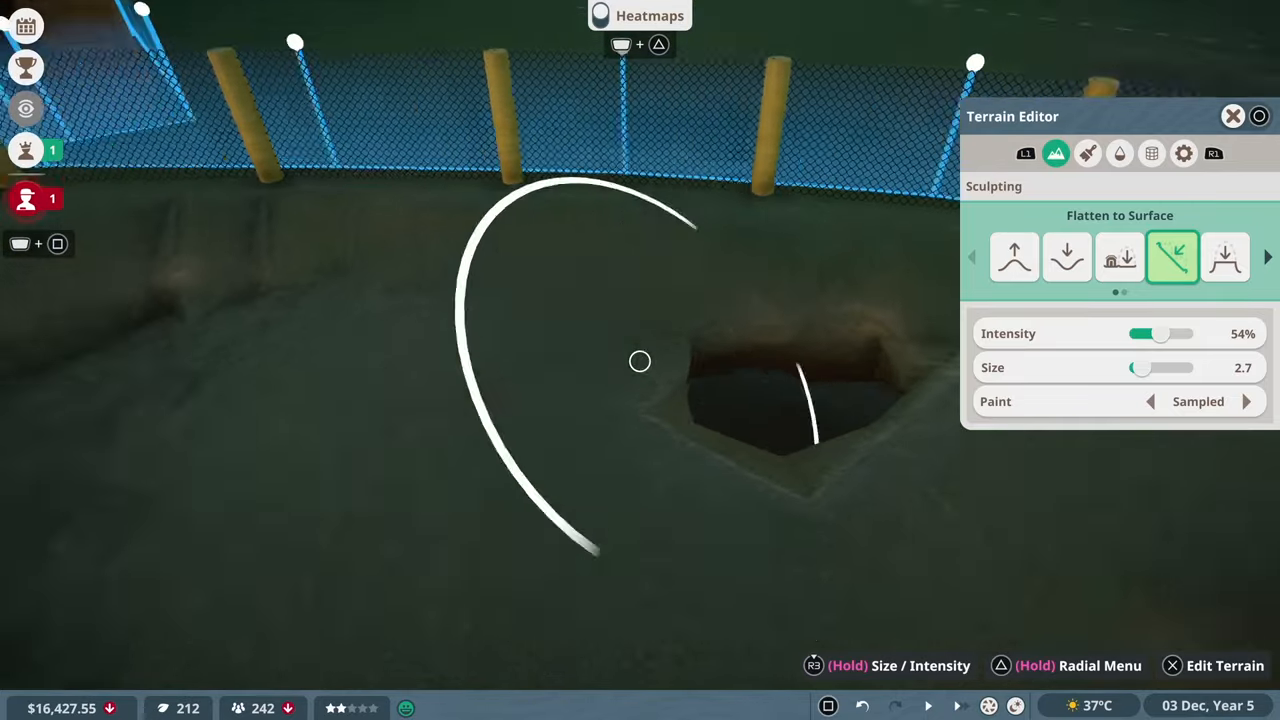
left_click(640, 361)
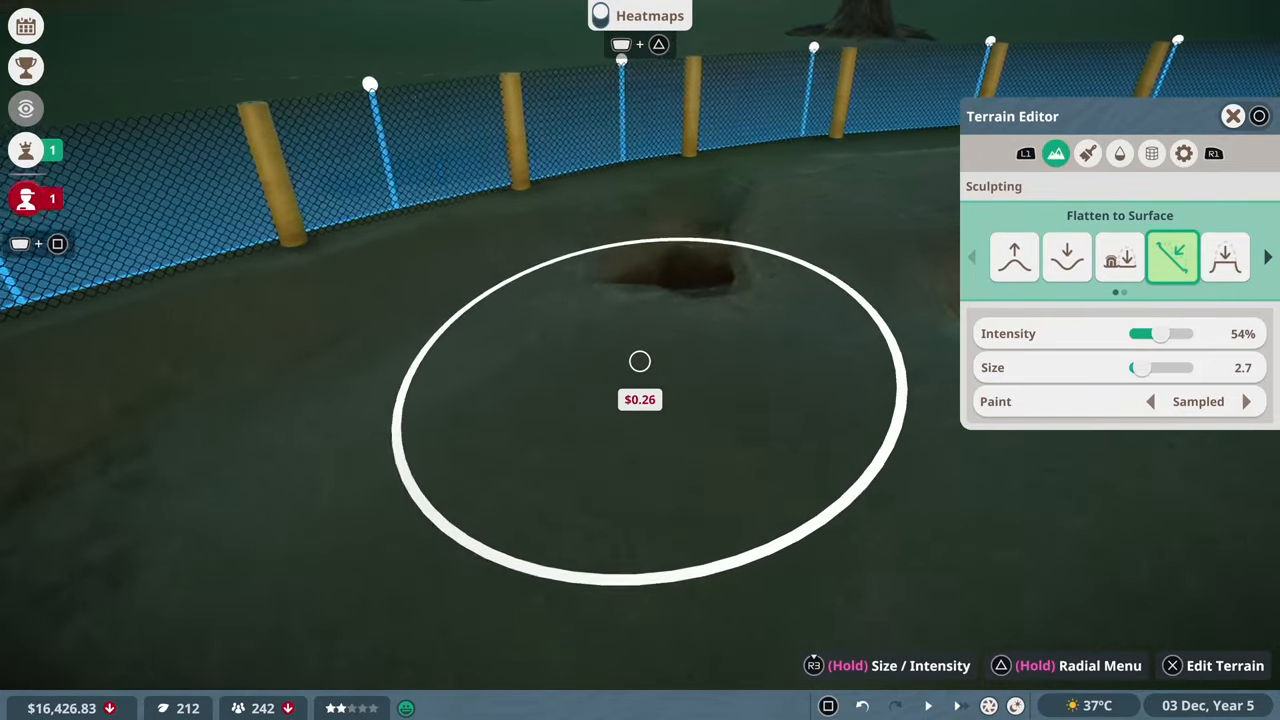
left_click(1225, 257)
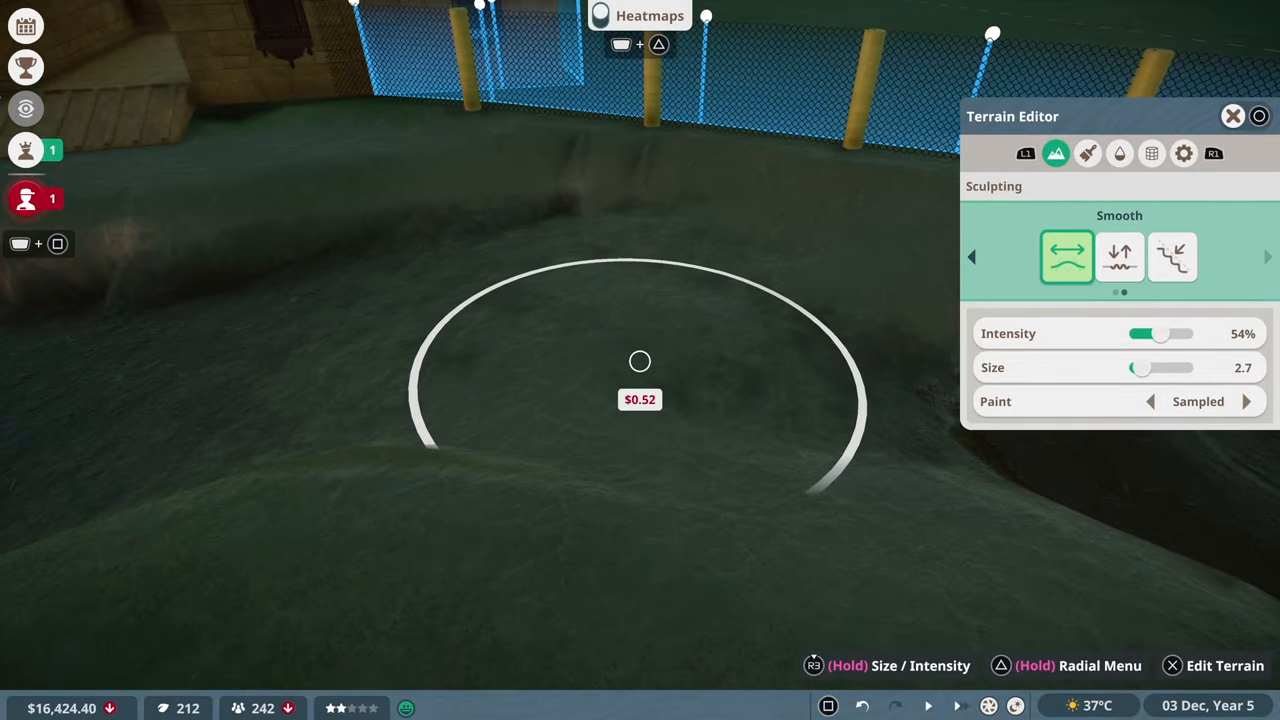
left_click(640, 361)
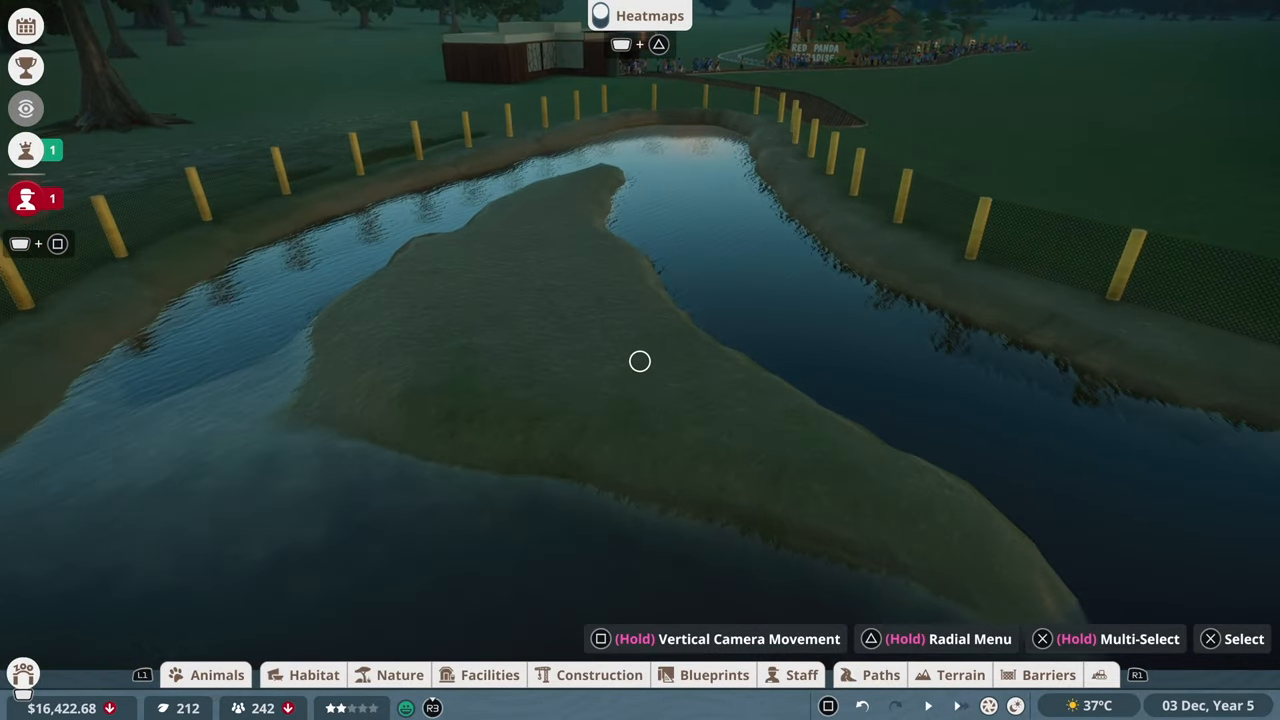
Browse the Construction, Nature and Habitat catalogues, ending in the empty Animal Market
left_click(960, 675)
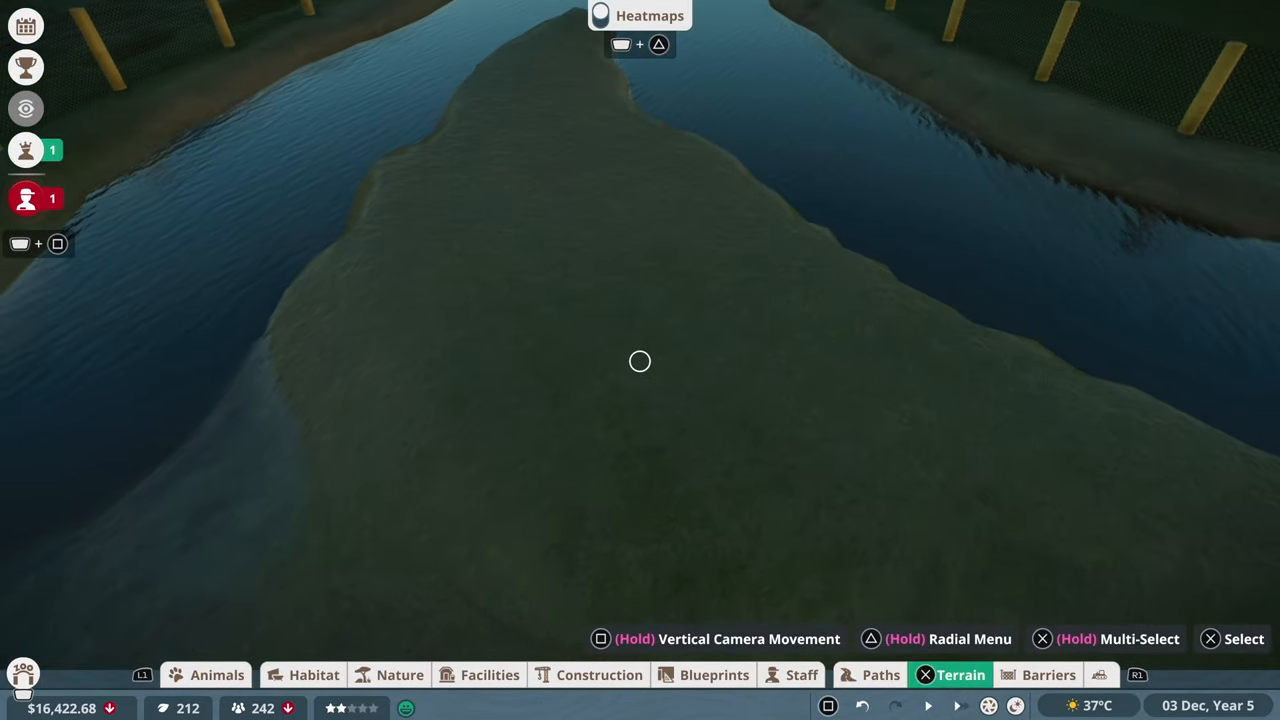
left_click(599, 674)
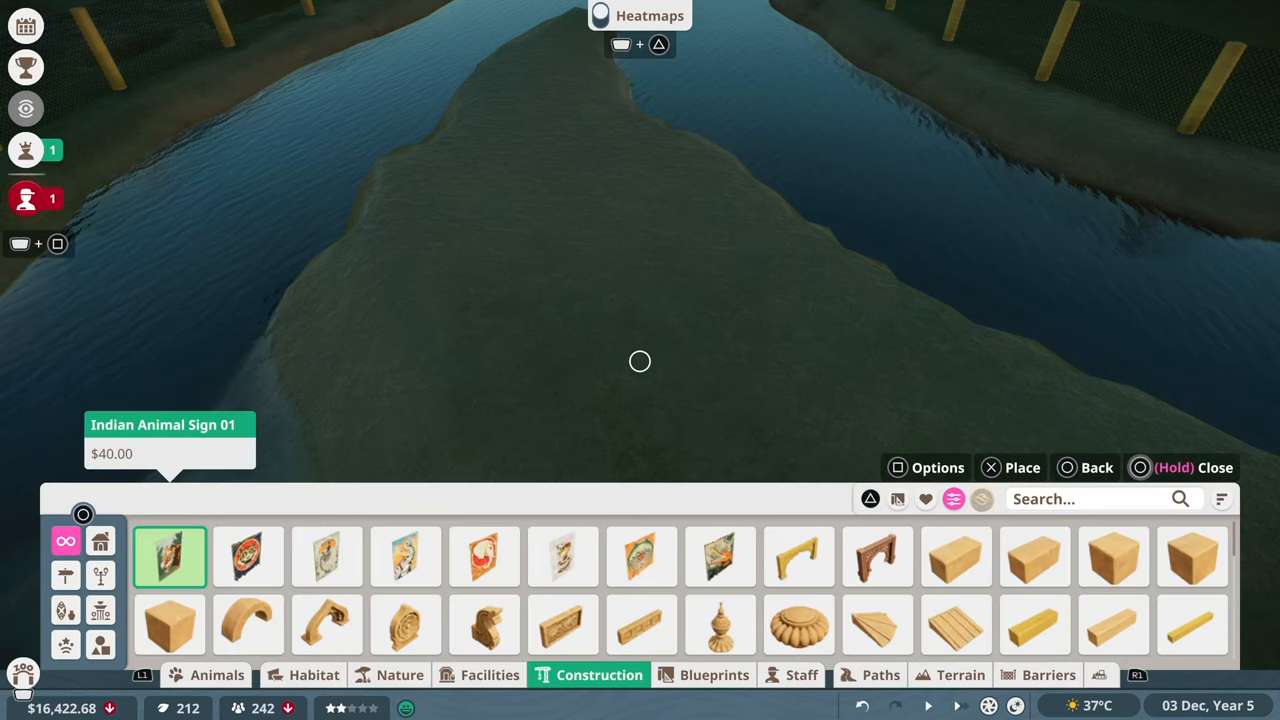
left_click(398, 674)
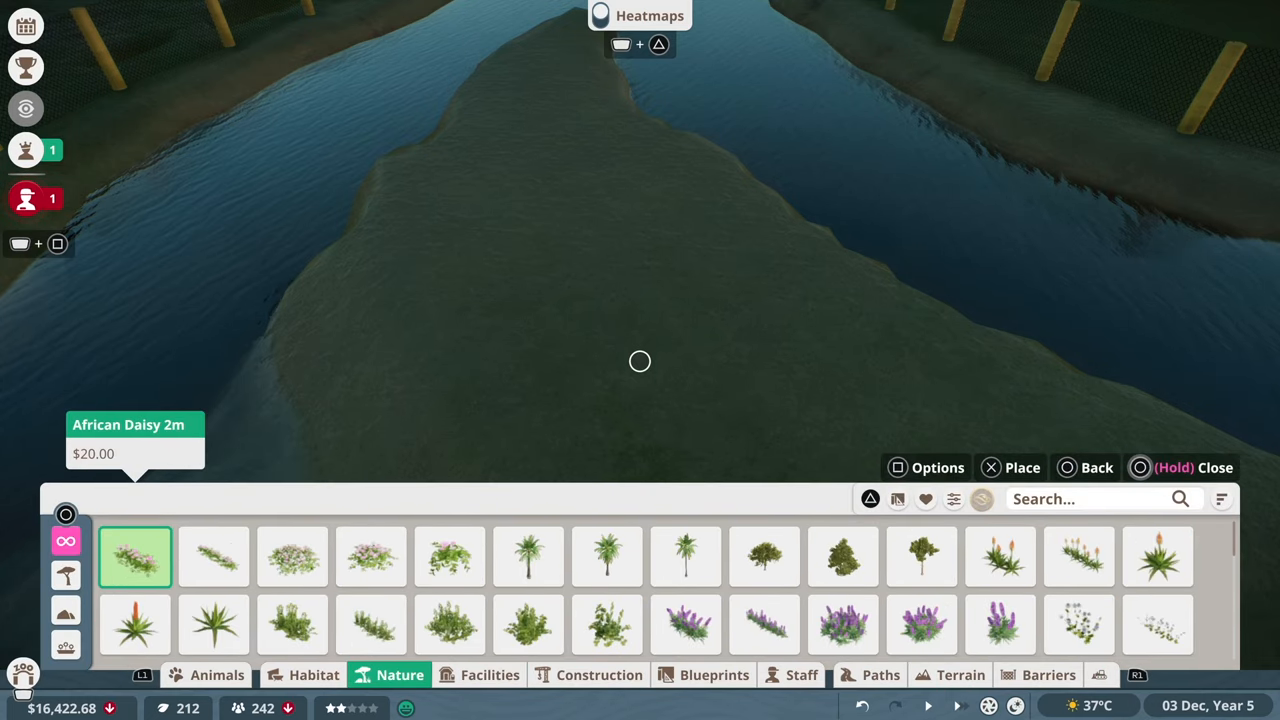
left_click(314, 675)
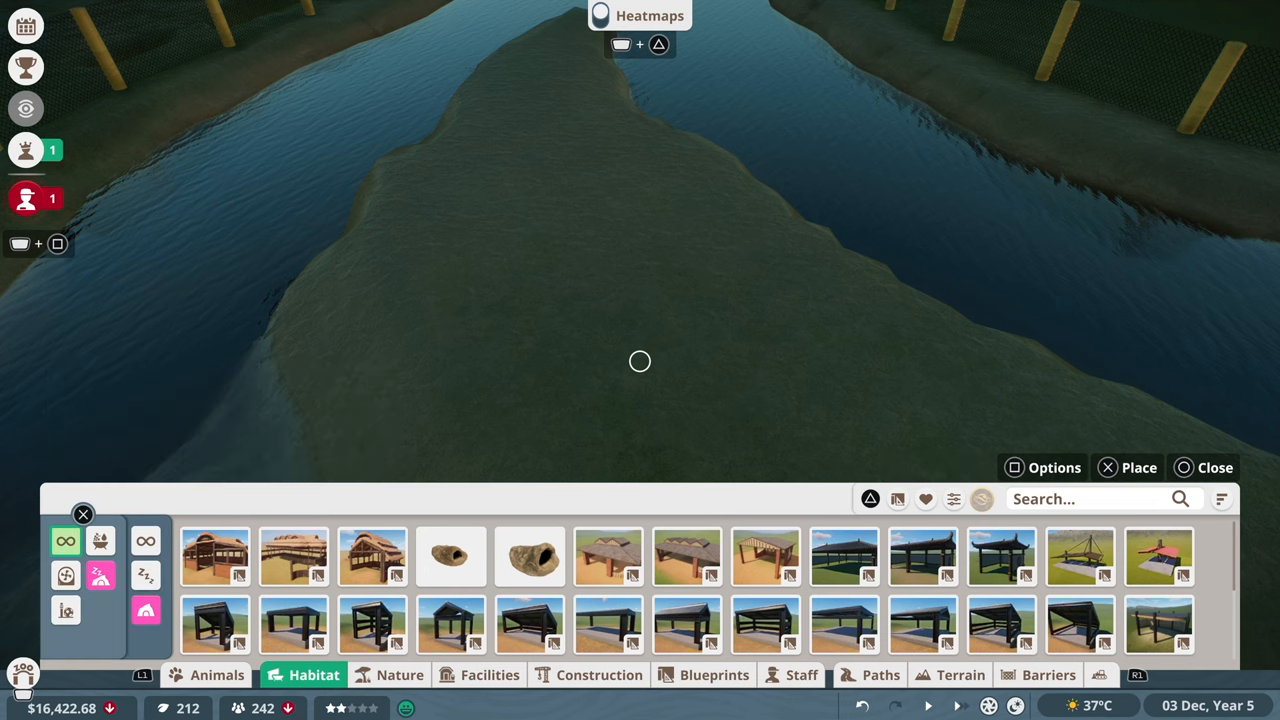
left_click(599, 675)
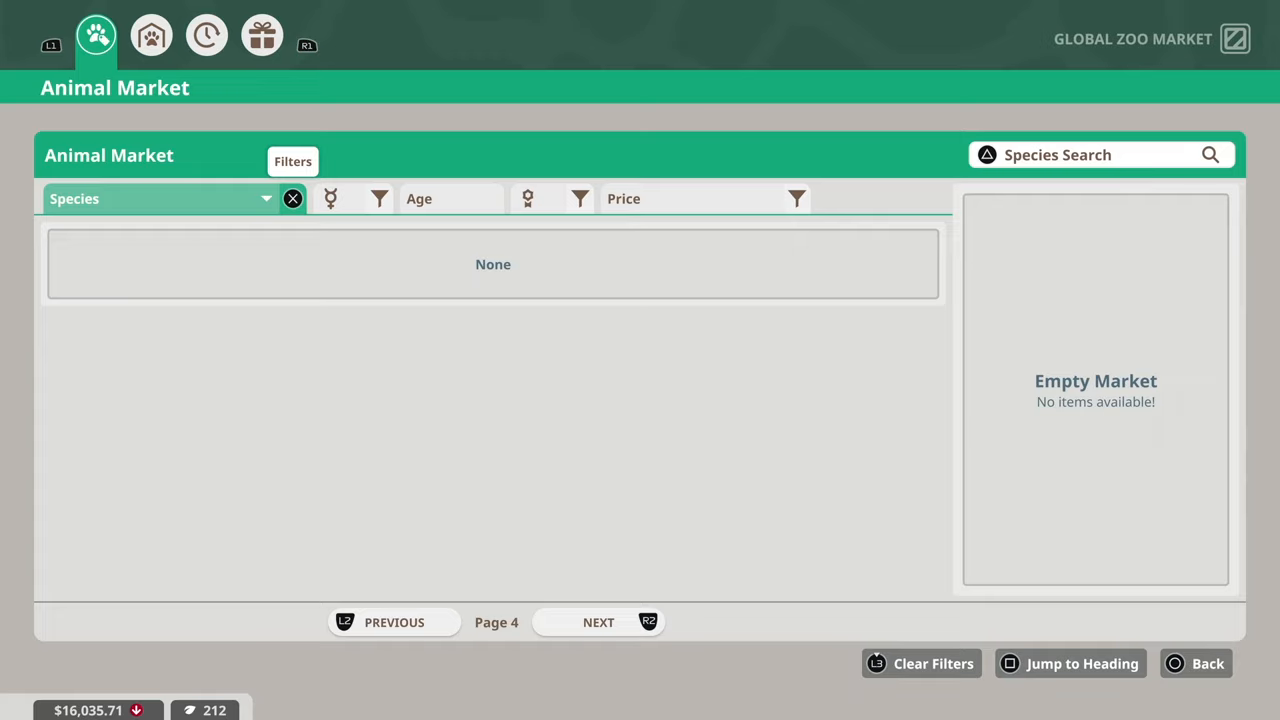
Clear the species filter and page through Animal Market listings to the too-expensive gharials
left_click(598, 622)
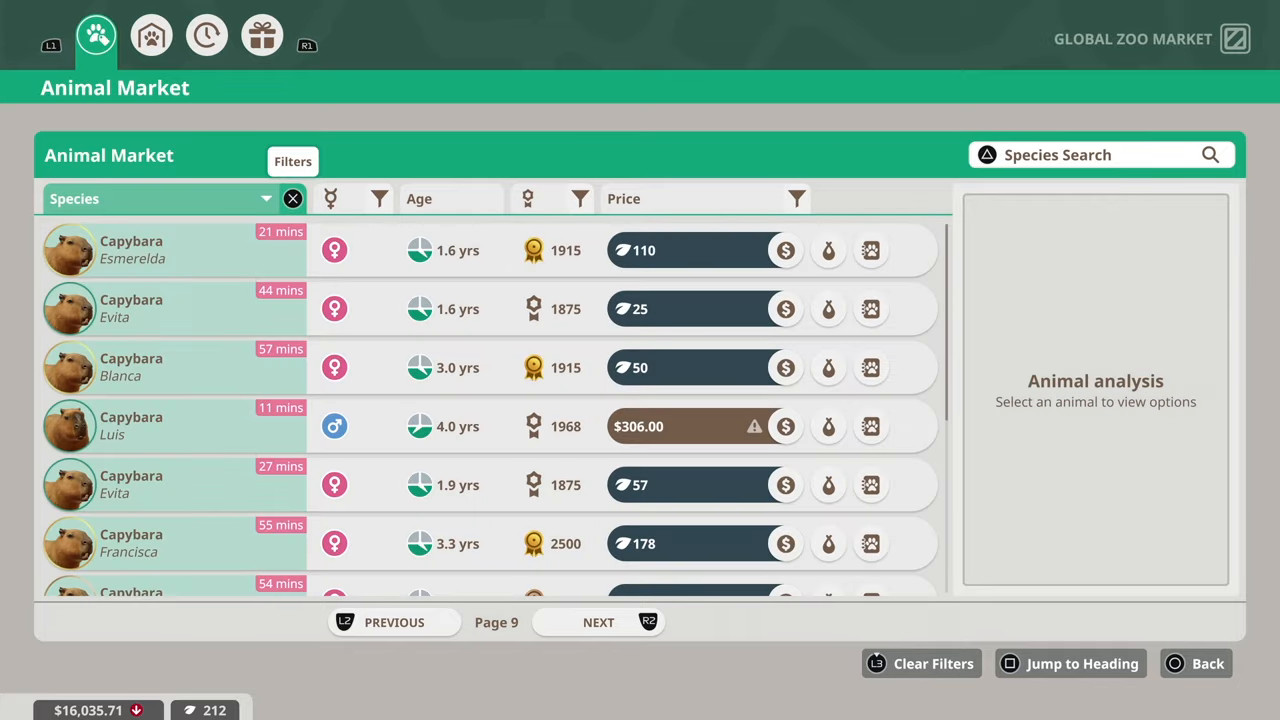
left_click(601, 621)
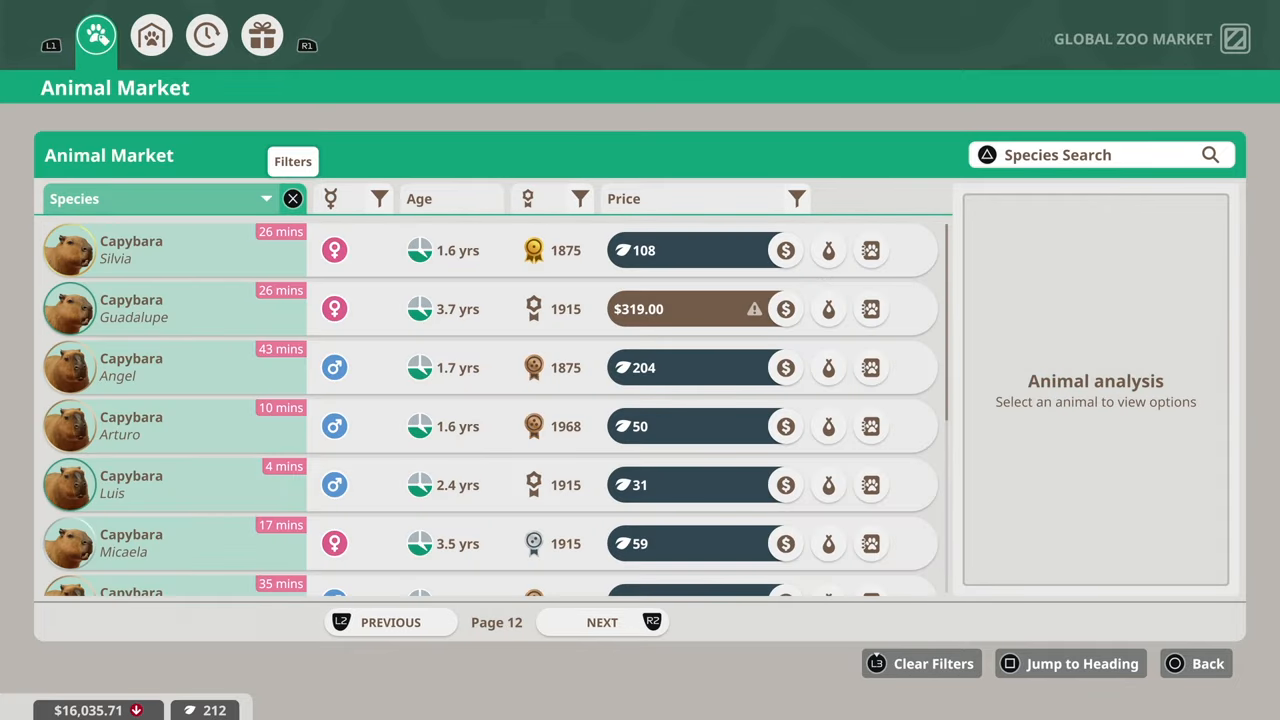
left_click(602, 621)
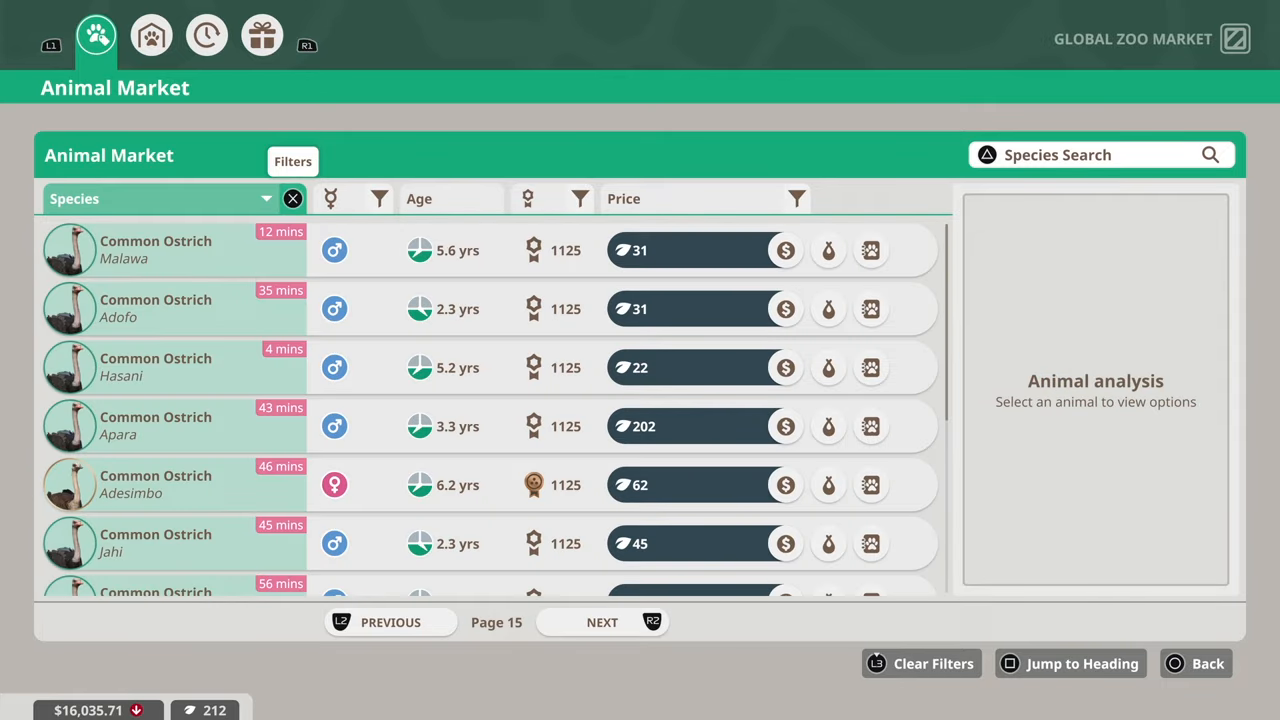
left_click(602, 621)
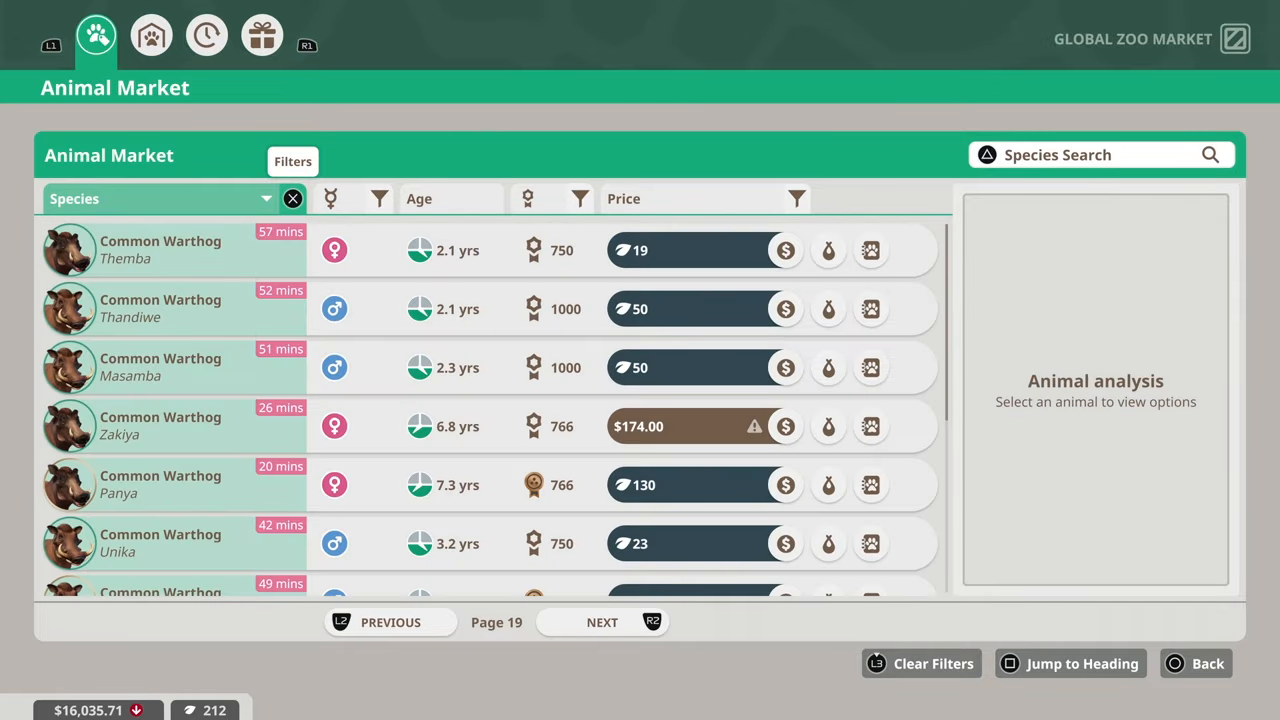
left_click(602, 622)
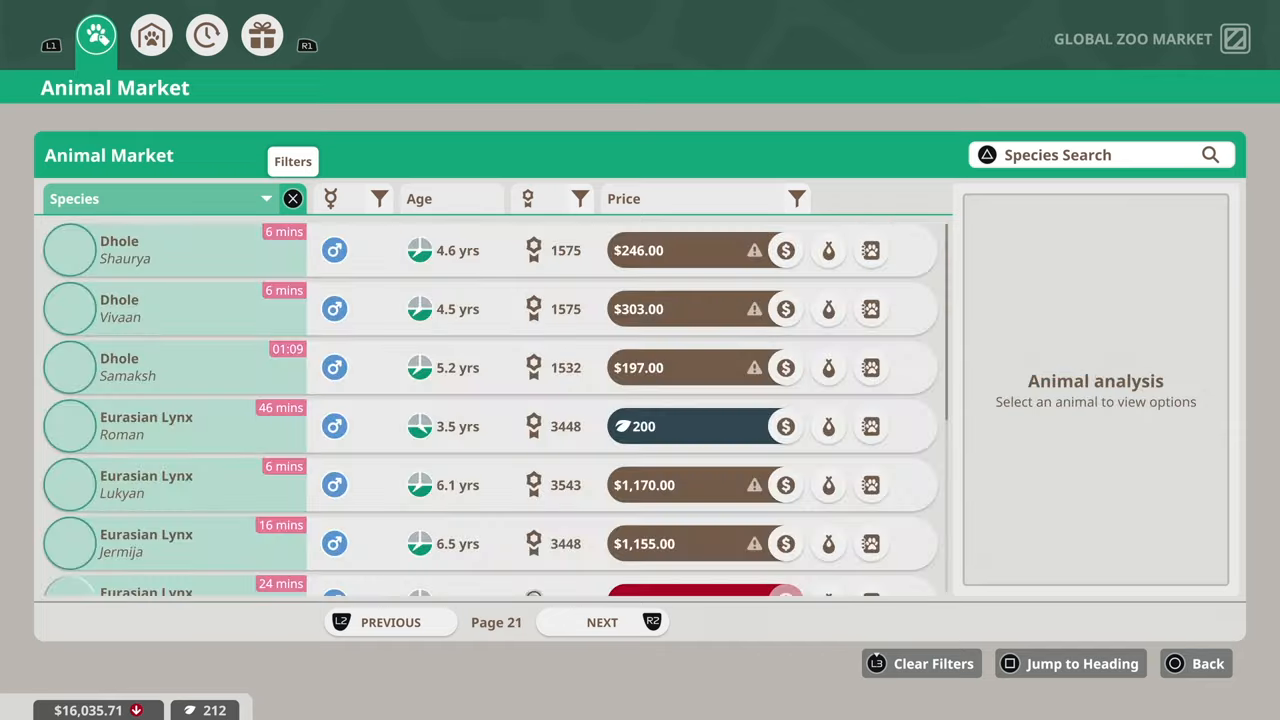
left_click(602, 622)
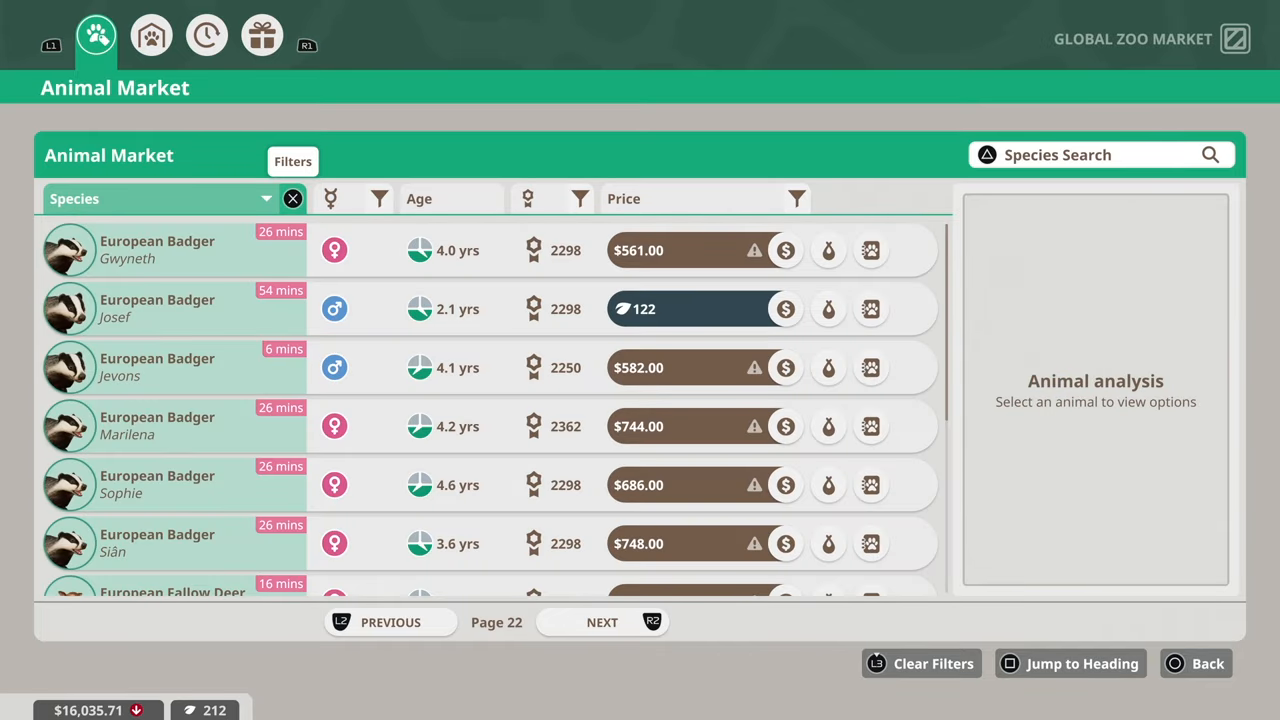
left_click(601, 621)
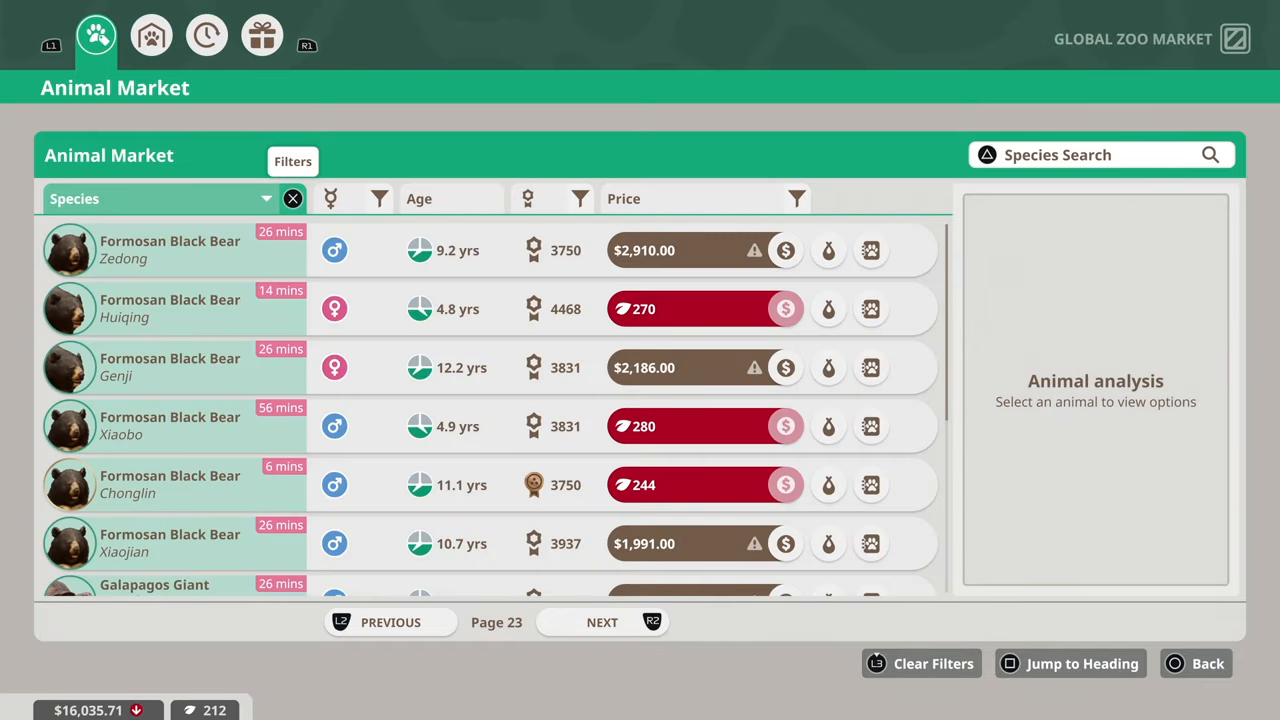
left_click(601, 621)
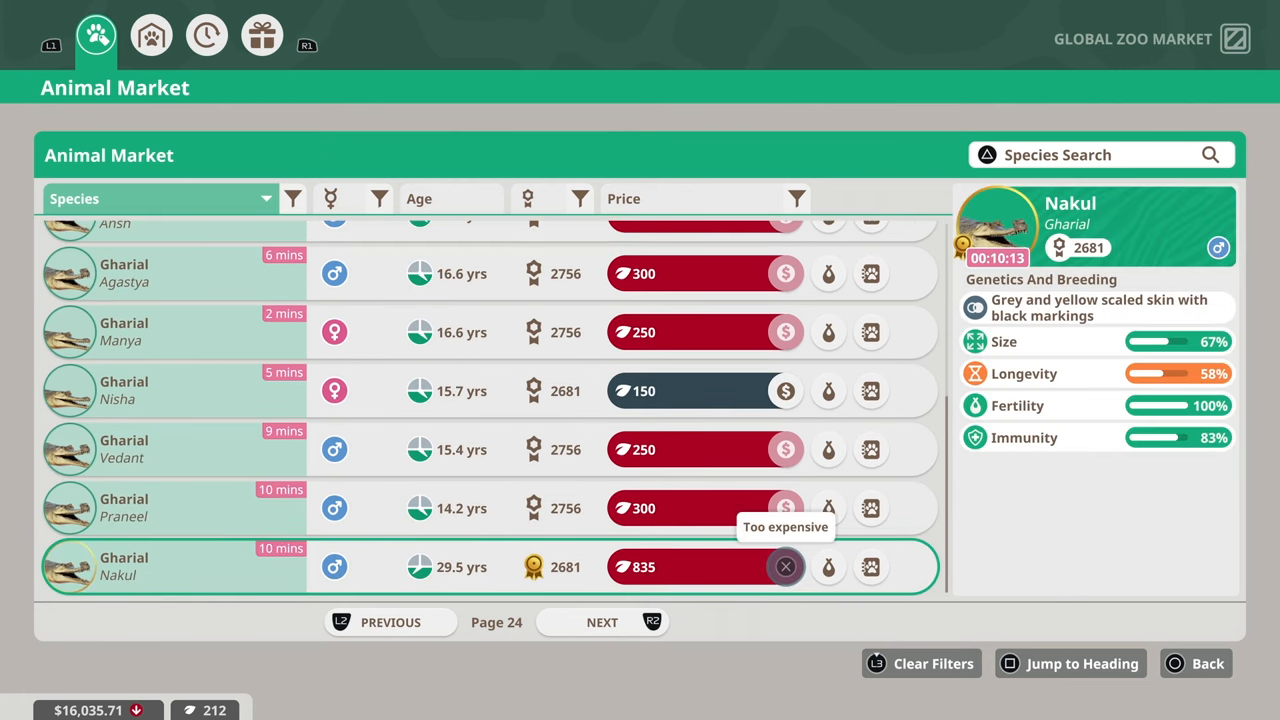
left_click(602, 621)
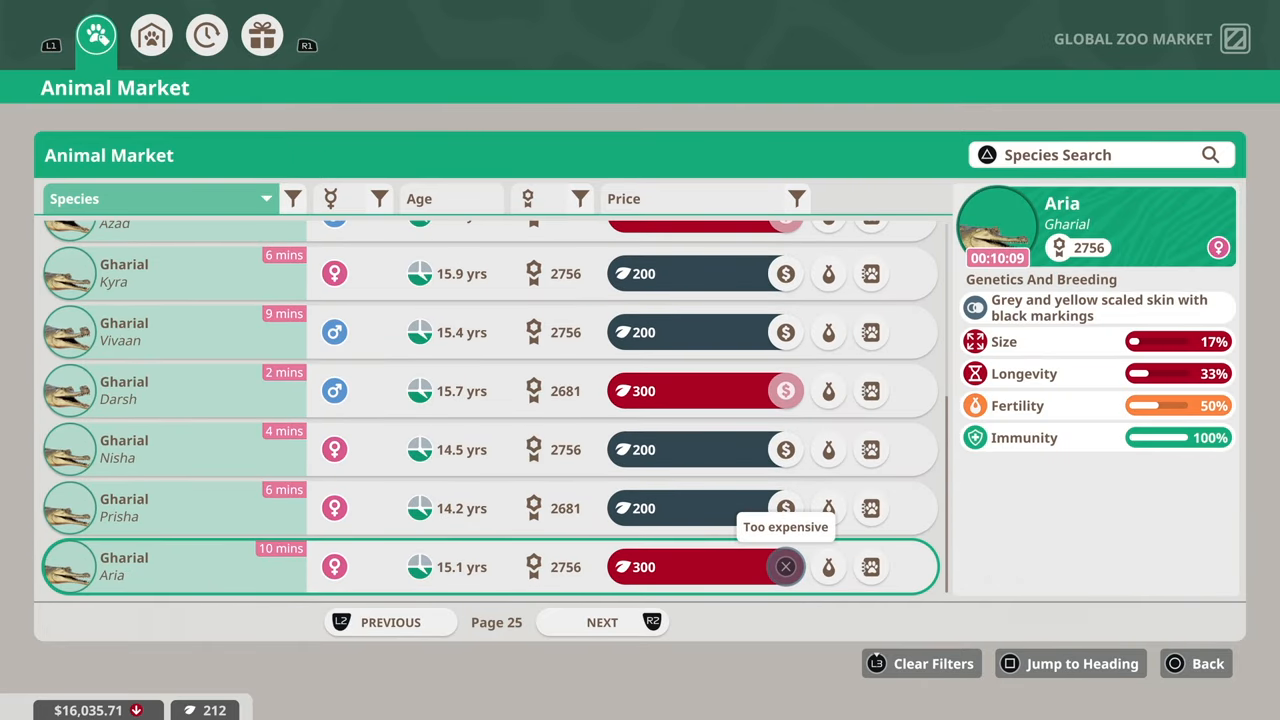
left_click(602, 622)
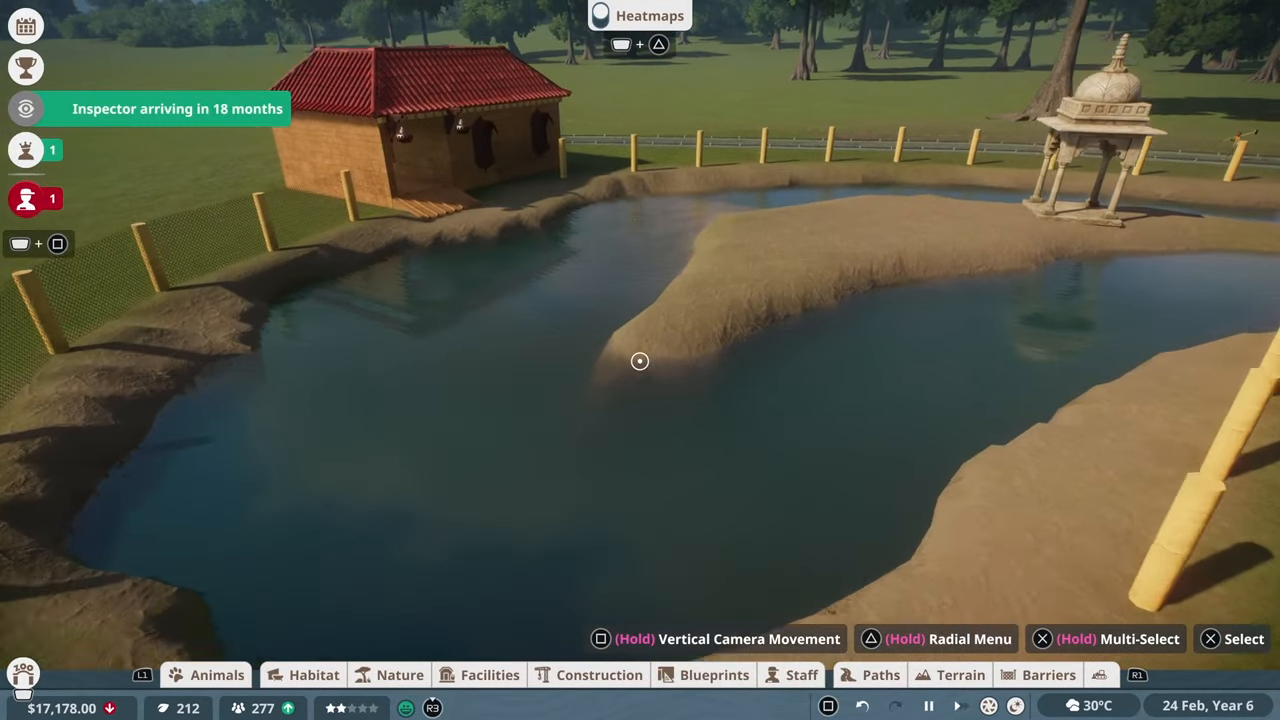
Place a Food Bowl Large and a Sprinkler on the lagoon island
left_click(314, 675)
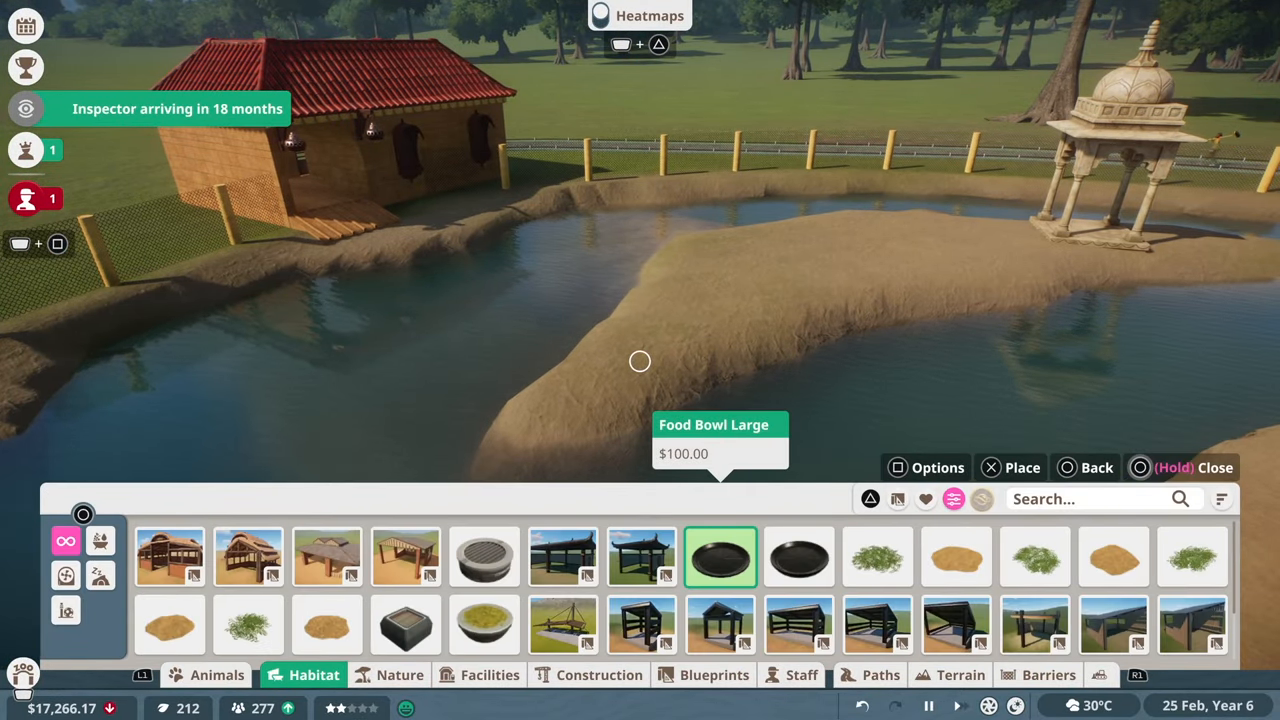
left_click(955, 557)
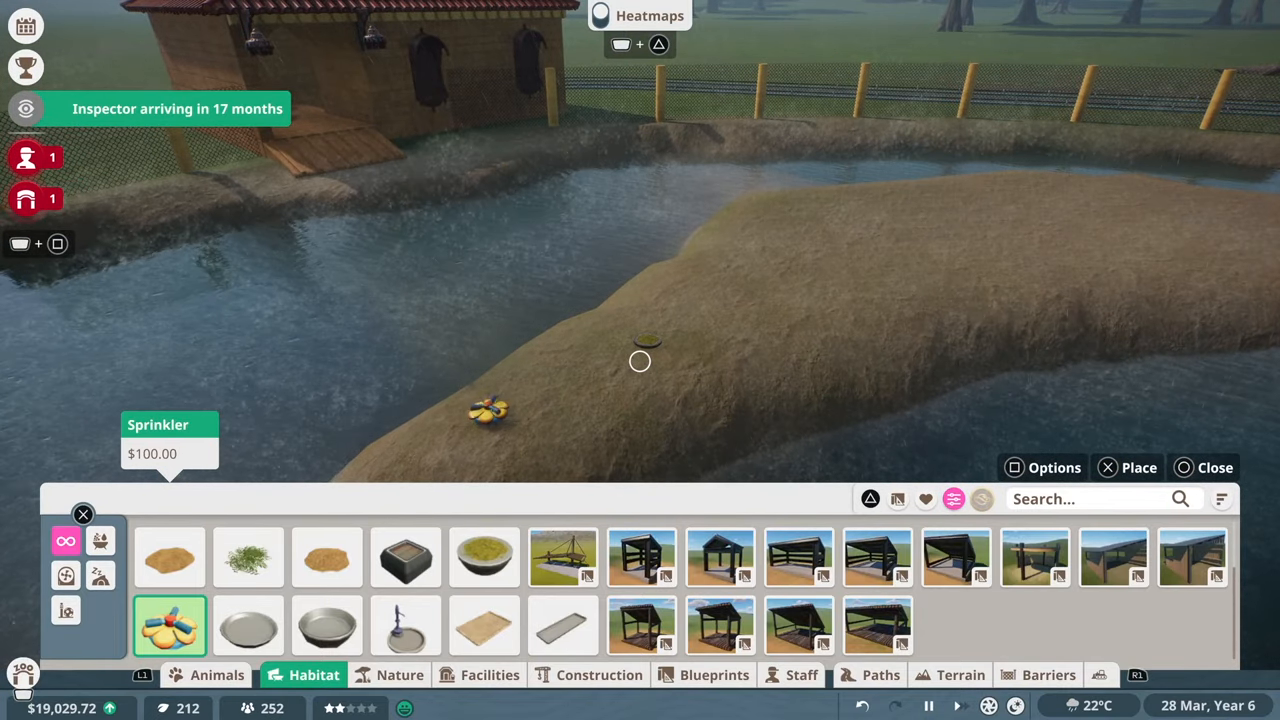
left_click(1215, 467)
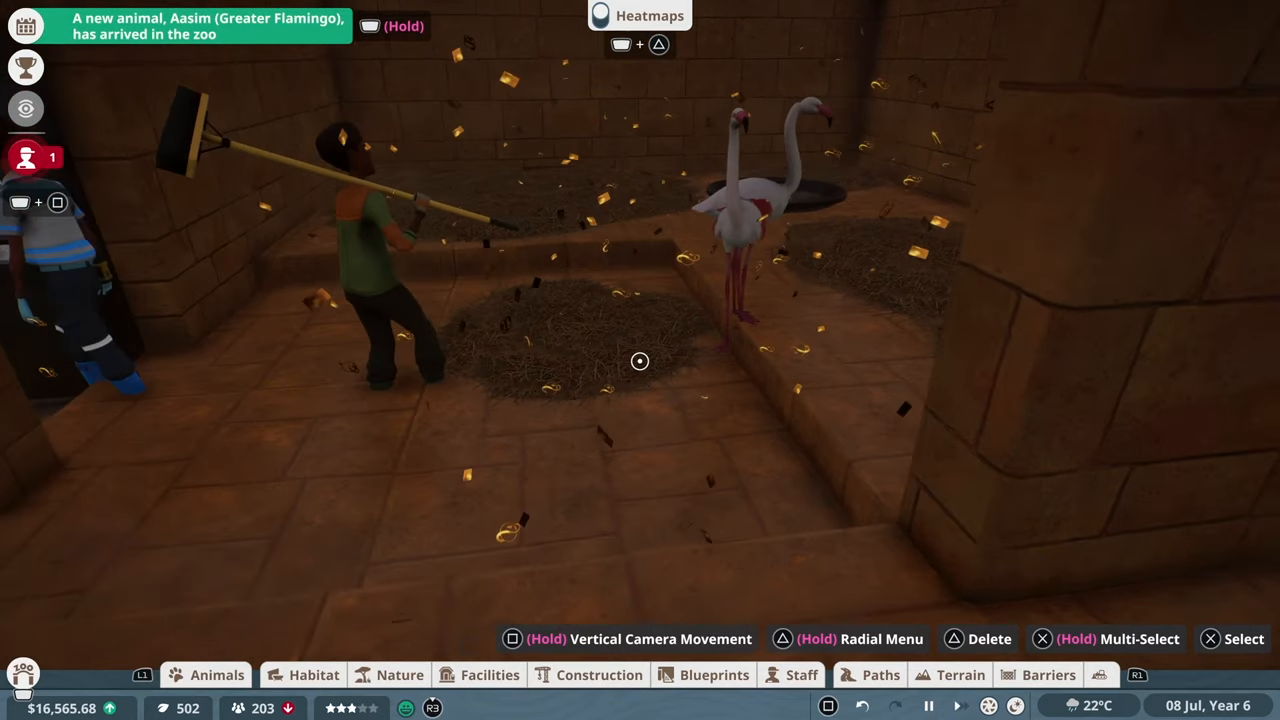
Check flamingo Rushdi's 85% welfare plus its plant and terrain requirements
left_click(760, 180)
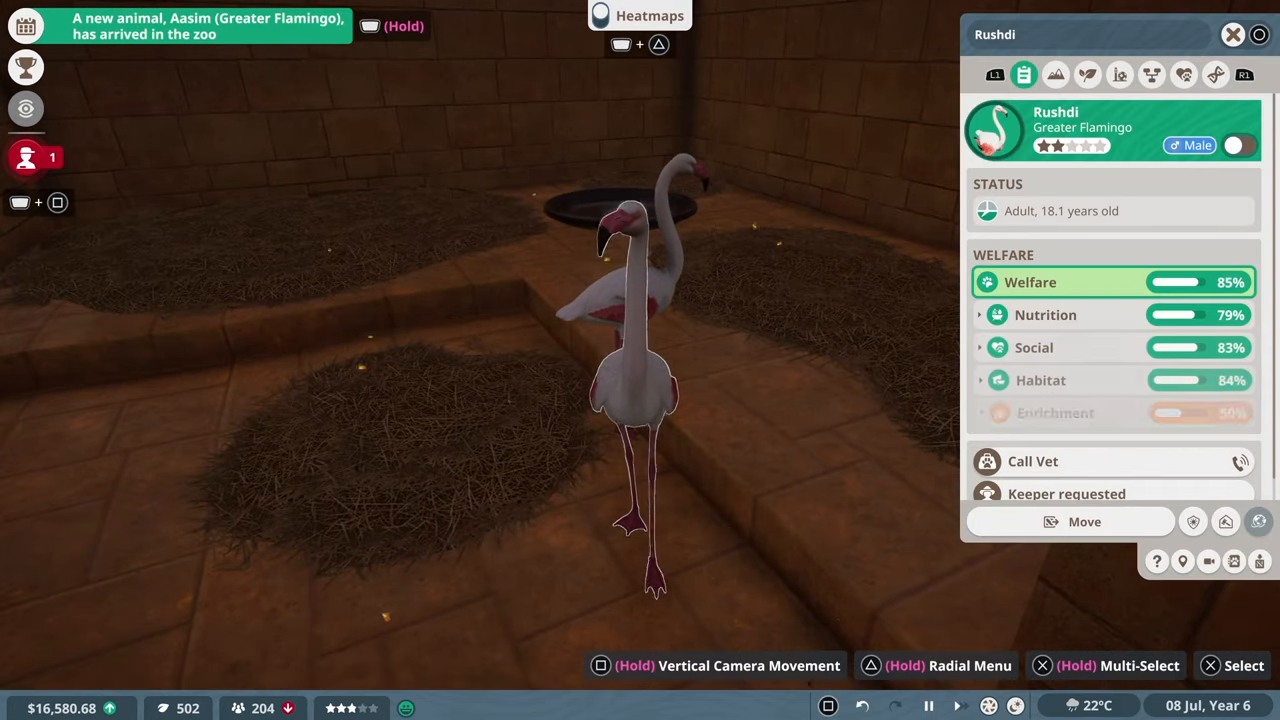
left_click(1087, 74)
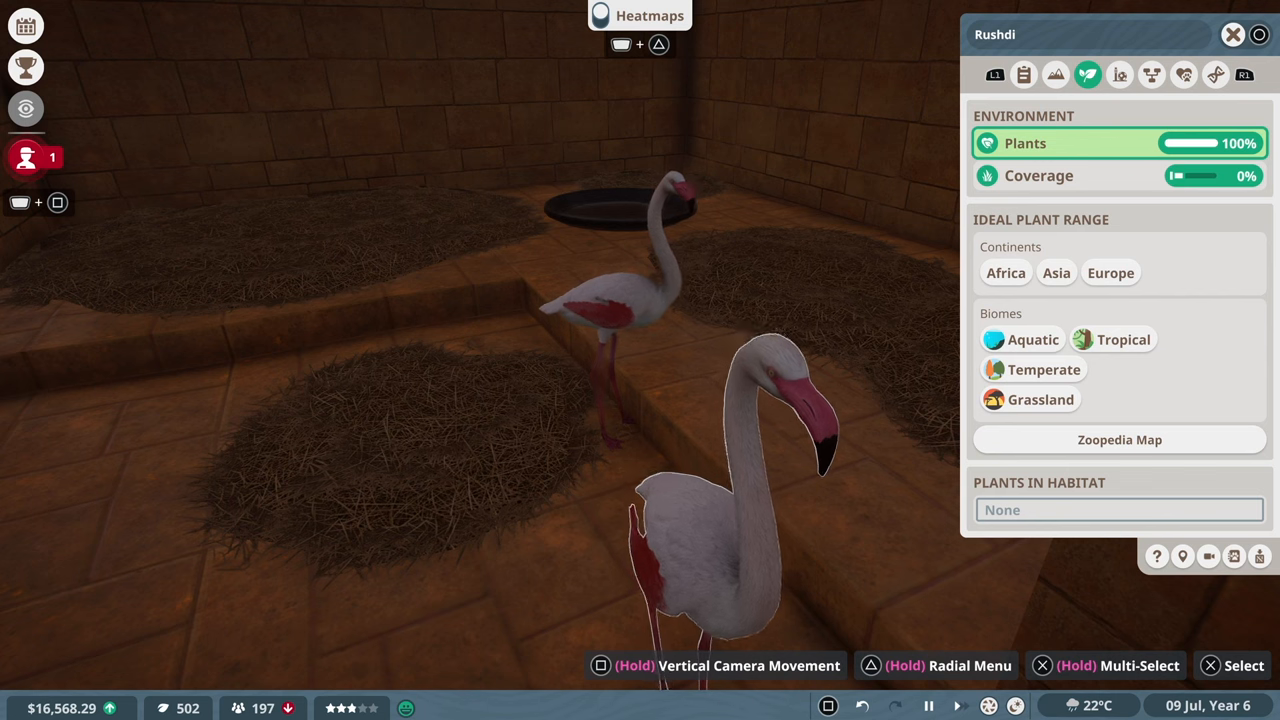
left_click(1055, 74)
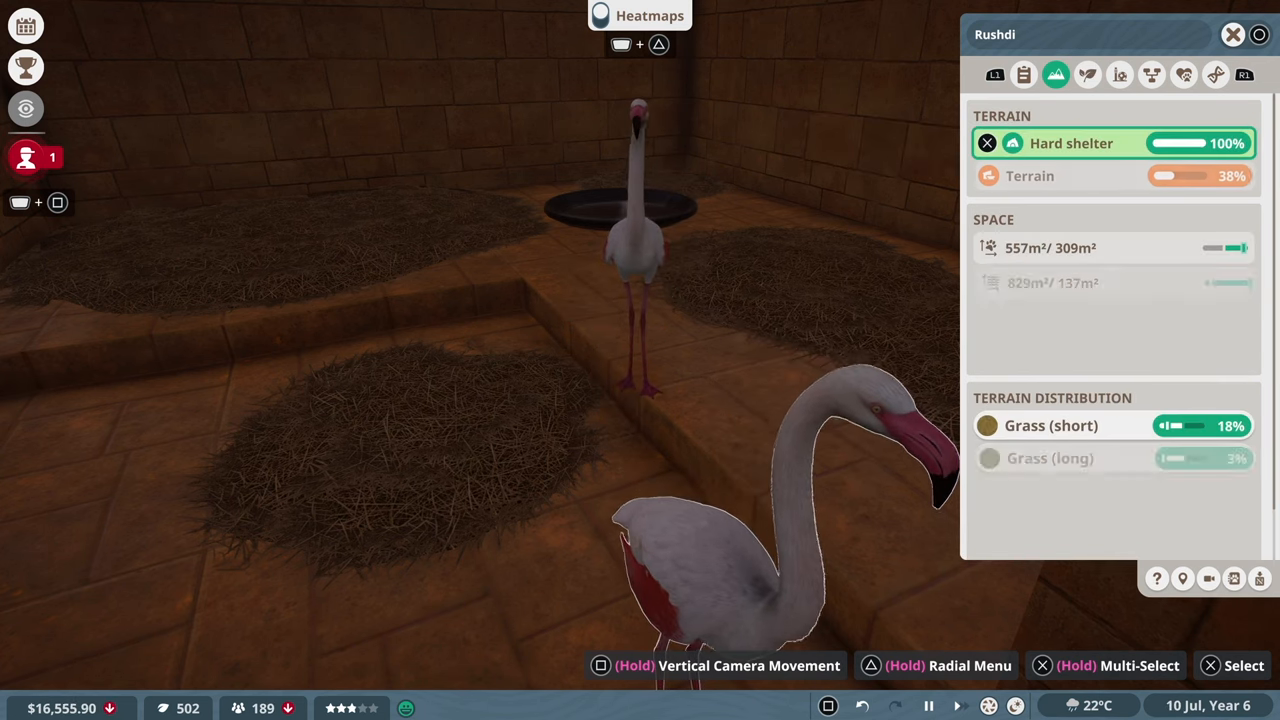
left_click(1029, 175)
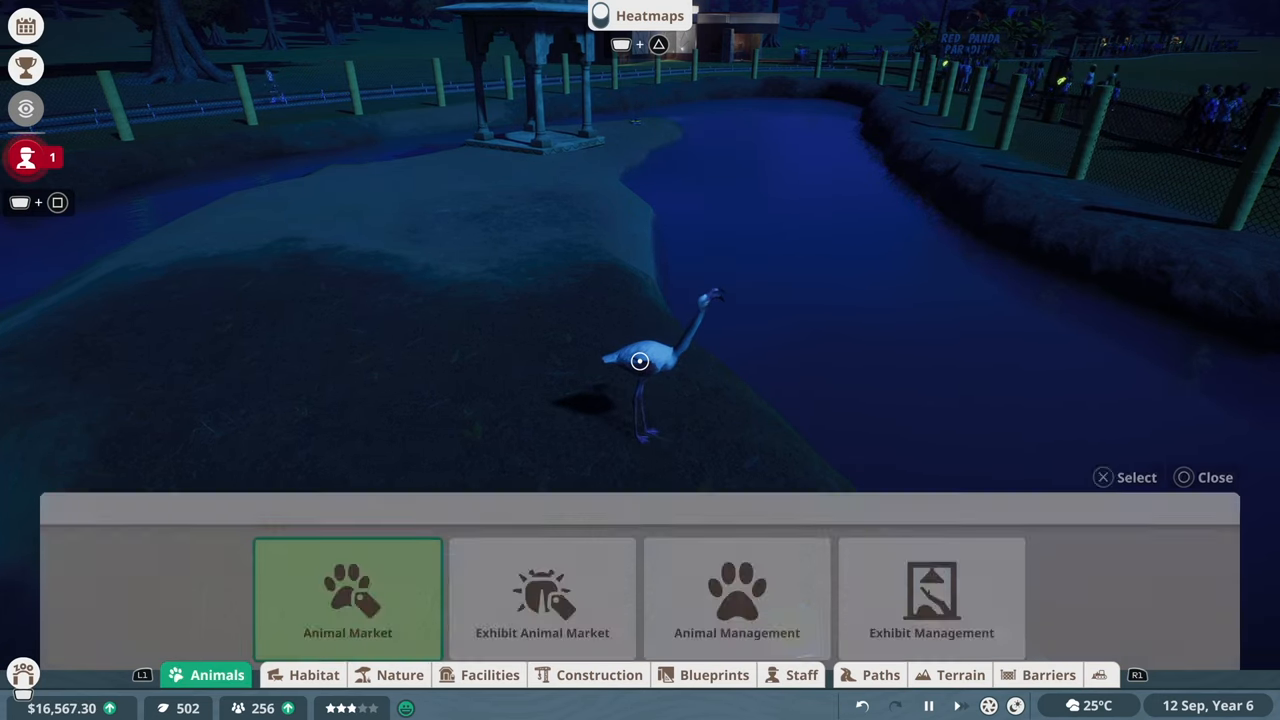
Check flamingo Aasim's 89% welfare and 0% plant coverage, then show the plant catalogue
left_click(347, 598)
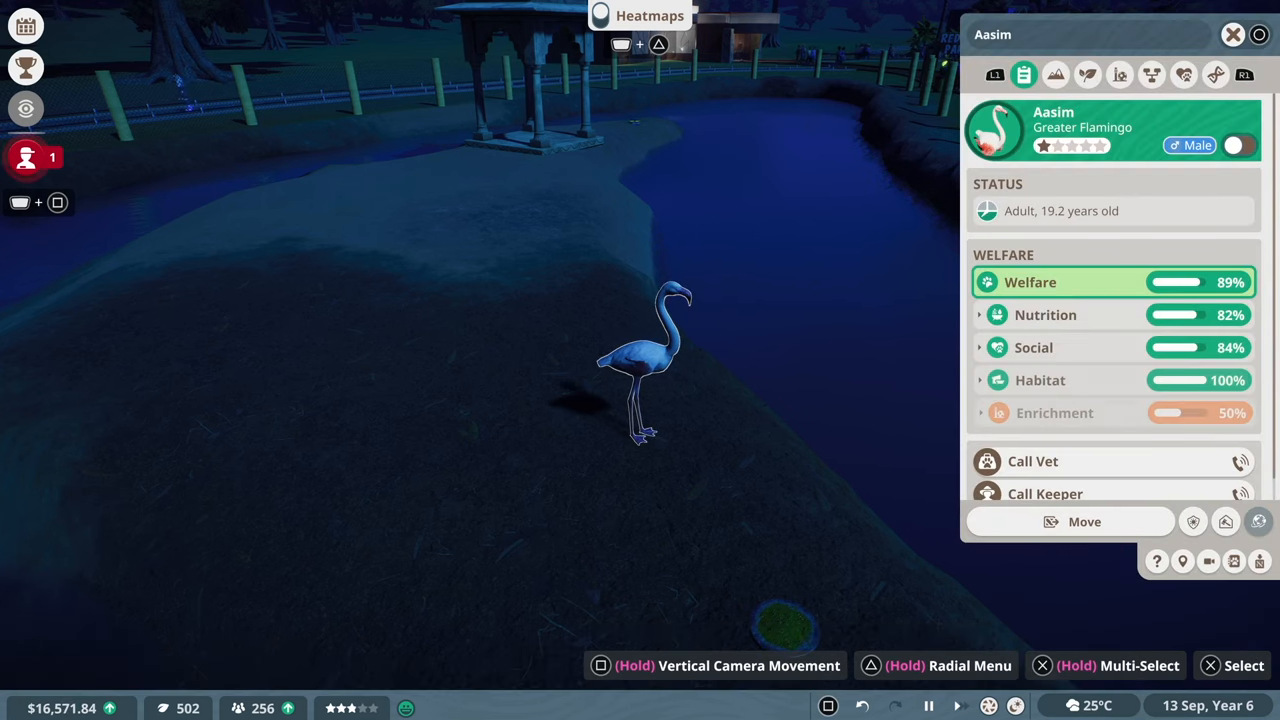
left_click(1087, 74)
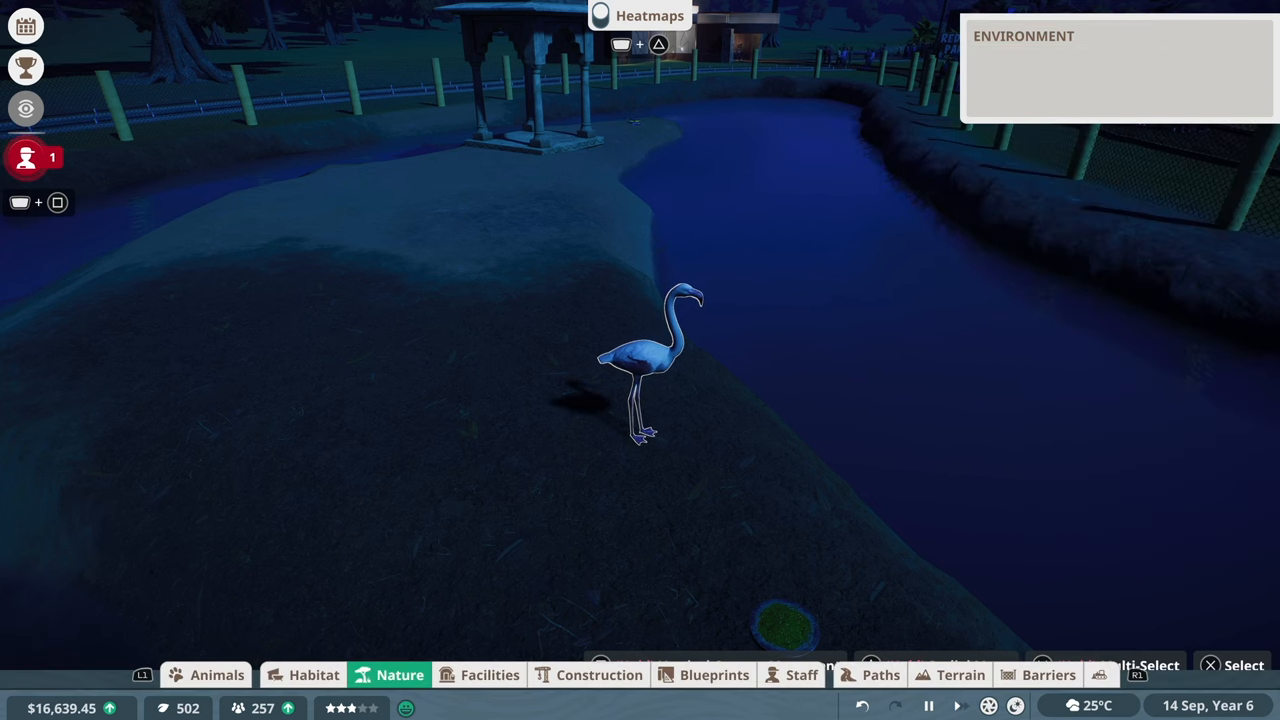
left_click(399, 675)
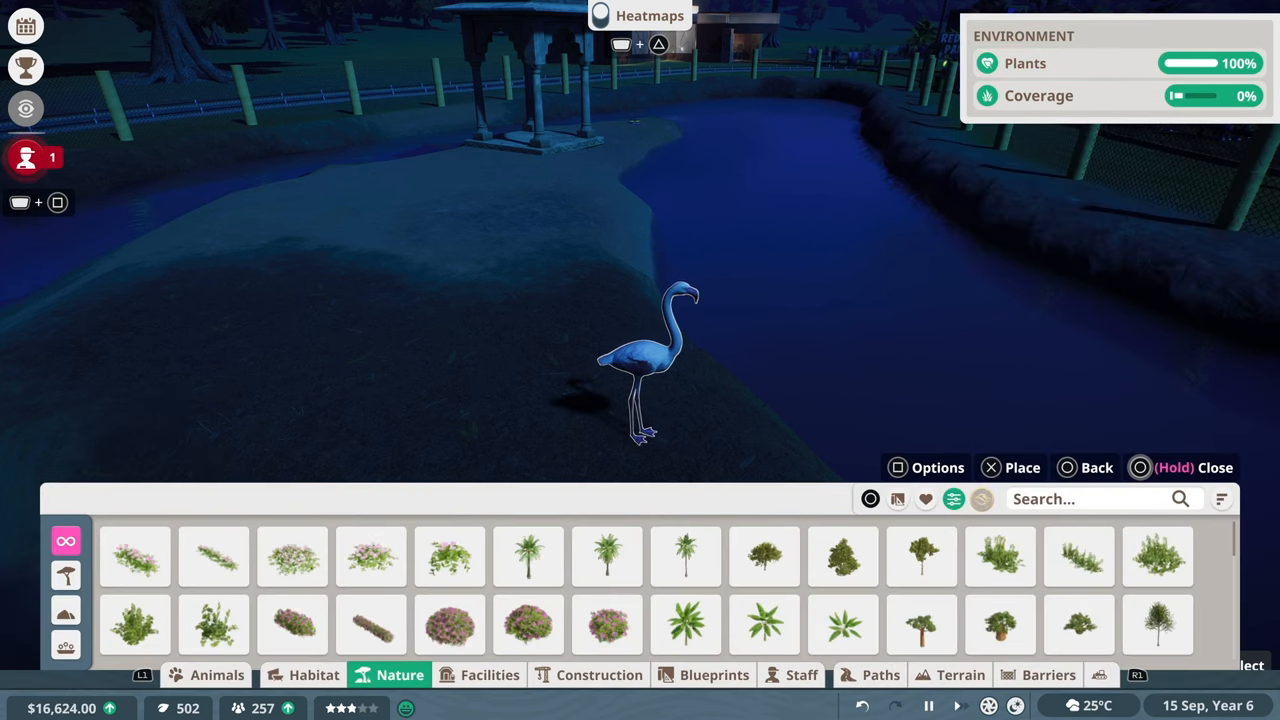
Plant banana trees, ferns and grassy bushes along the fence bank, reaching 62% coverage
left_click(1221, 499)
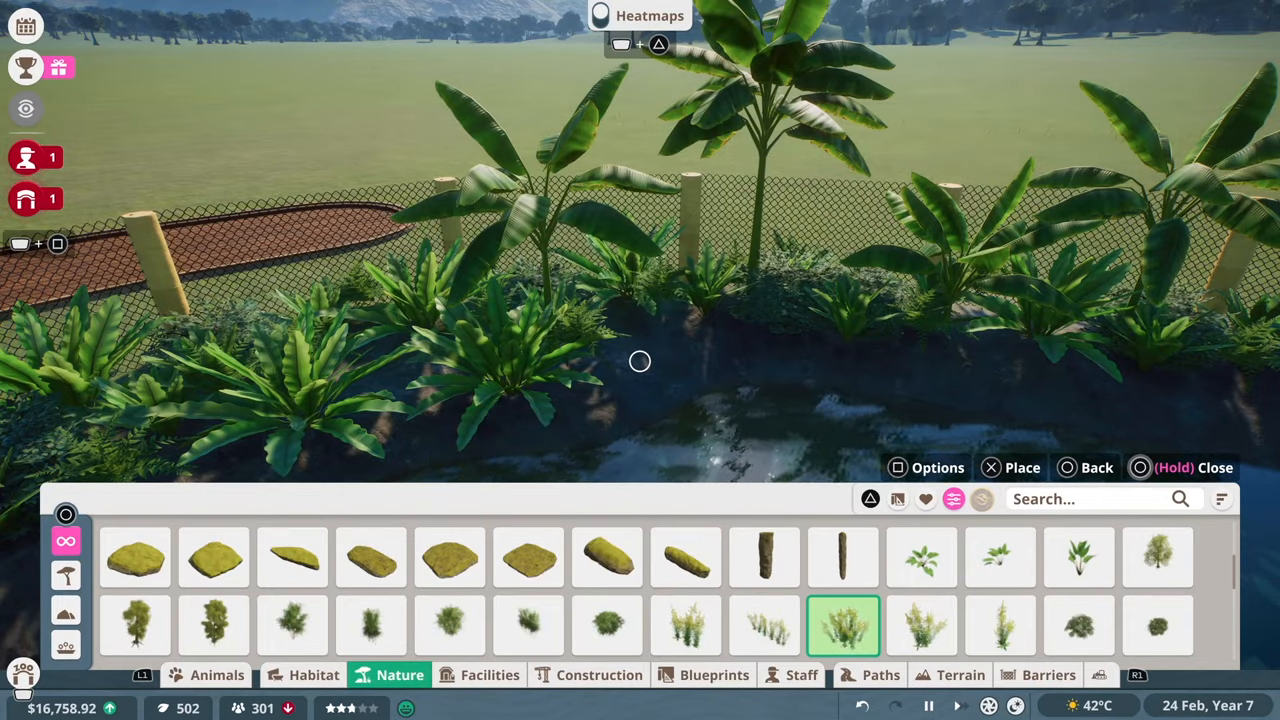
left_click(843, 624)
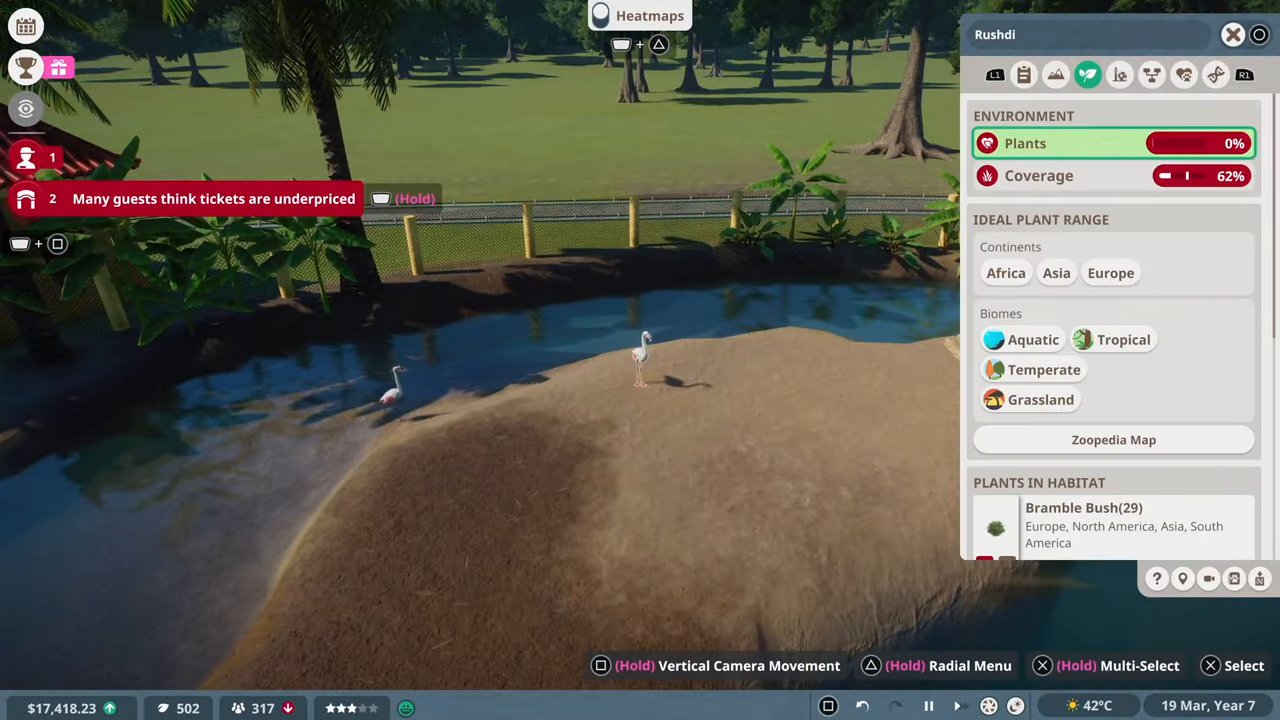
Scroll the species-filtered Animal Market list, which shows no animals available
scroll("down", 3)
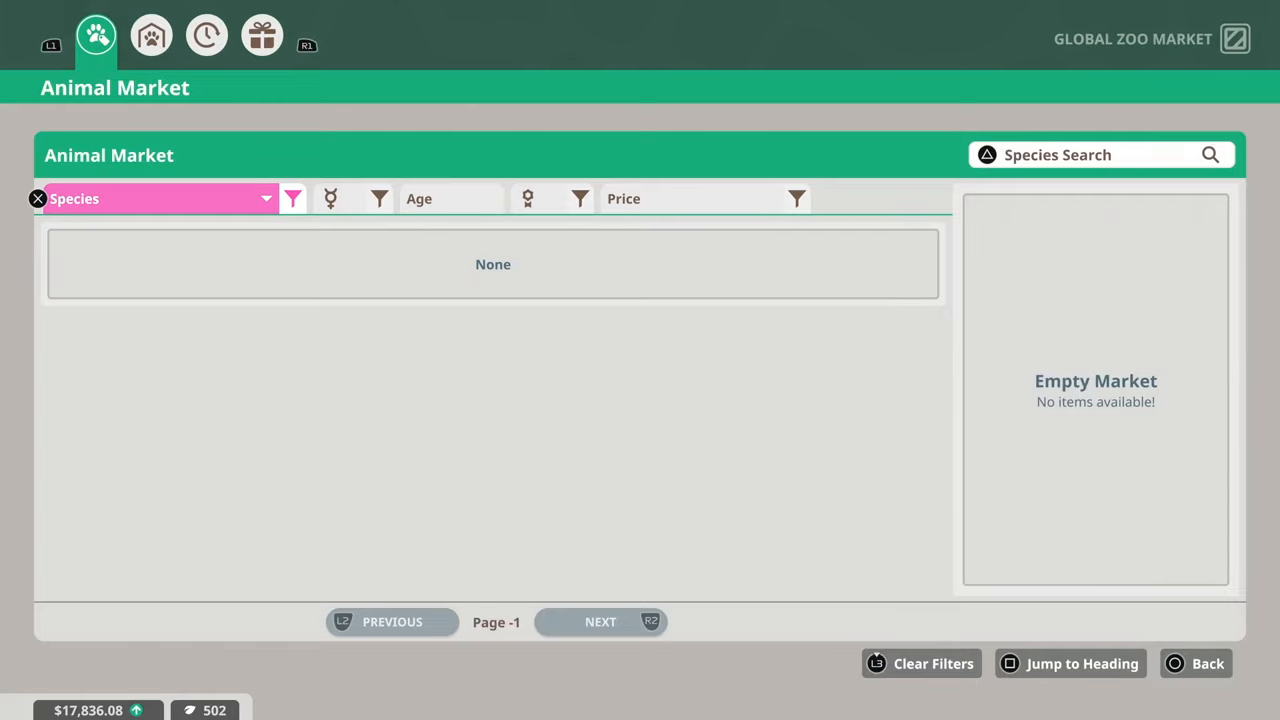
Leave the empty animal market and group 37 bankside plants along the fence
left_click(1195, 663)
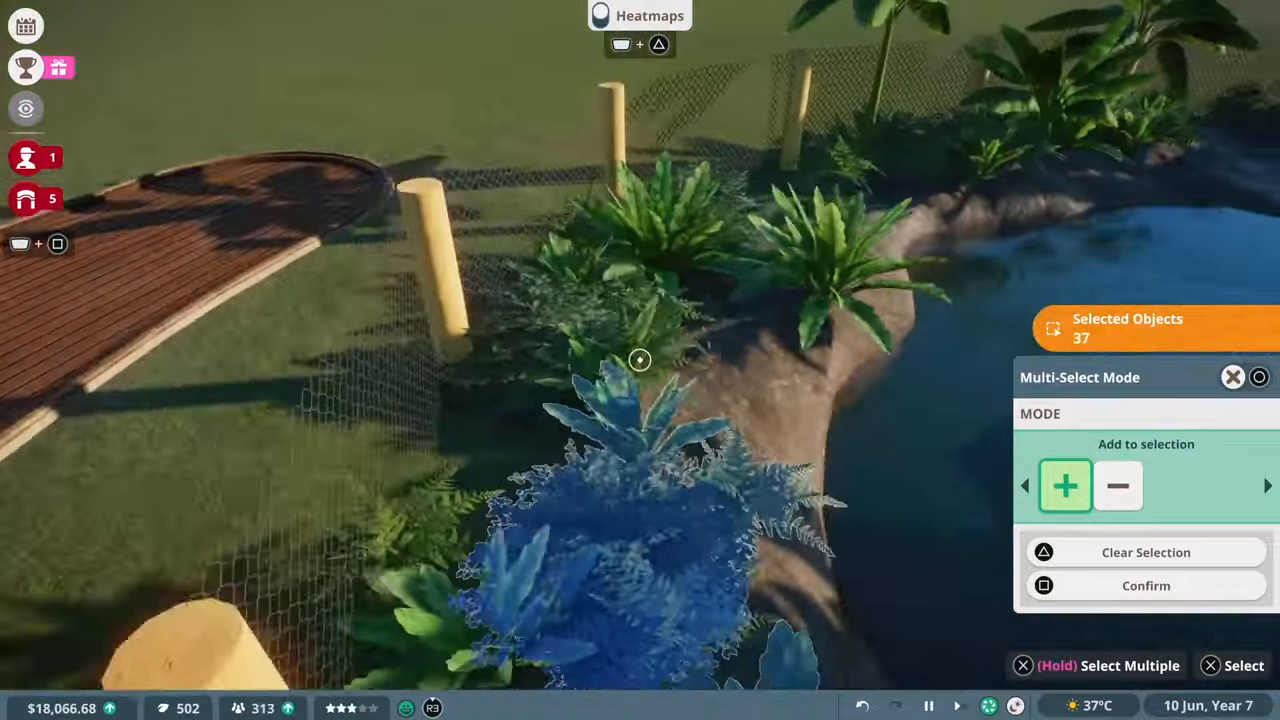
Switch Multi-Select to Remove from selection and drop unwanted plants from the group
left_click(1117, 486)
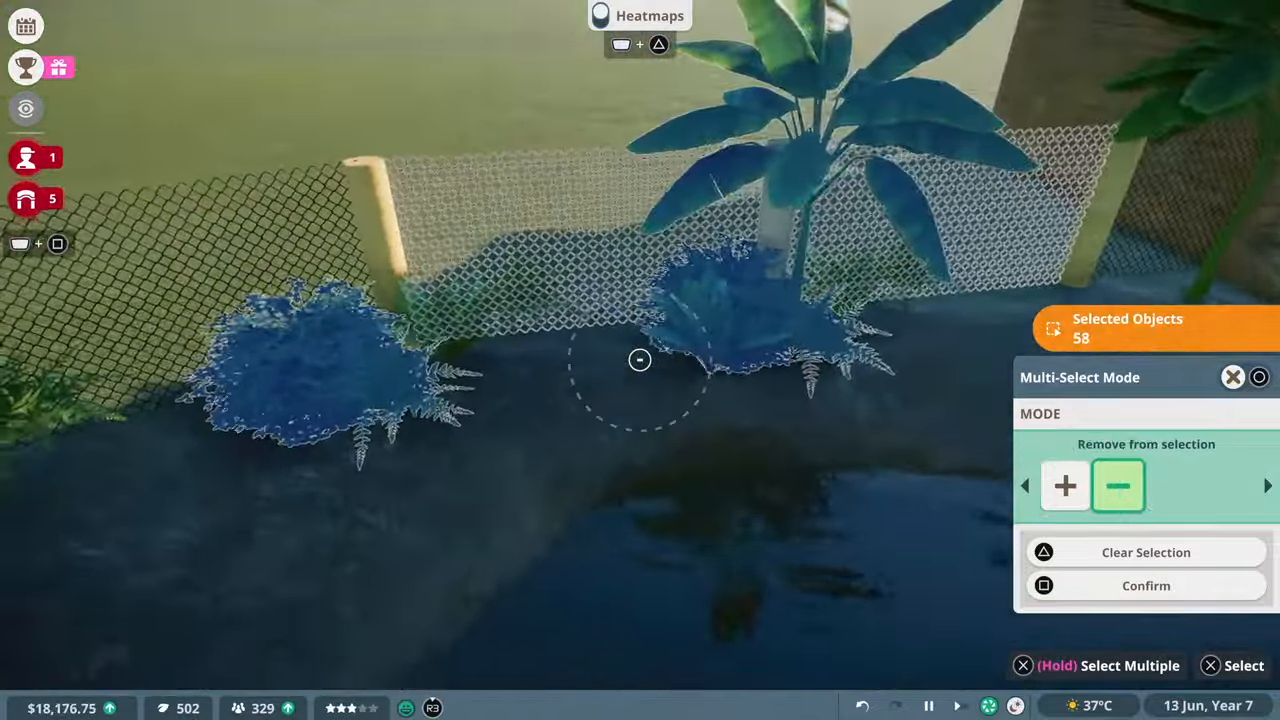
left_click(1145, 585)
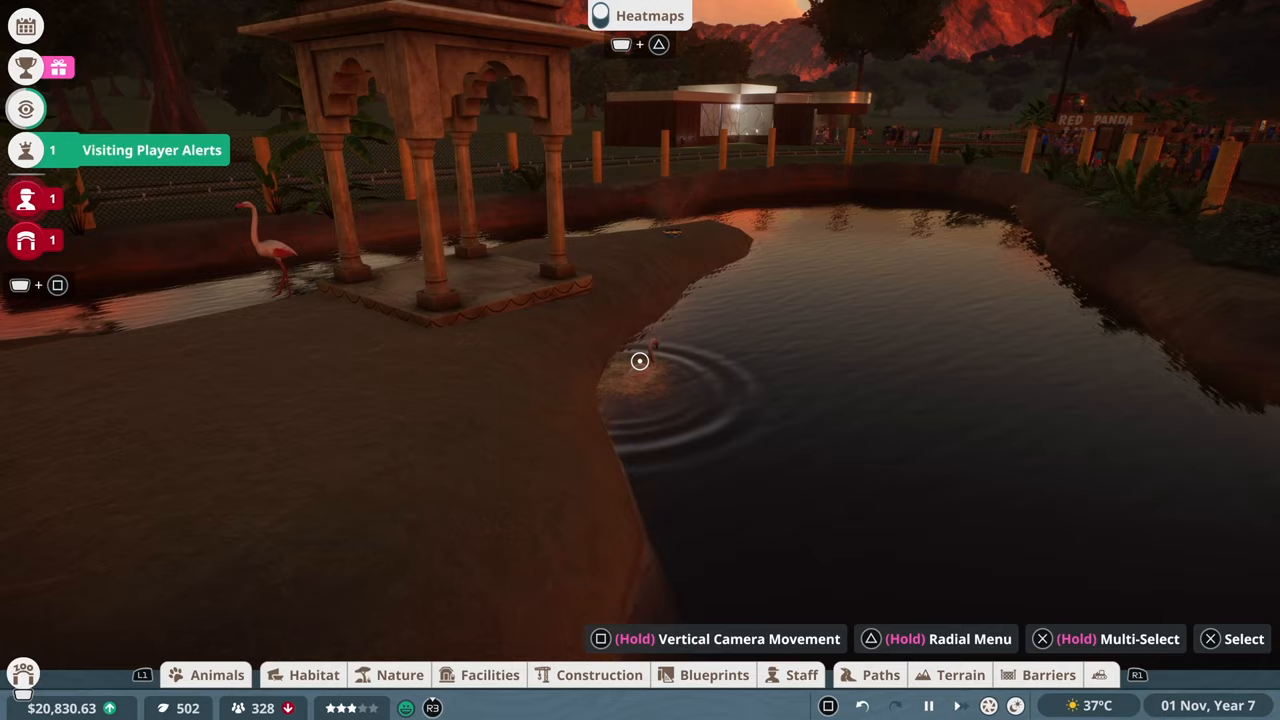
left_click(640, 361)
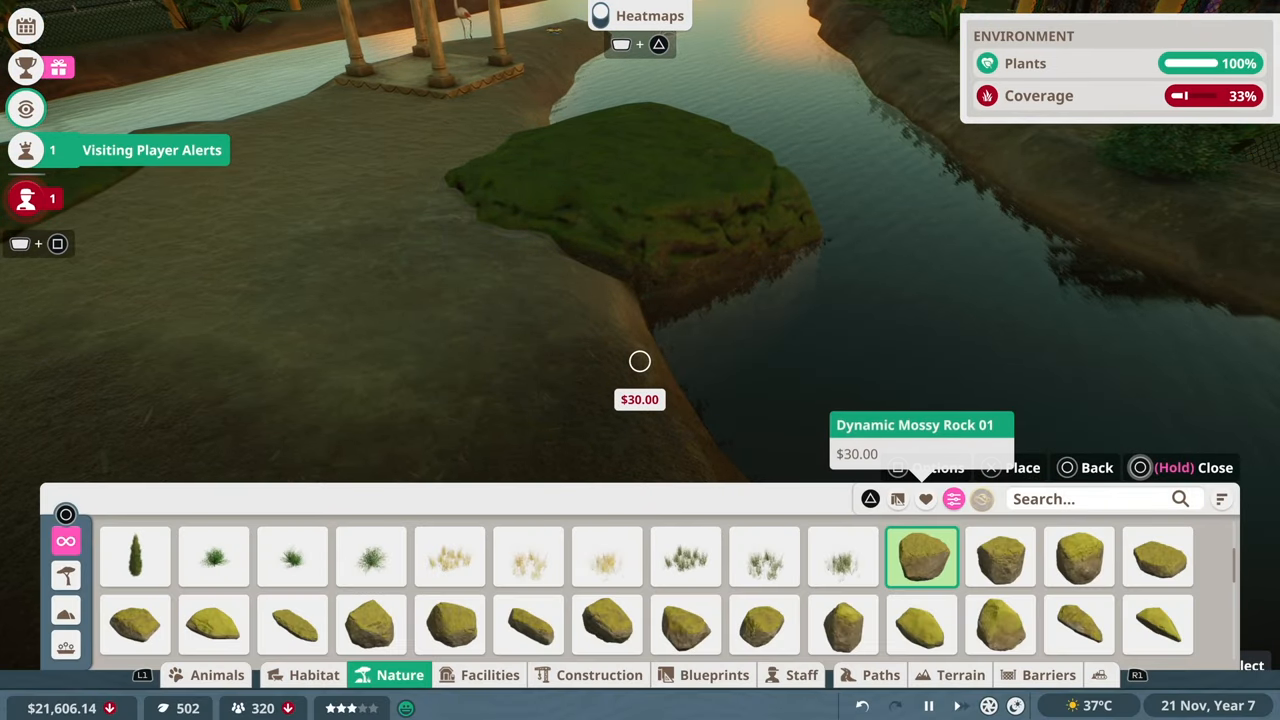
Select the Dynamic Mossy Rock 10 tile in the Nature rock list
left_click(528, 625)
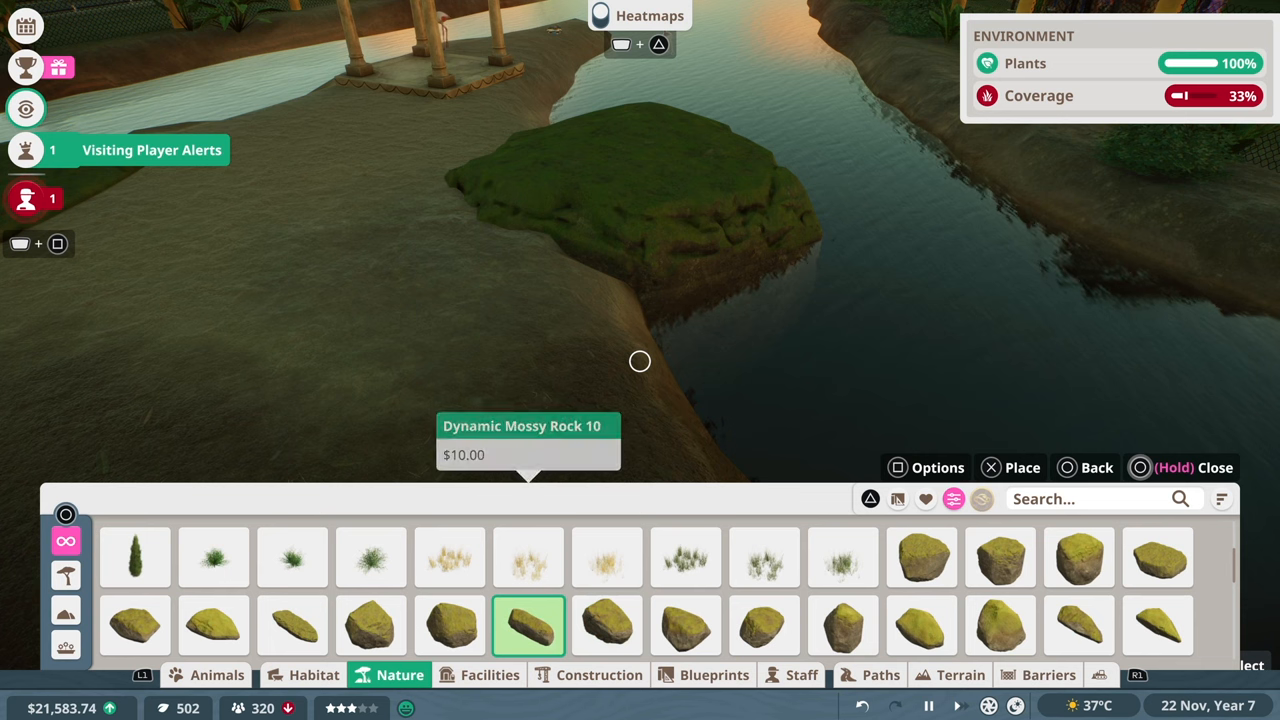